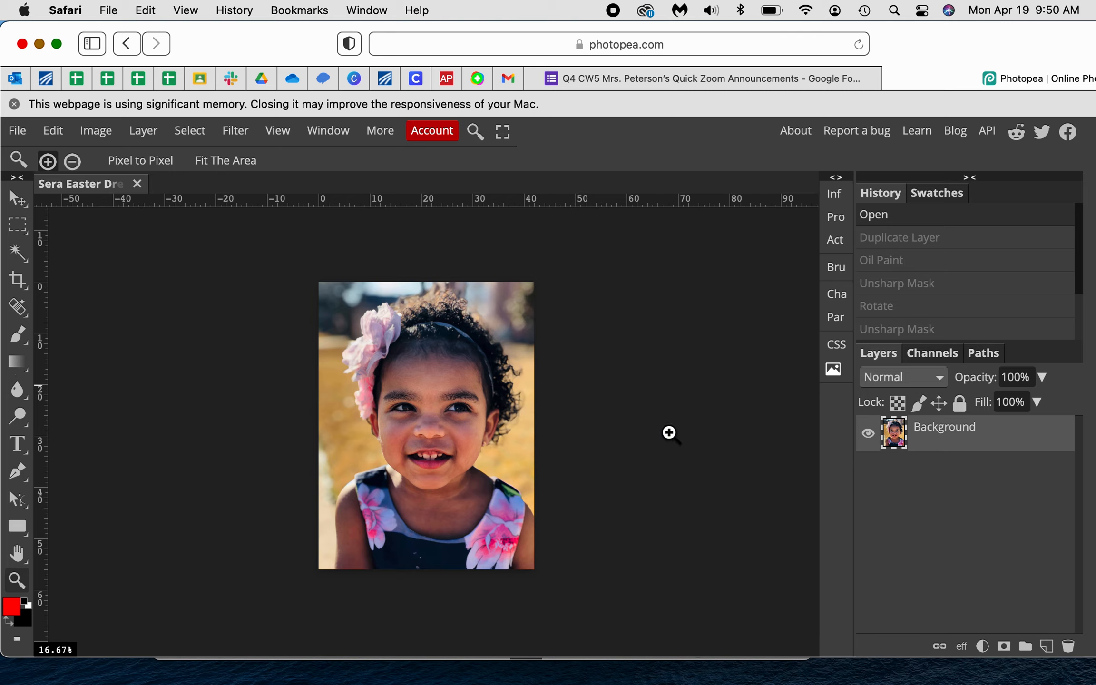
{"action": "mouse_move", "coordinate": [676, 69]}
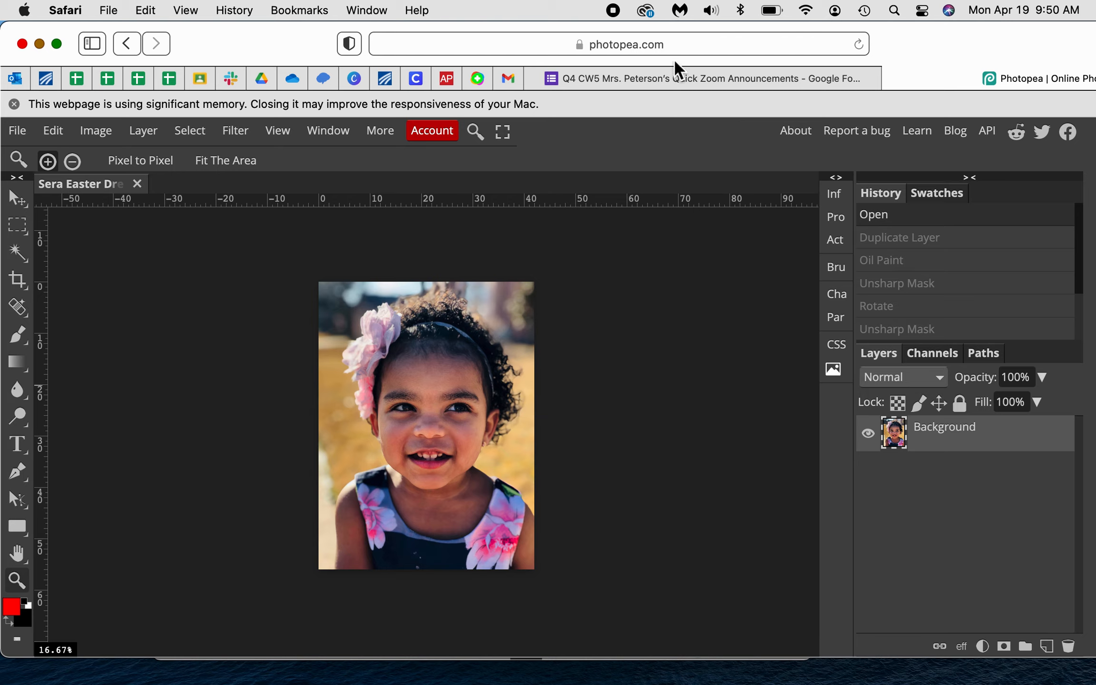
{"action": "mouse_move", "coordinate": [705, 338]}
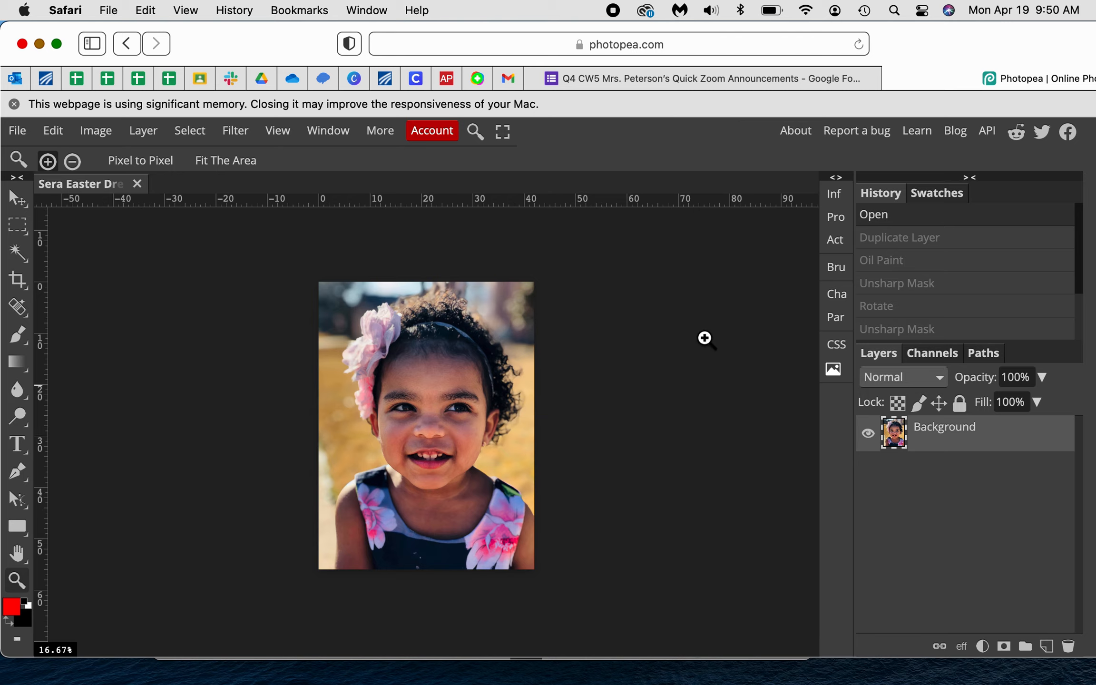
{"action": "mouse_move", "coordinate": [729, 478]}
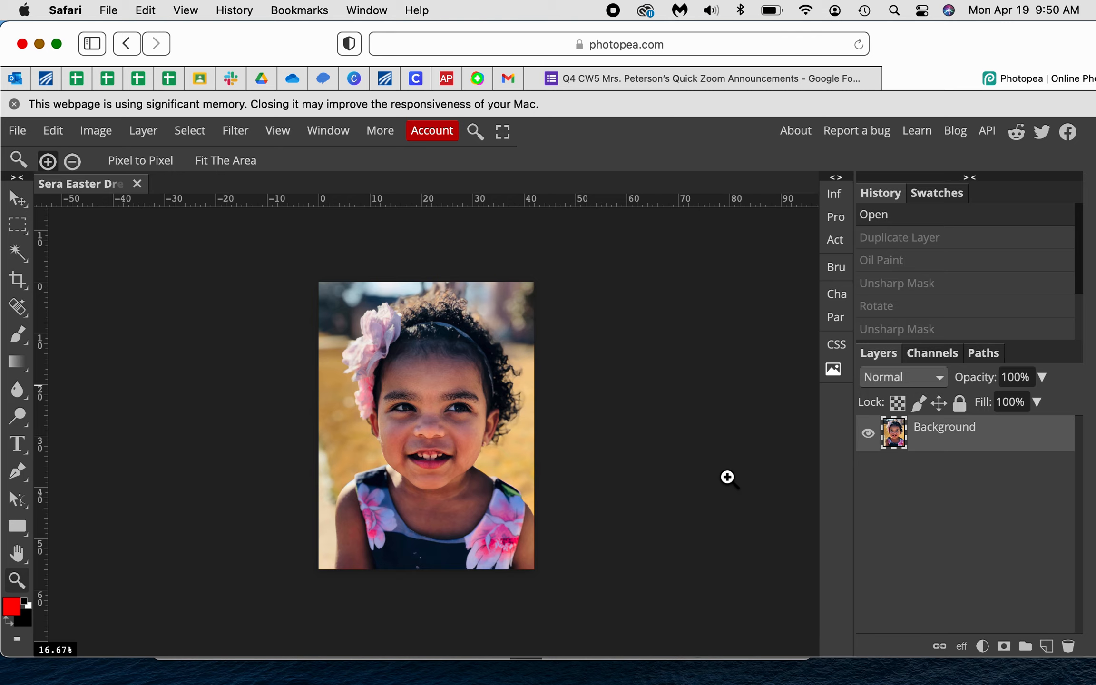
{"action": "mouse_move", "coordinate": [731, 494]}
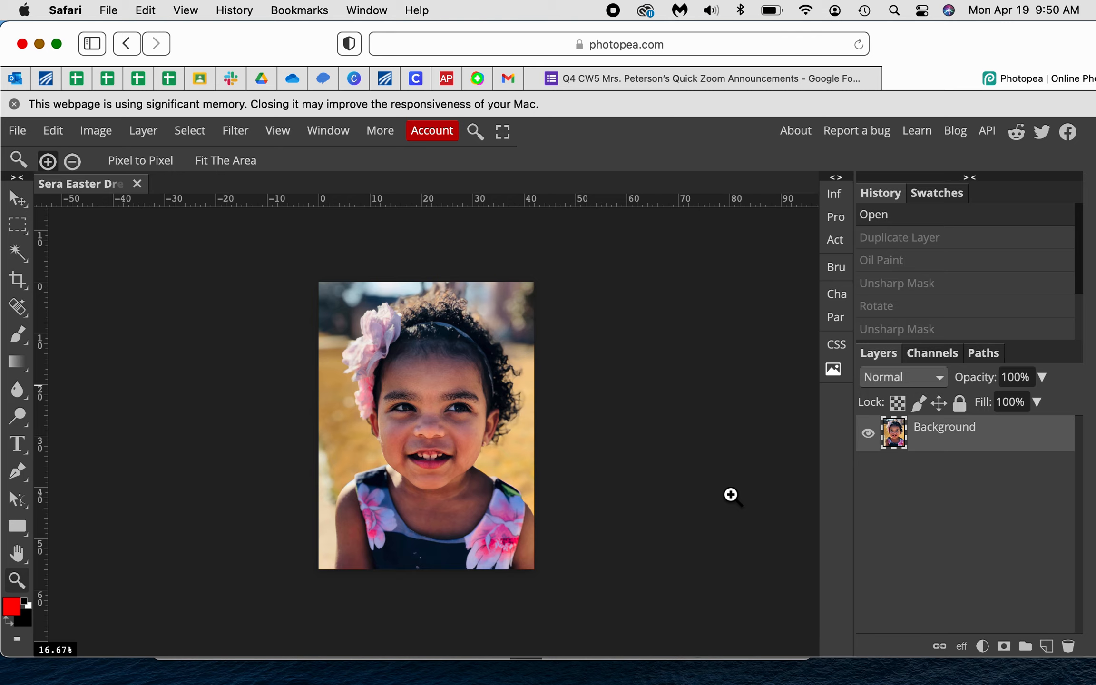
{"action": "mouse_move", "coordinate": [749, 548]}
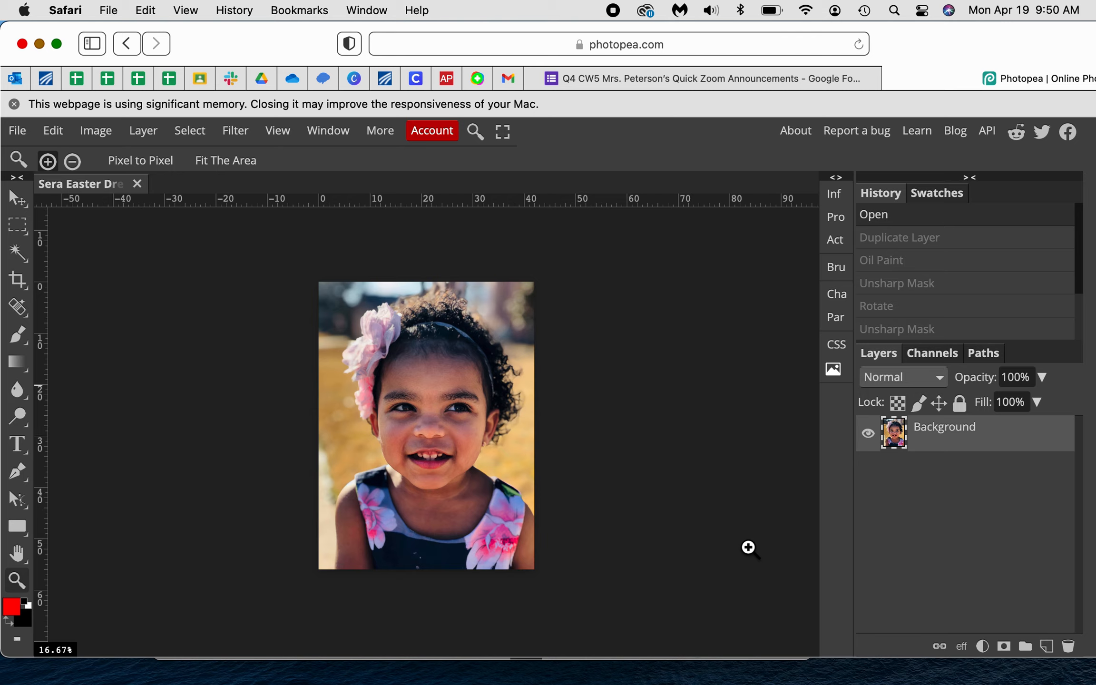
{"action": "mouse_move", "coordinate": [288, 389]}
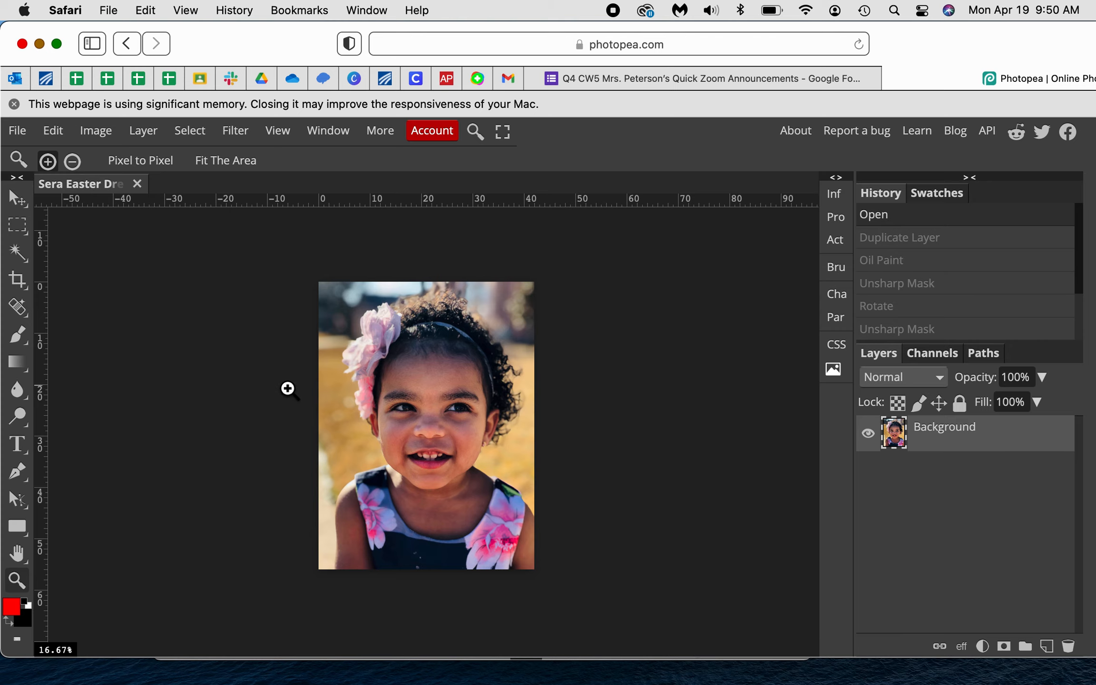
{"action": "mouse_move", "coordinate": [581, 421]}
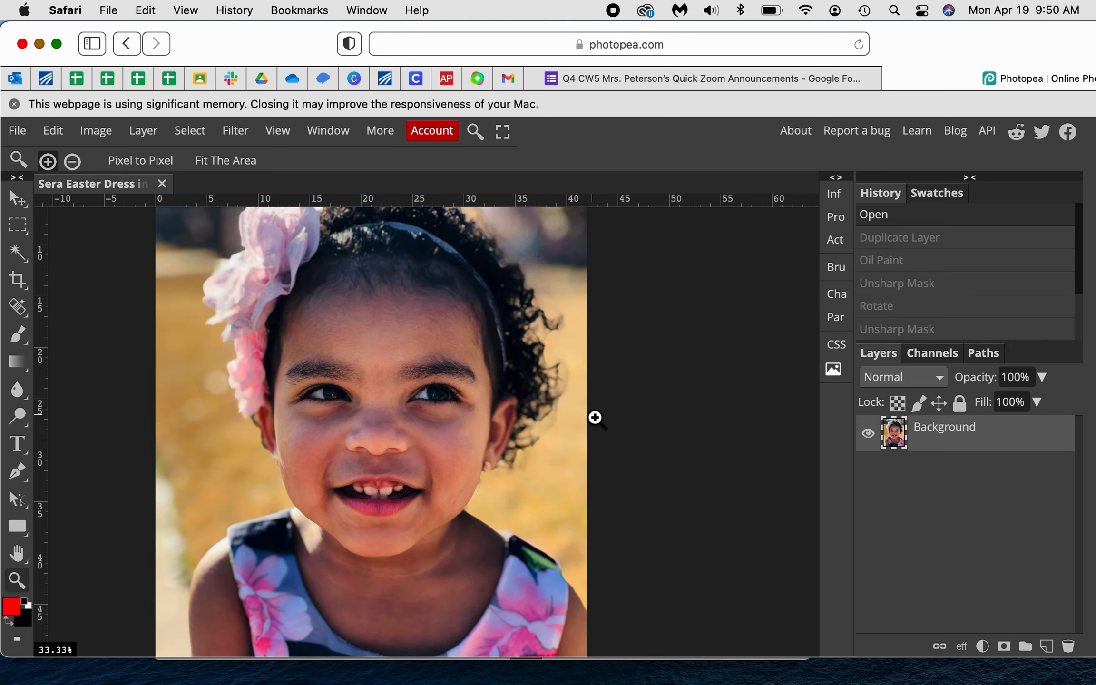
Step: Zoom out to 25% so the whole portrait fits in view
{"action": "left_click", "coordinate": [71, 161]}
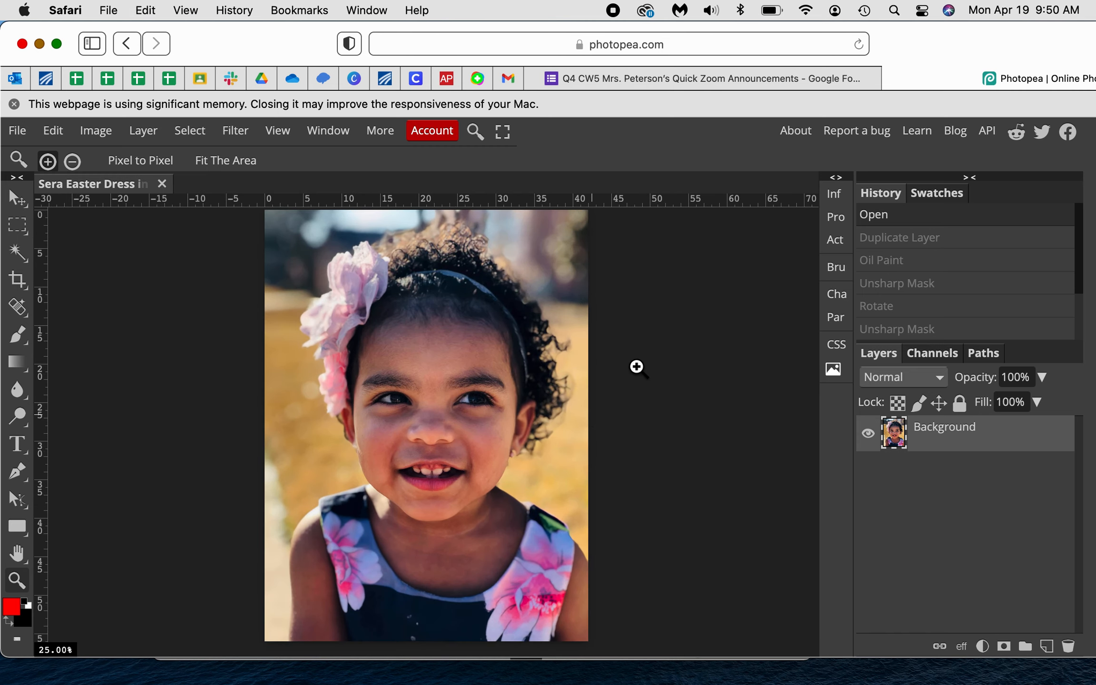
{"action": "mouse_move", "coordinate": [641, 445]}
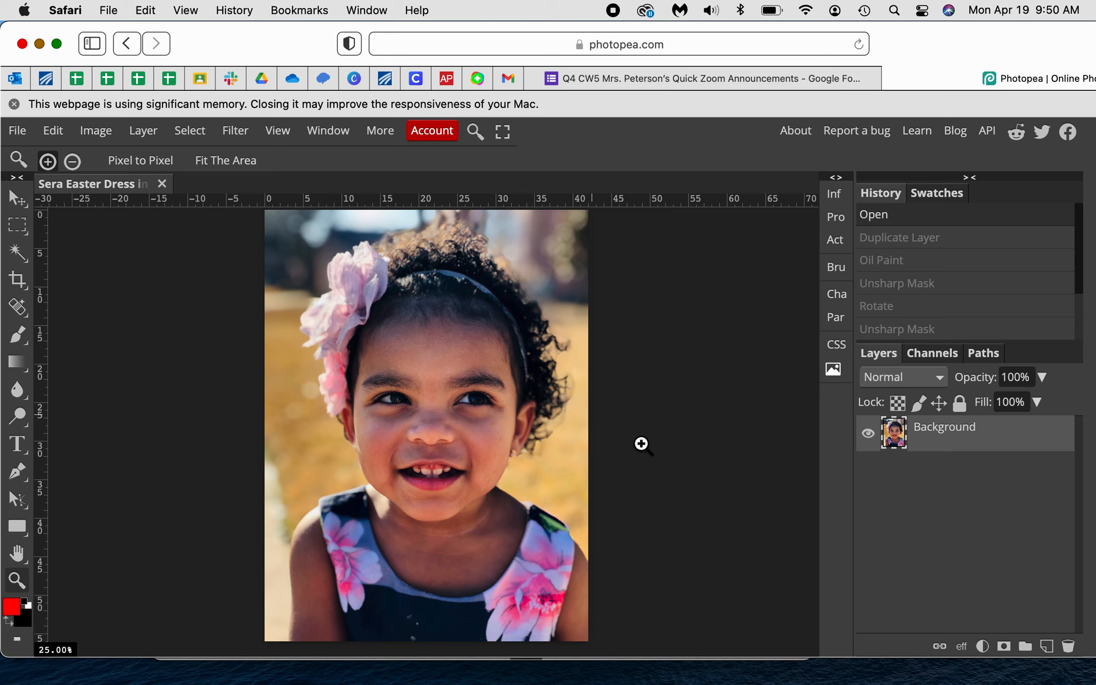
{"action": "mouse_move", "coordinate": [673, 457]}
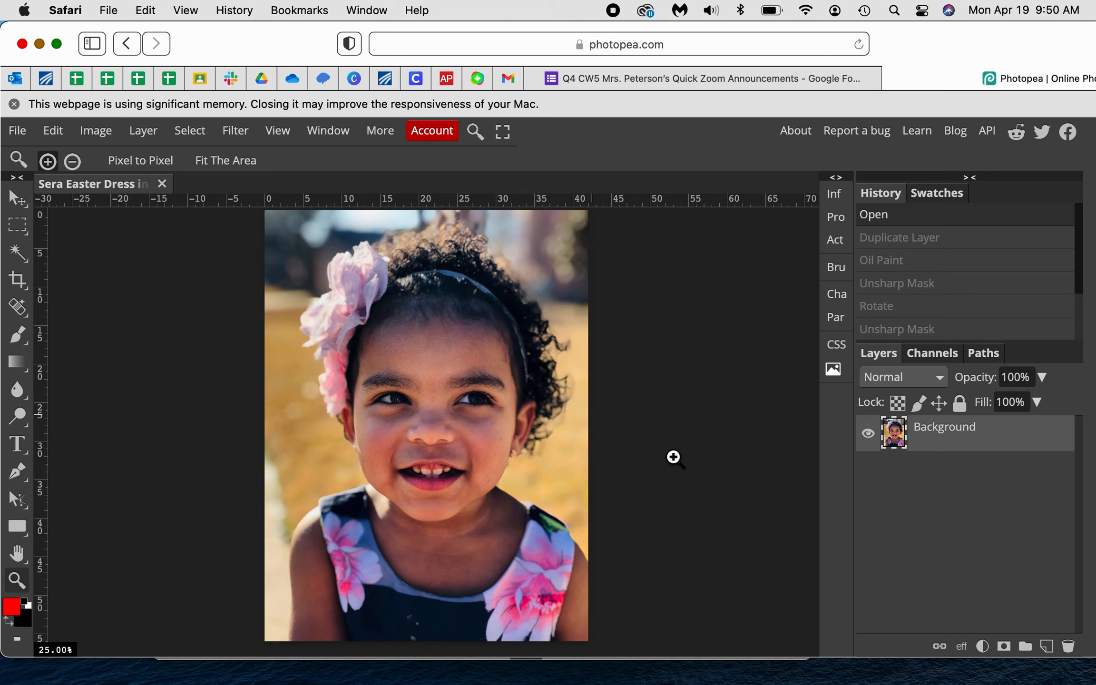
{"action": "mouse_move", "coordinate": [532, 300]}
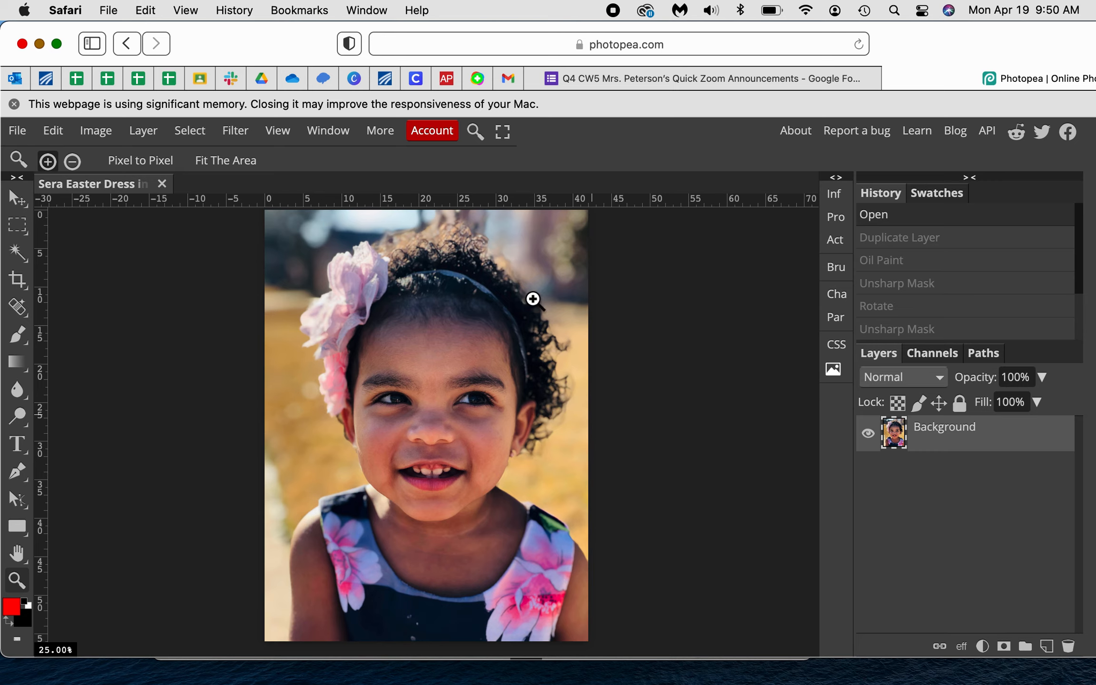
{"action": "mouse_move", "coordinate": [509, 397]}
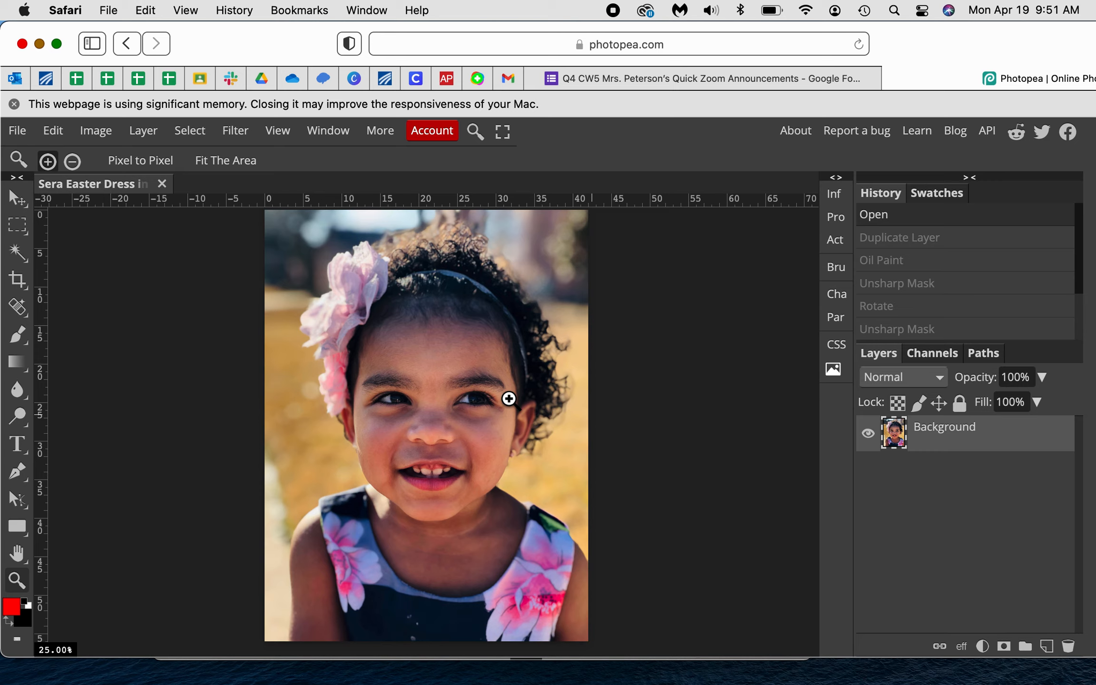
{"action": "mouse_move", "coordinate": [524, 446]}
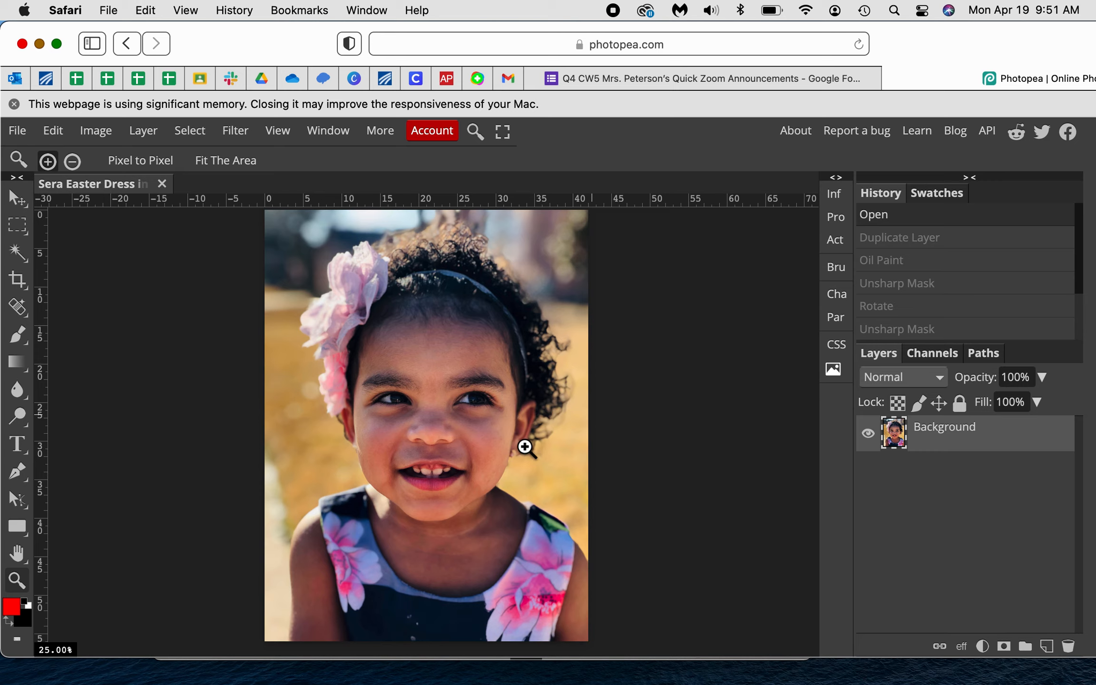
{"action": "mouse_move", "coordinate": [533, 455]}
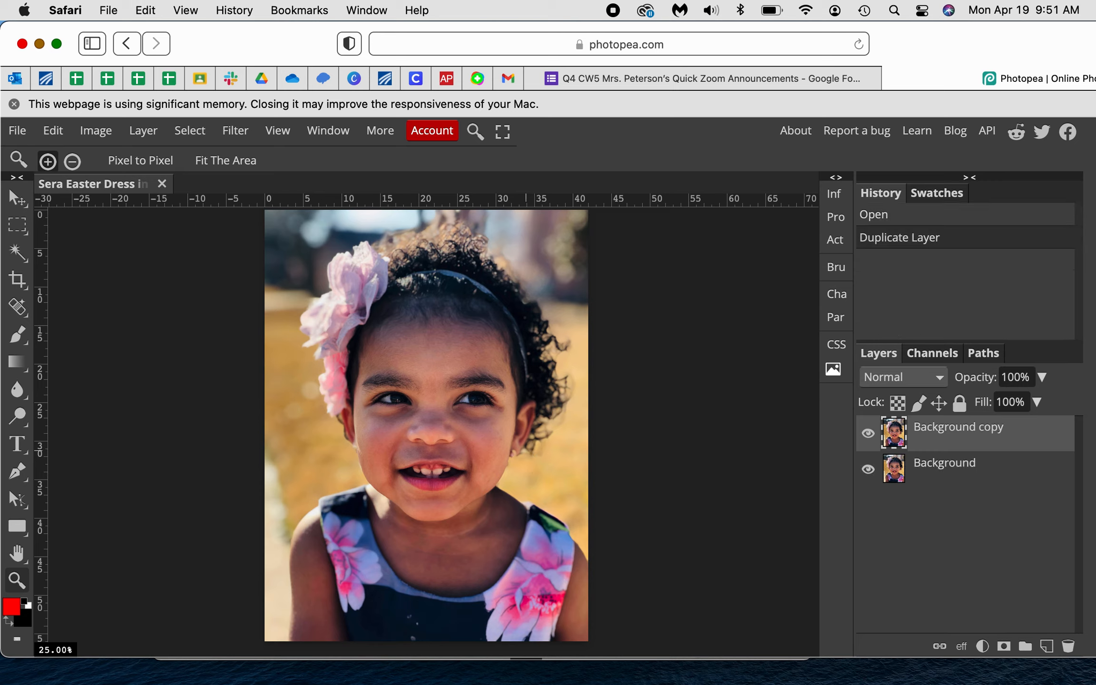
{"action": "mouse_move", "coordinate": [561, 457]}
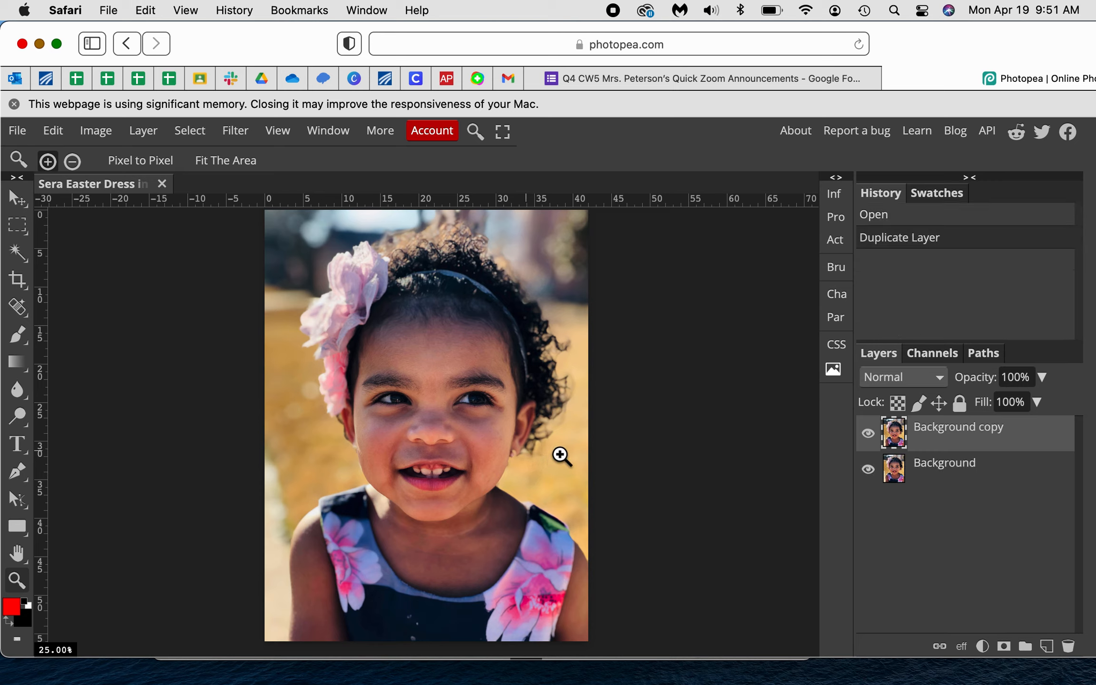
{"action": "mouse_move", "coordinate": [622, 455]}
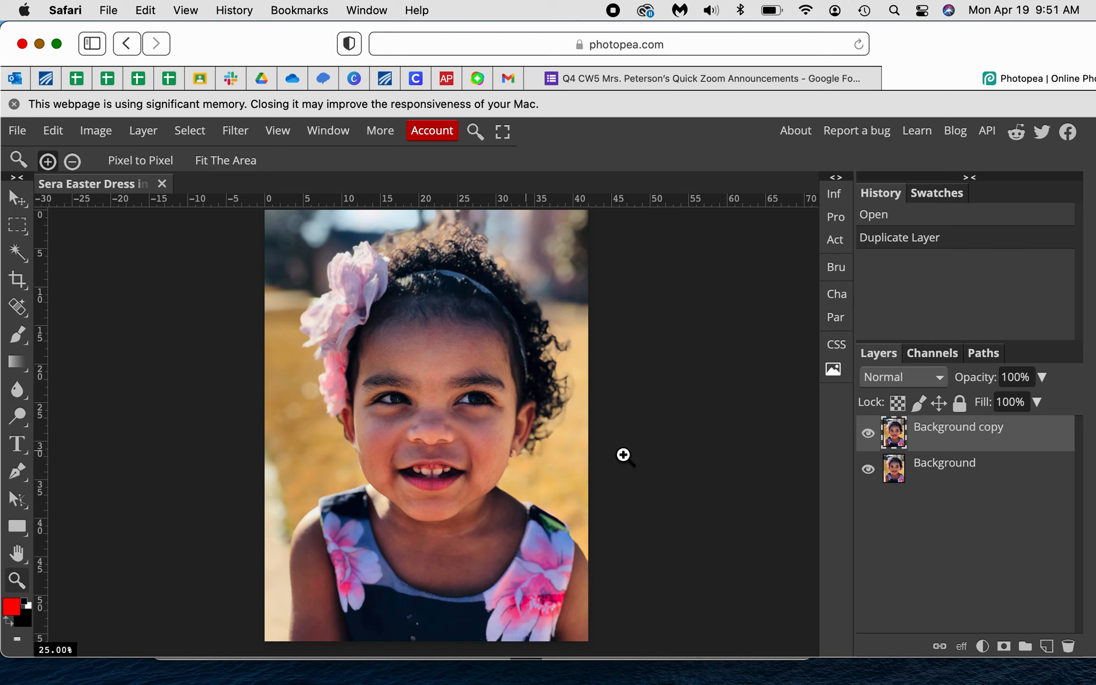
{"action": "mouse_move", "coordinate": [929, 439]}
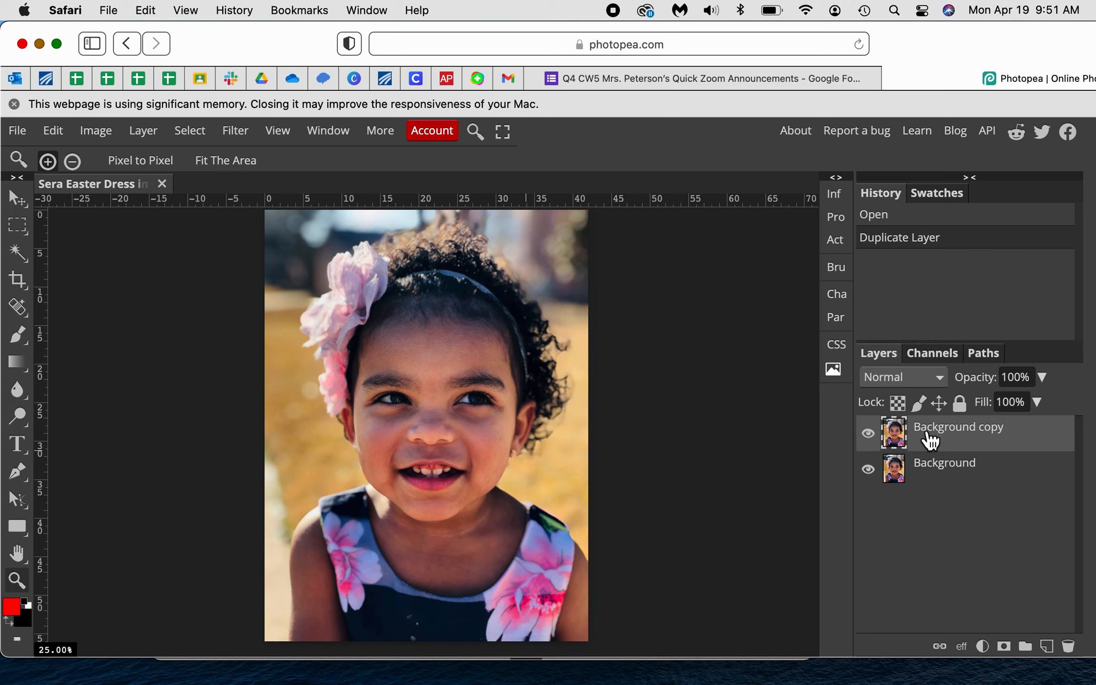
Step: Open the Filter menu to reach Stylize and Oil Paint
{"action": "left_click", "coordinate": [235, 130]}
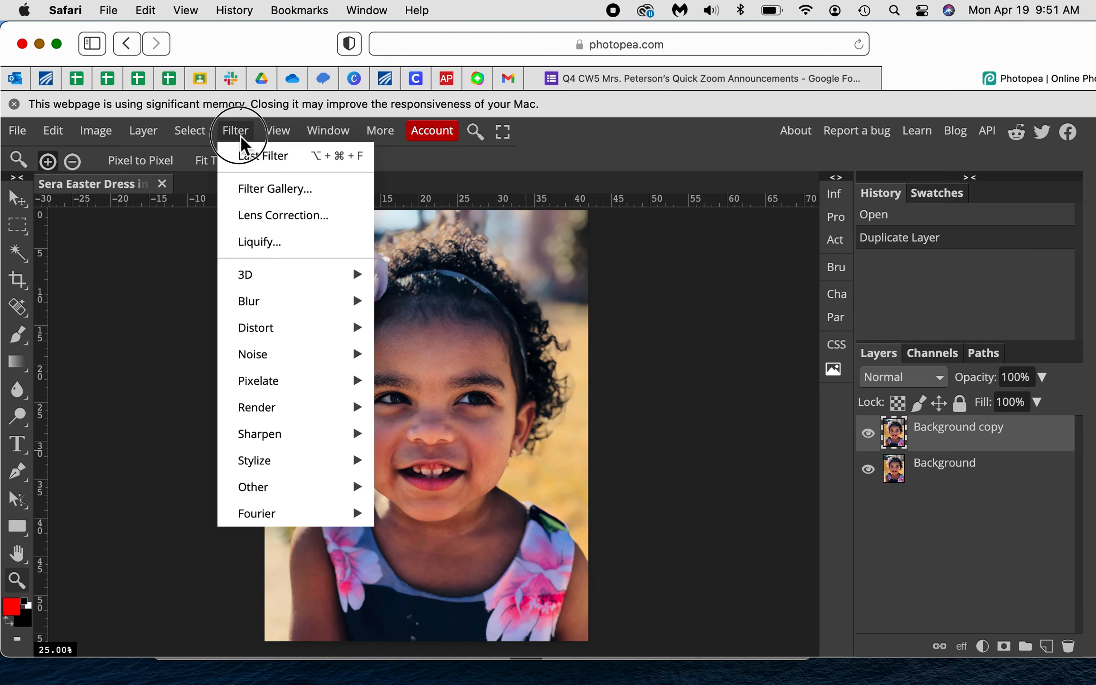
{"action": "mouse_move", "coordinate": [253, 461]}
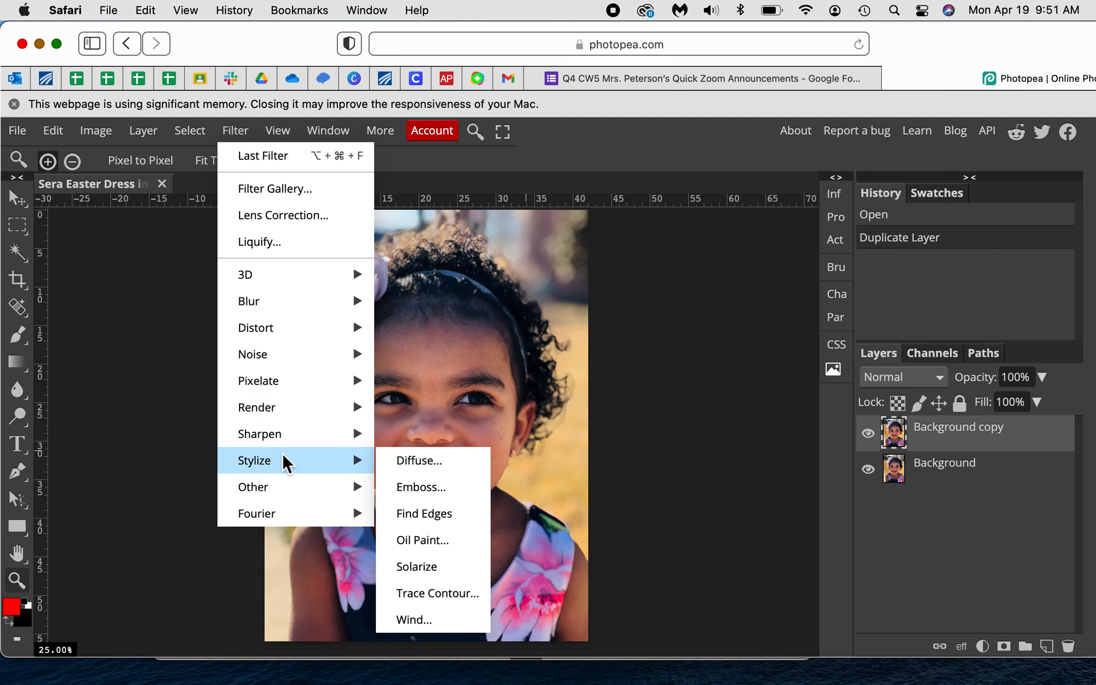
{"action": "mouse_move", "coordinate": [422, 540]}
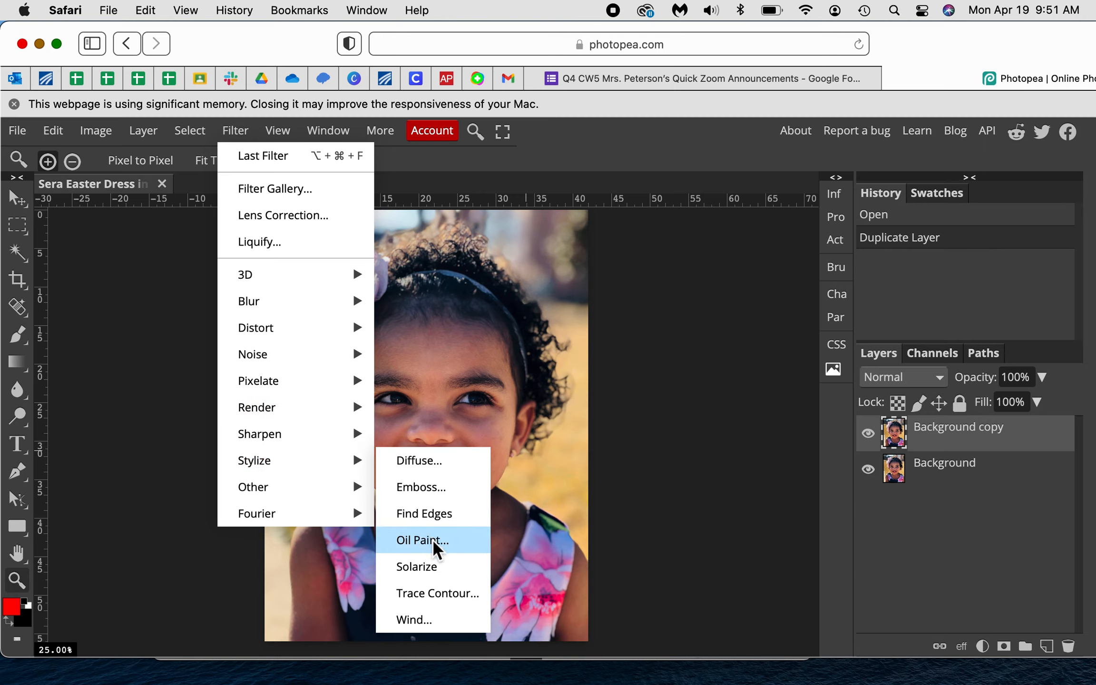
Step: Open the Oil Paint dialog with default settings previewing on the portrait copy
{"action": "left_click", "coordinate": [422, 540]}
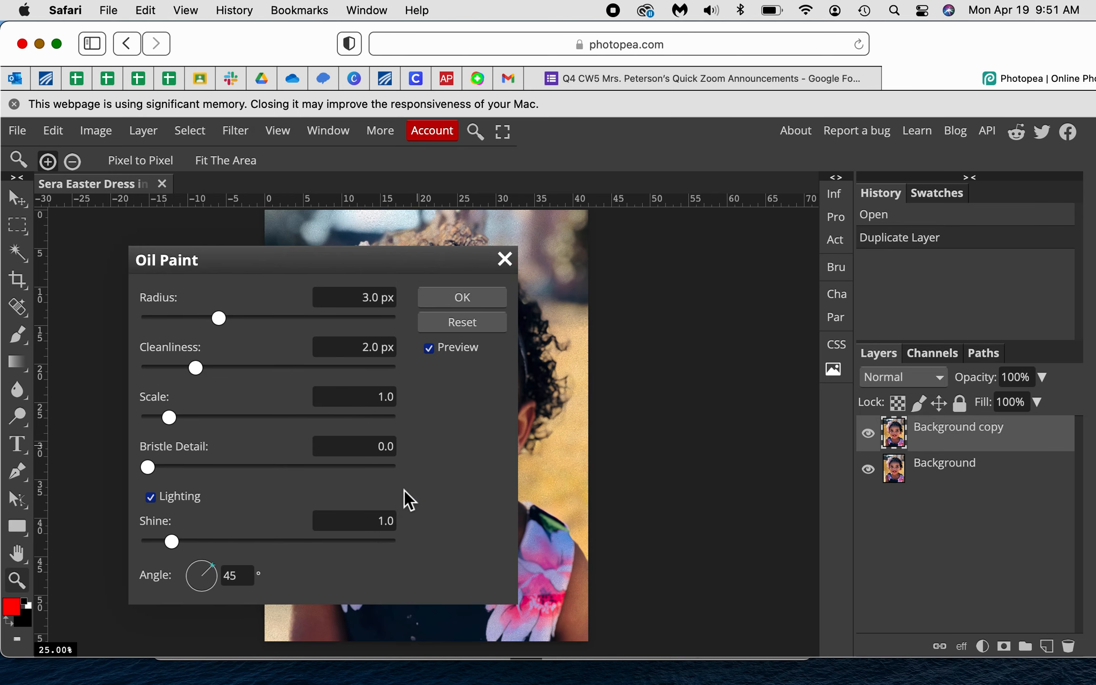
{"action": "mouse_move", "coordinate": [283, 353]}
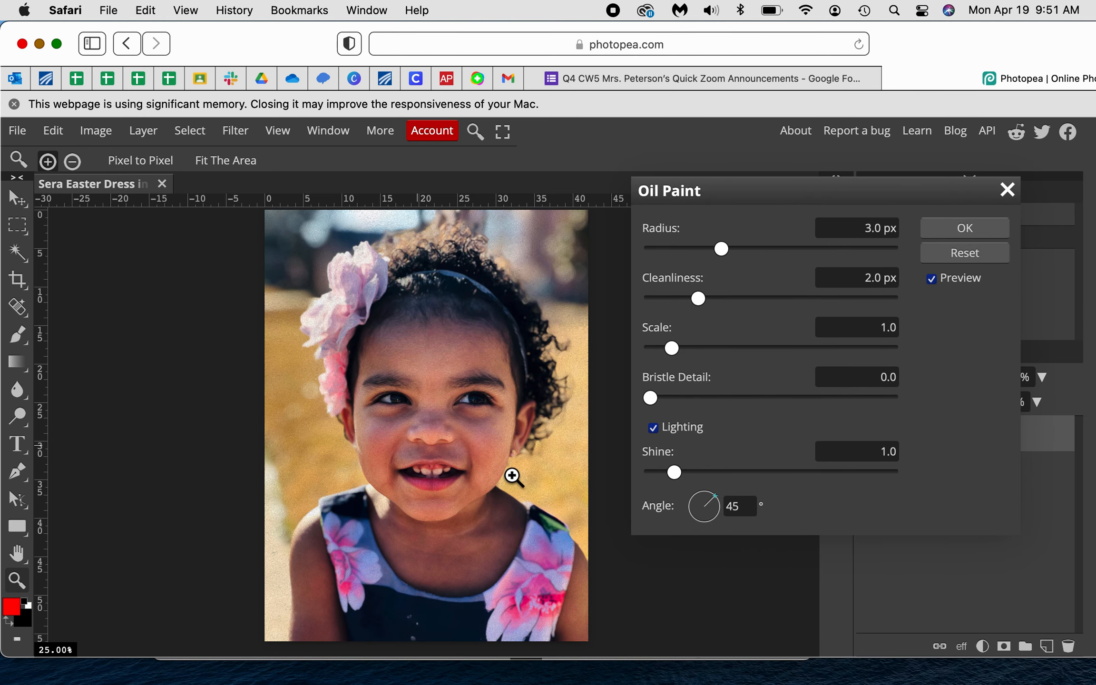
{"action": "mouse_move", "coordinate": [716, 507]}
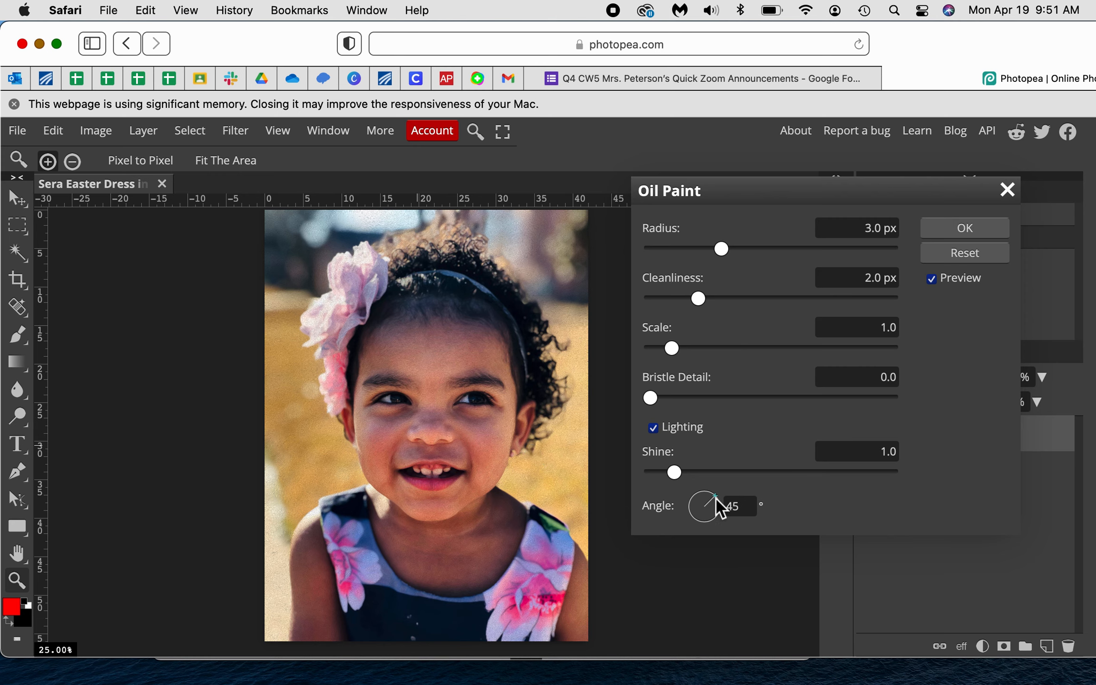
{"action": "mouse_move", "coordinate": [713, 514]}
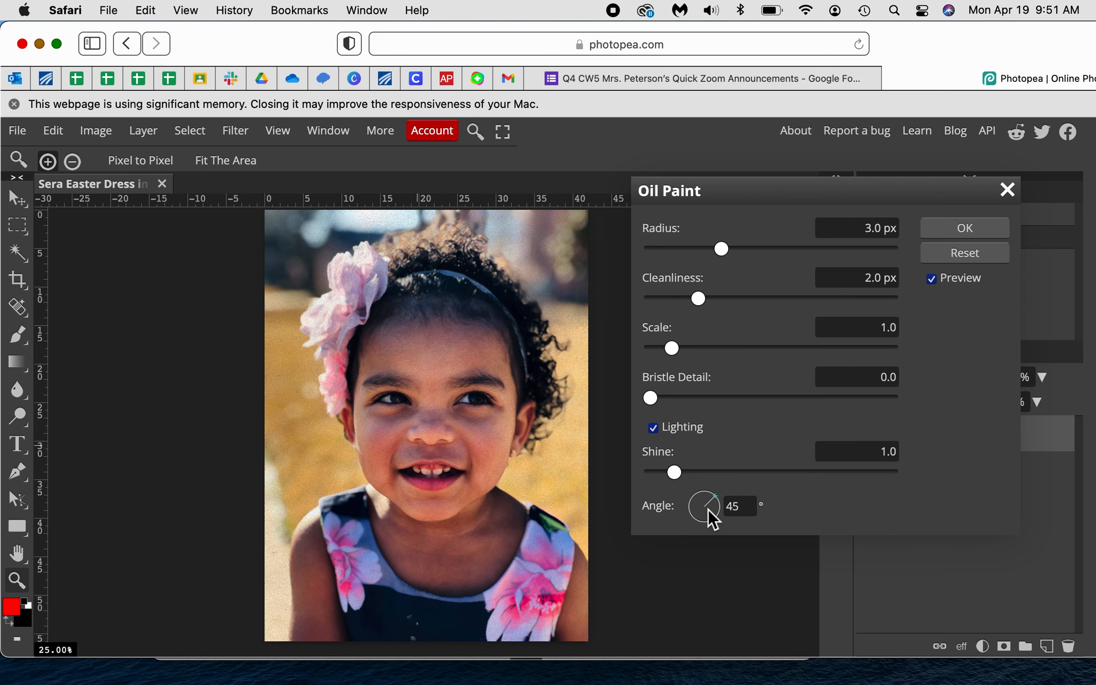
{"action": "mouse_move", "coordinate": [719, 511]}
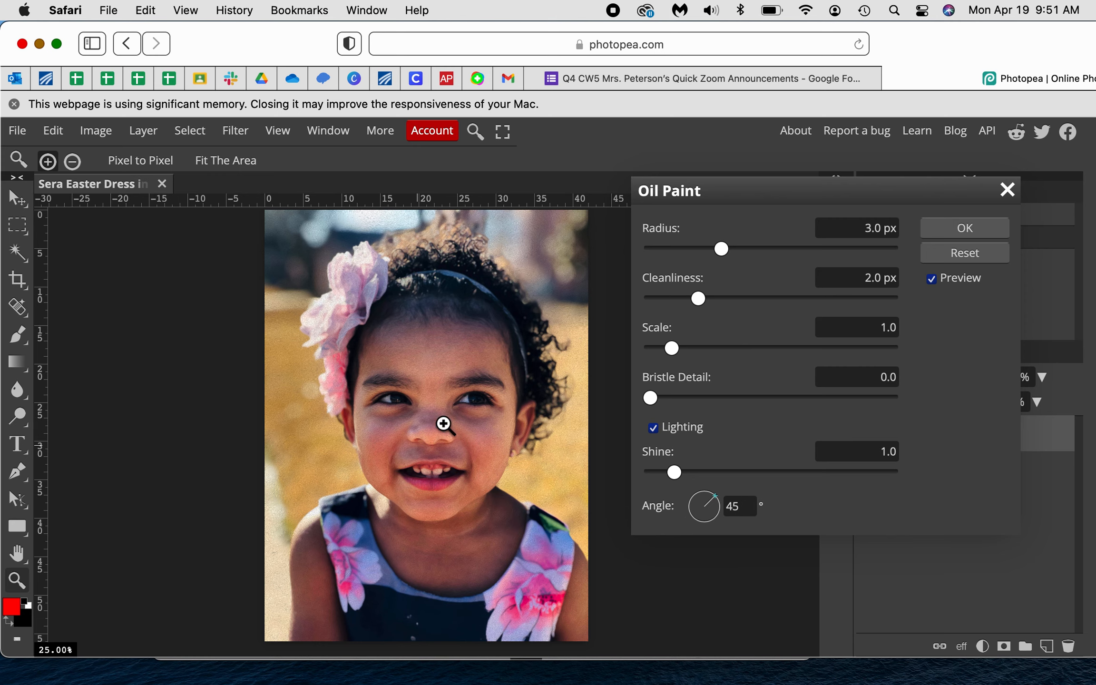
{"action": "mouse_move", "coordinate": [716, 503]}
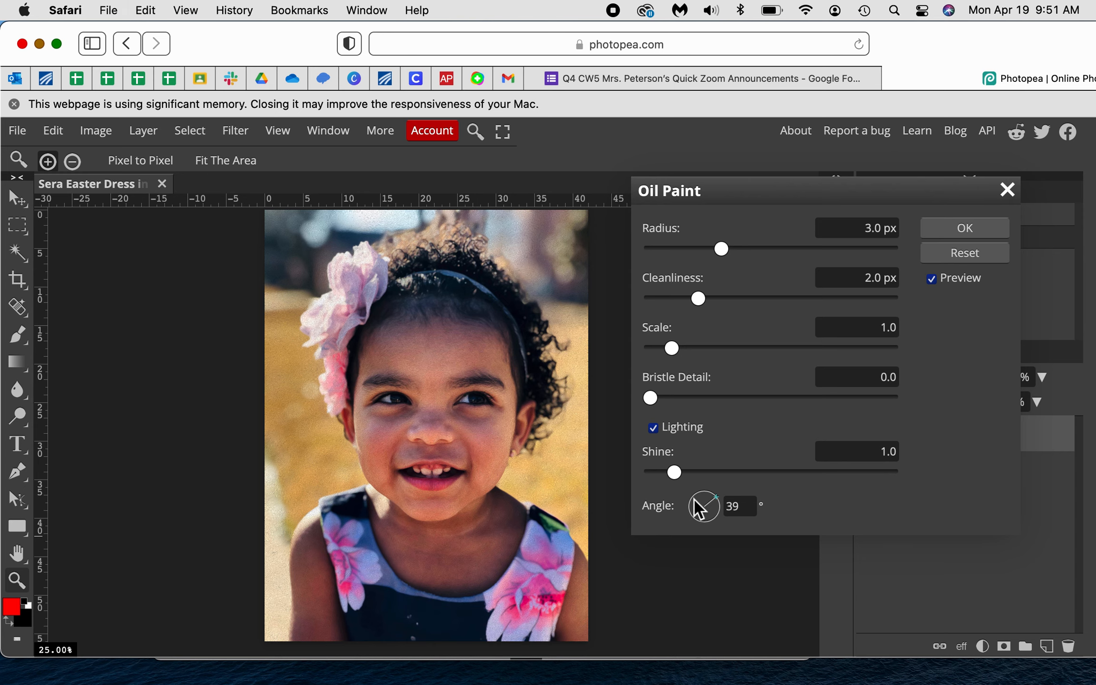
{"action": "mouse_move", "coordinate": [706, 503]}
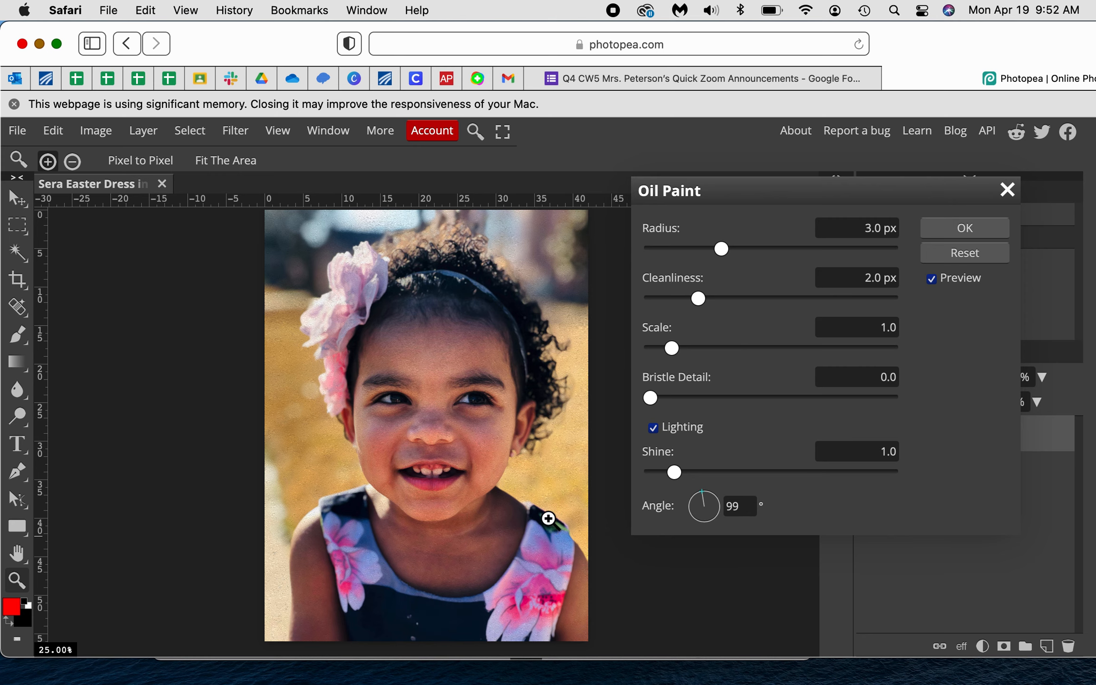
{"action": "mouse_move", "coordinate": [377, 499]}
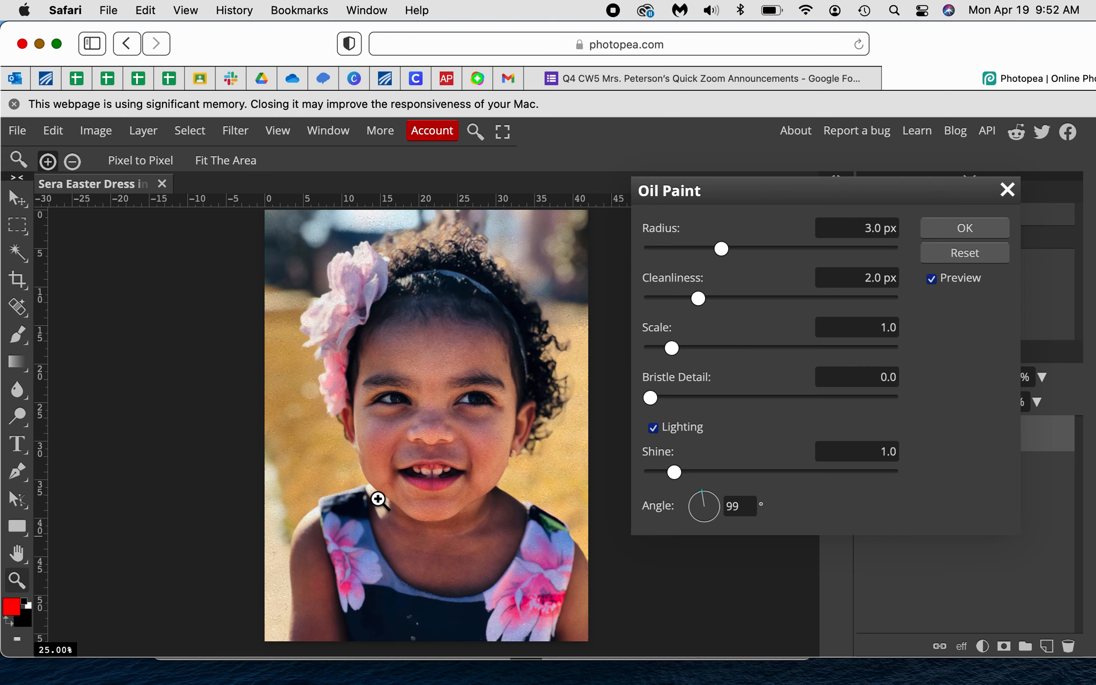
{"action": "mouse_move", "coordinate": [379, 269]}
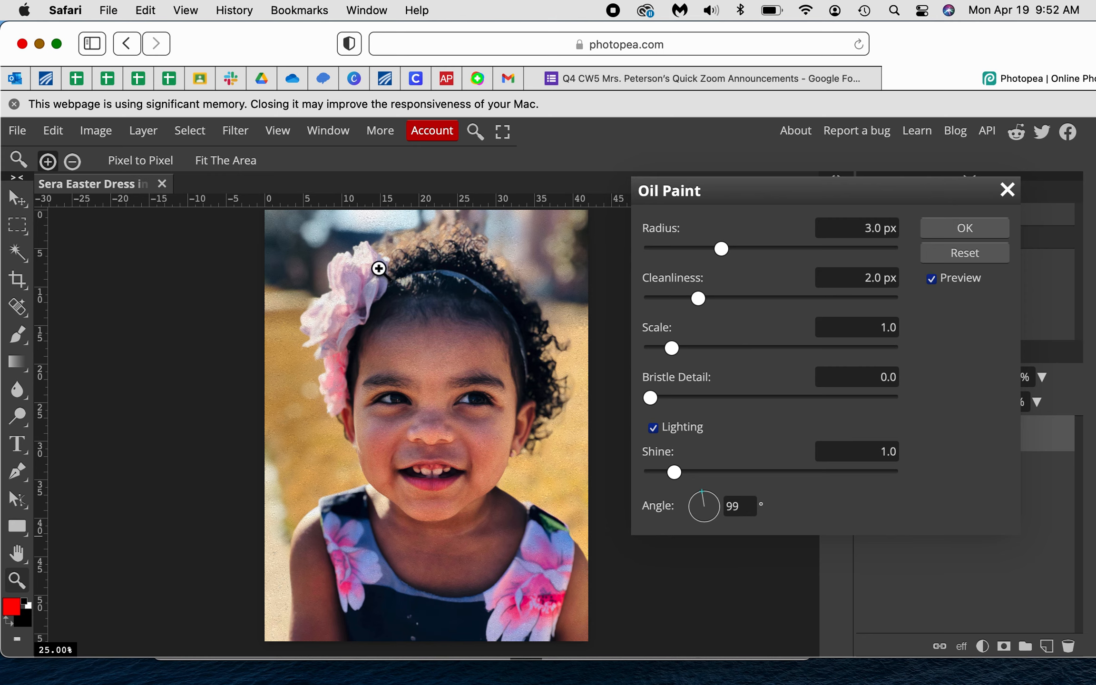
{"action": "mouse_move", "coordinate": [344, 316]}
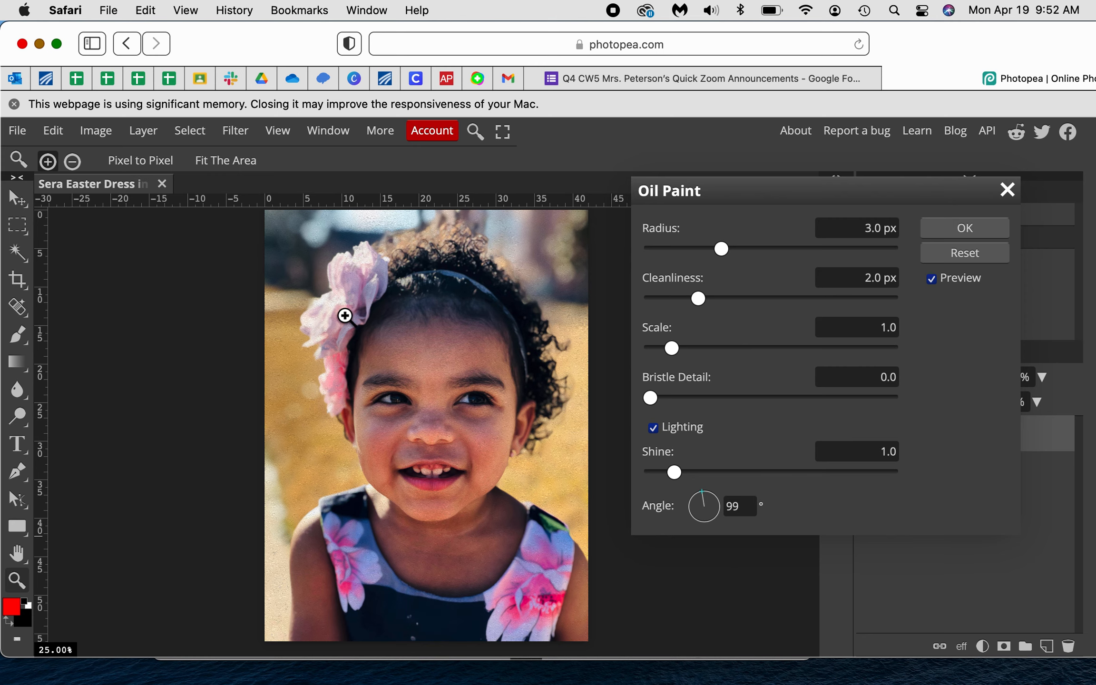
{"action": "mouse_move", "coordinate": [579, 411]}
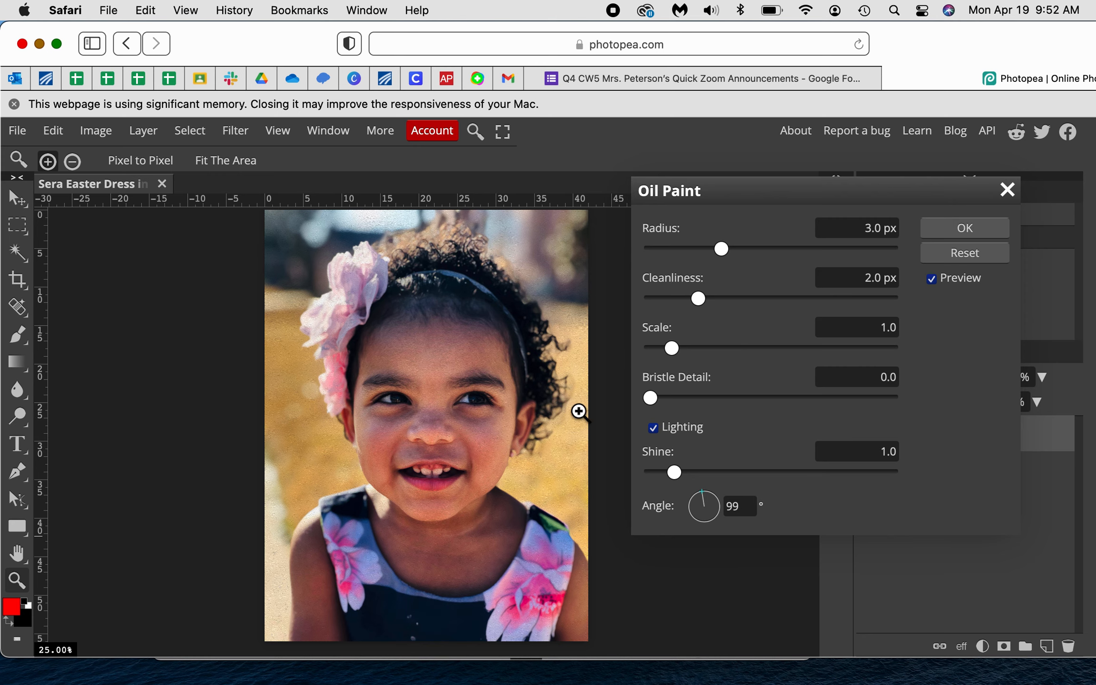
{"action": "mouse_move", "coordinate": [788, 253]}
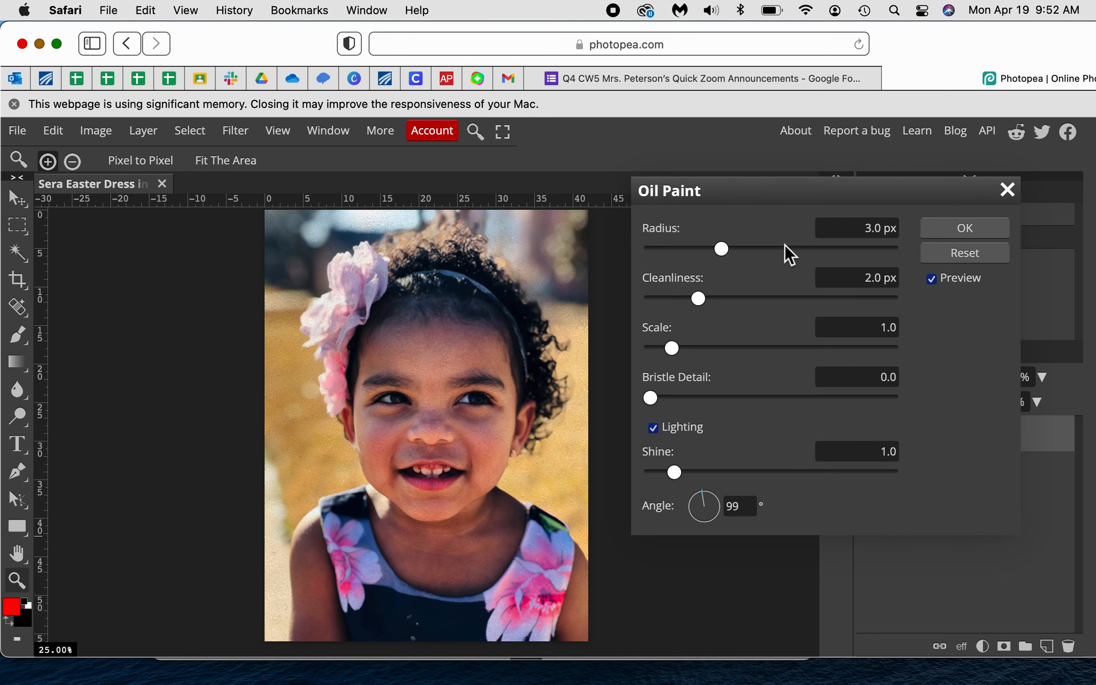
{"action": "mouse_move", "coordinate": [786, 255]}
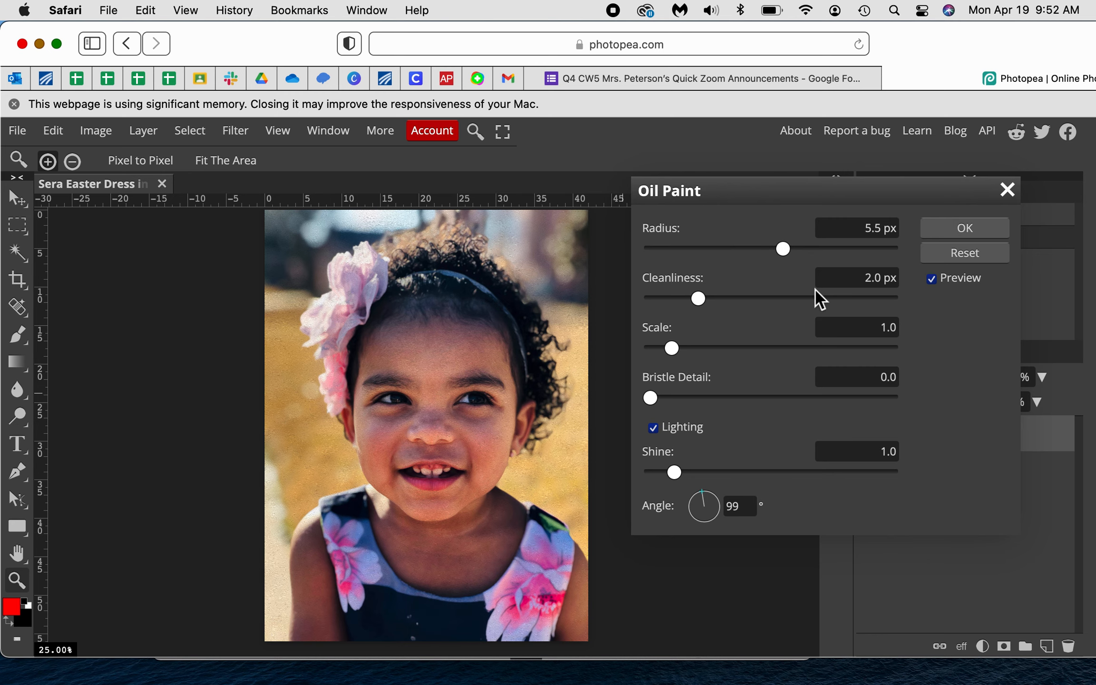
{"action": "mouse_move", "coordinate": [802, 310]}
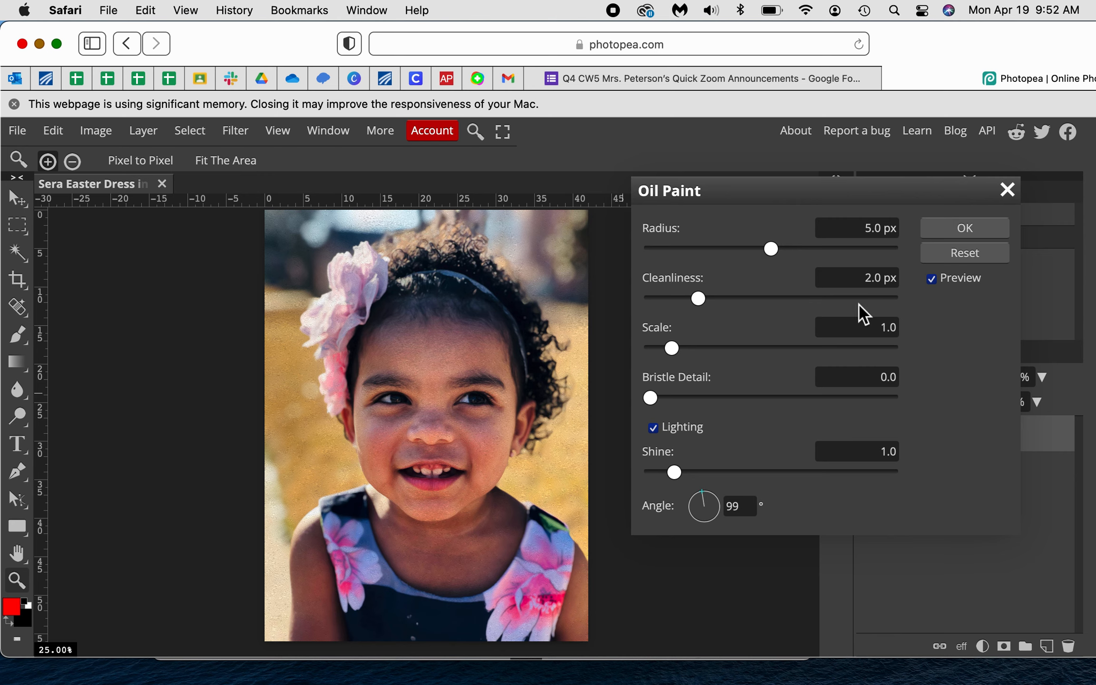
{"action": "mouse_move", "coordinate": [853, 310]}
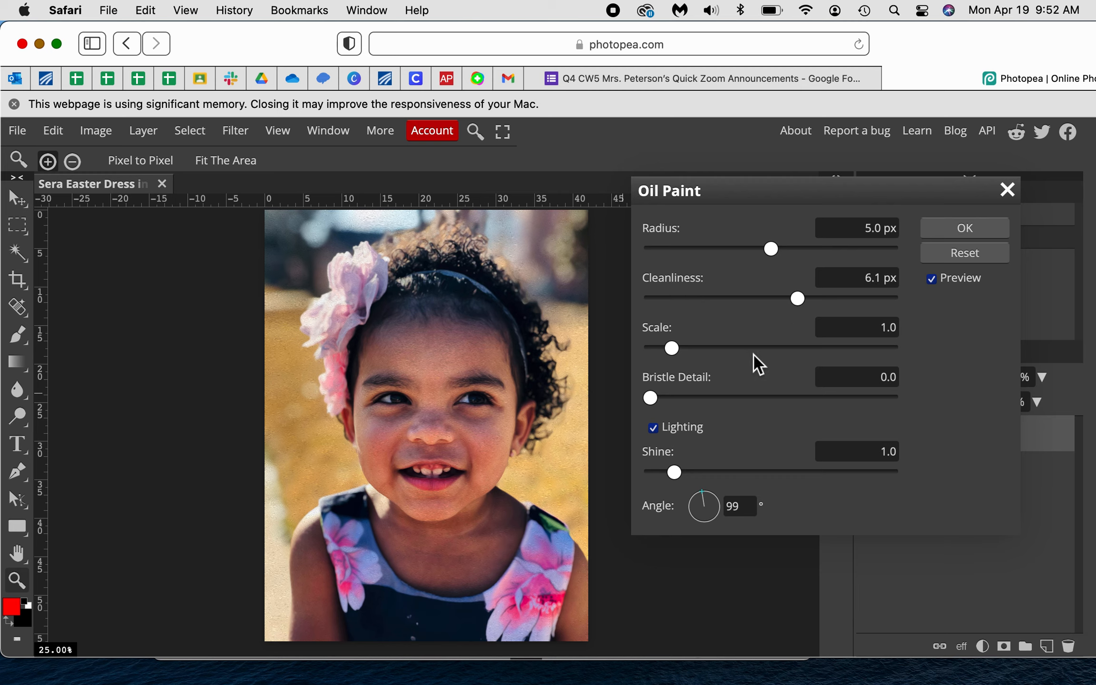
{"action": "mouse_move", "coordinate": [739, 408]}
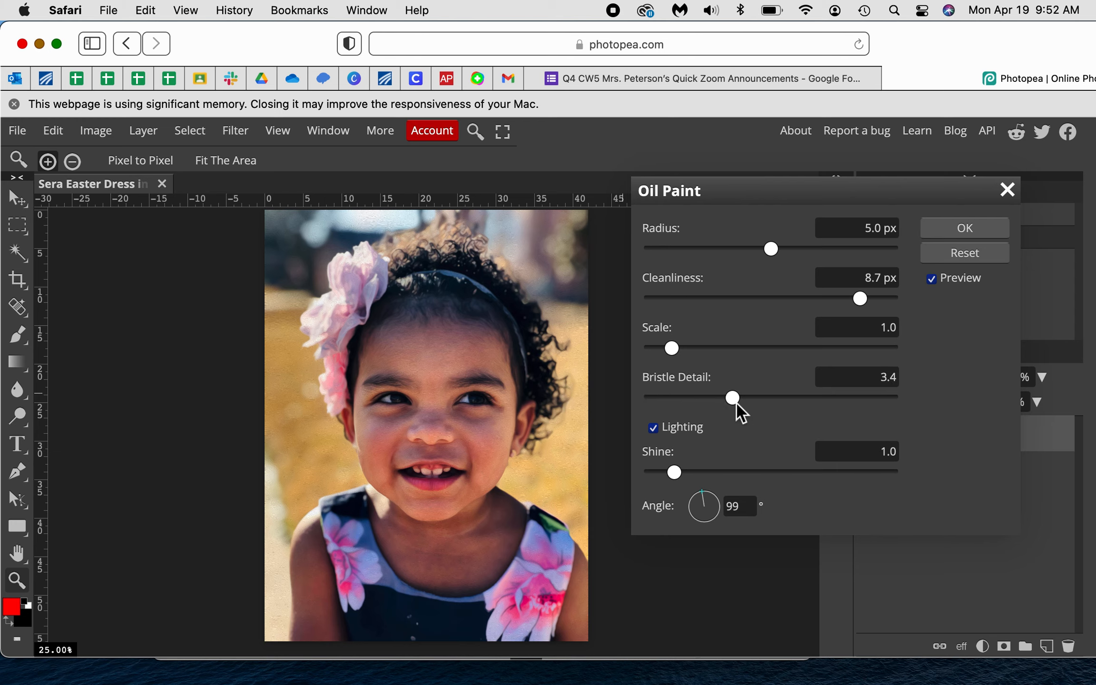
{"action": "mouse_move", "coordinate": [923, 373]}
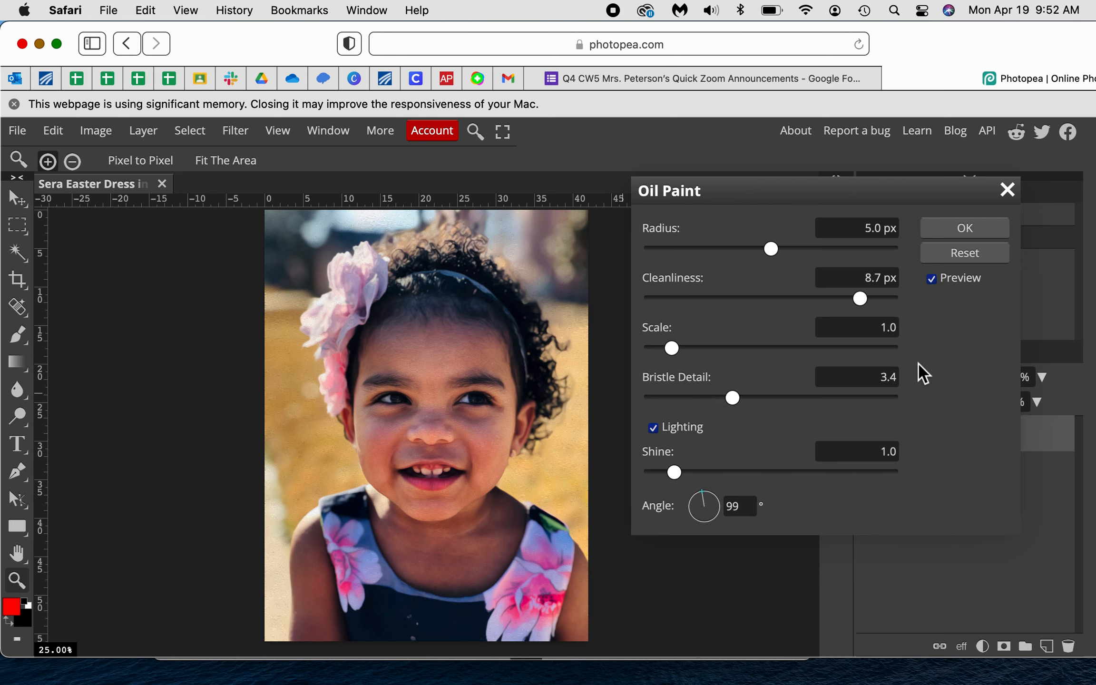
Step: Apply Oil Paint with radius 5.0, cleanliness 8.7 and bristle detail 3.4
{"action": "left_click", "coordinate": [963, 227]}
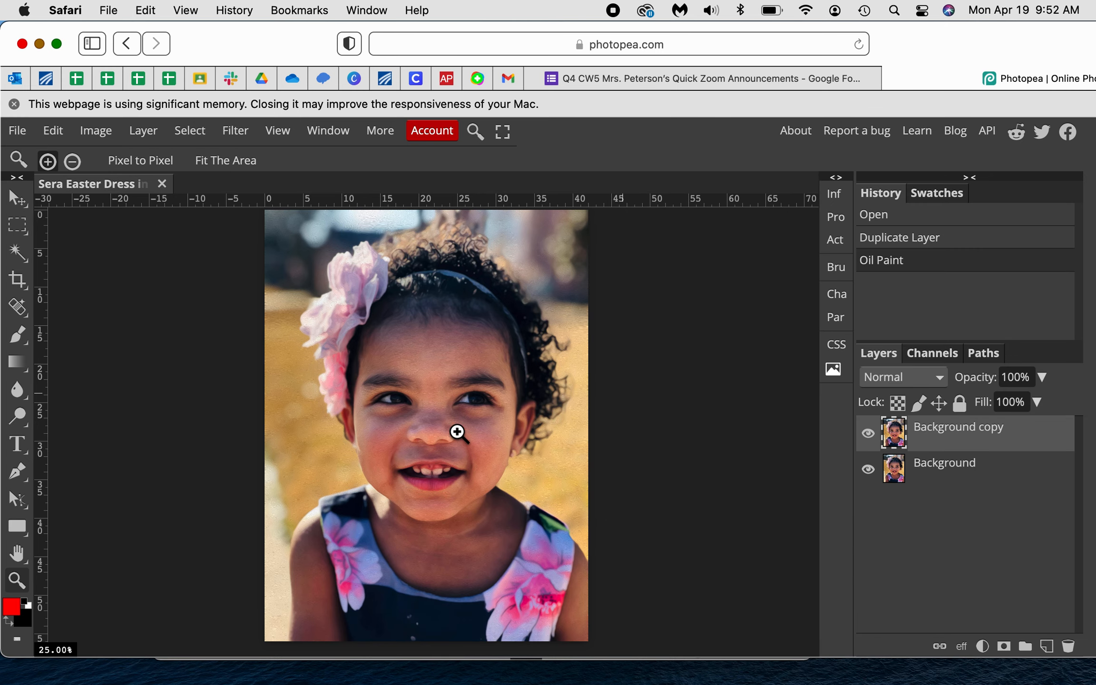
{"action": "mouse_move", "coordinate": [433, 433]}
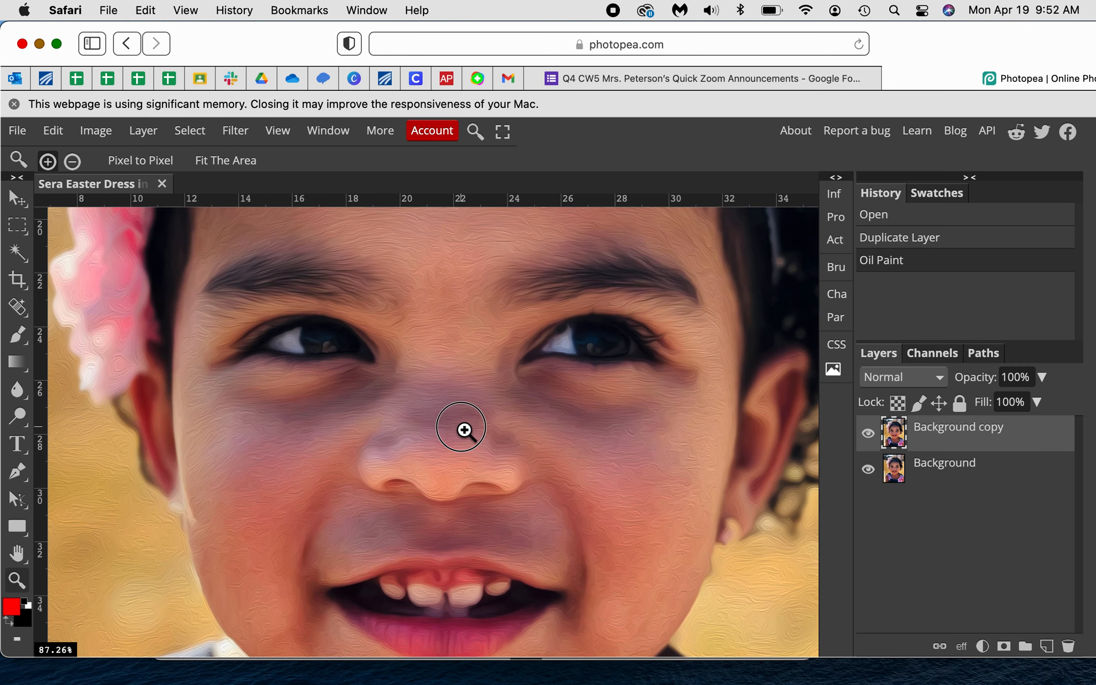
Step: Zoom to about 116% on the girl's face to inspect the brushstroke texture
{"action": "left_click", "coordinate": [460, 427]}
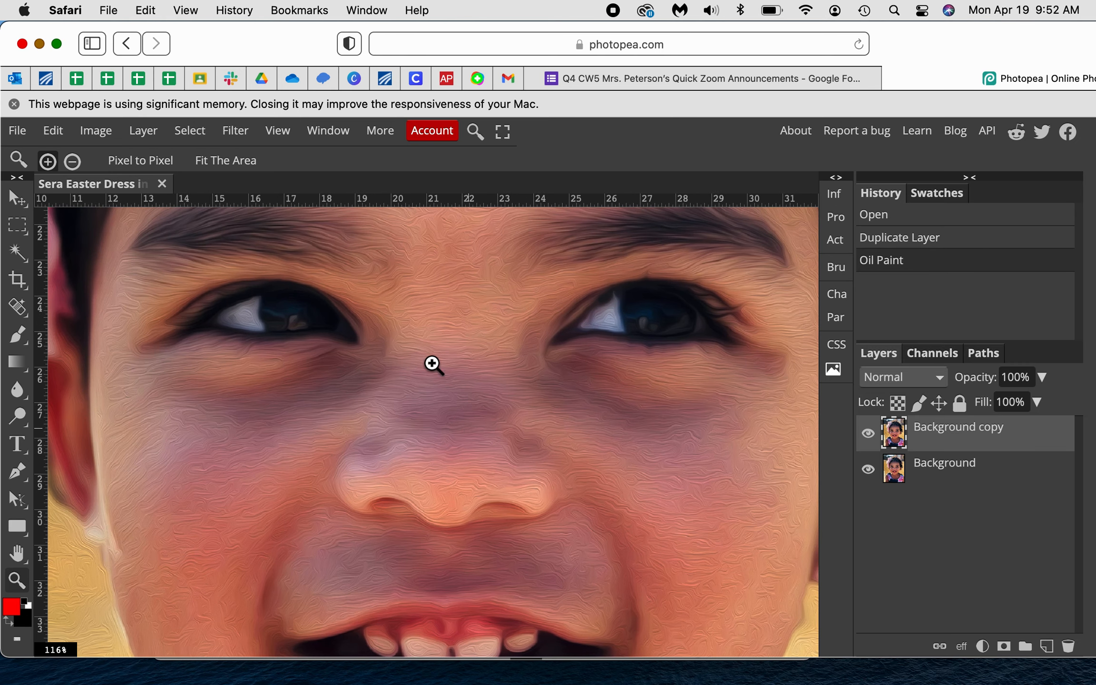
{"action": "mouse_move", "coordinate": [486, 473]}
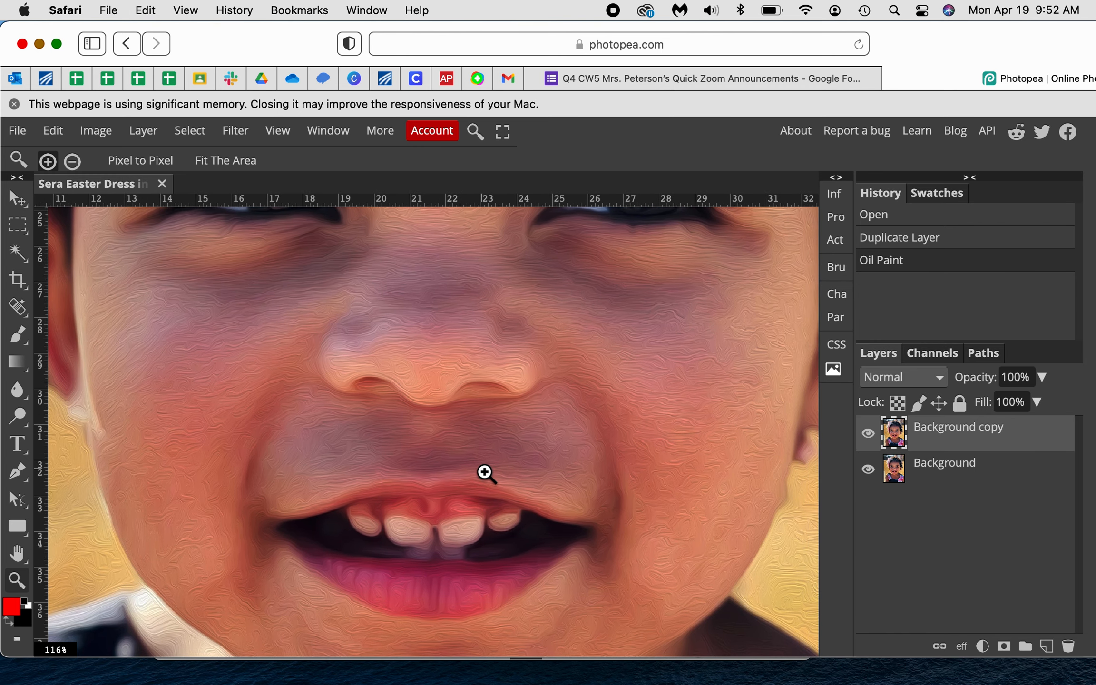
{"action": "mouse_move", "coordinate": [388, 533]}
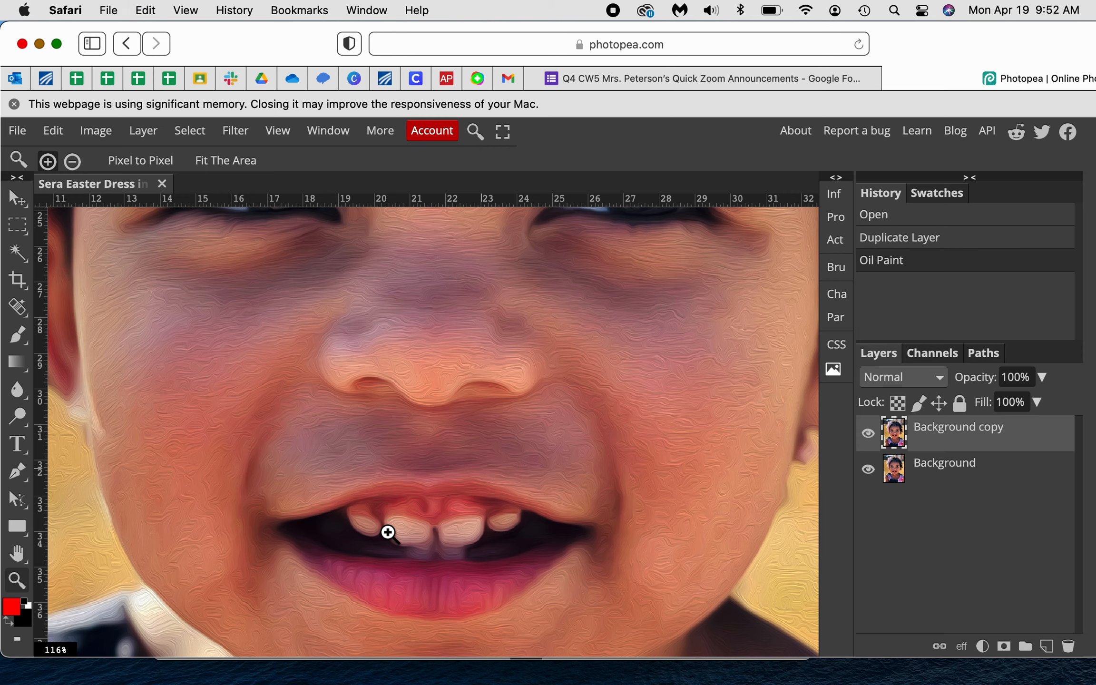
{"action": "mouse_move", "coordinate": [483, 551]}
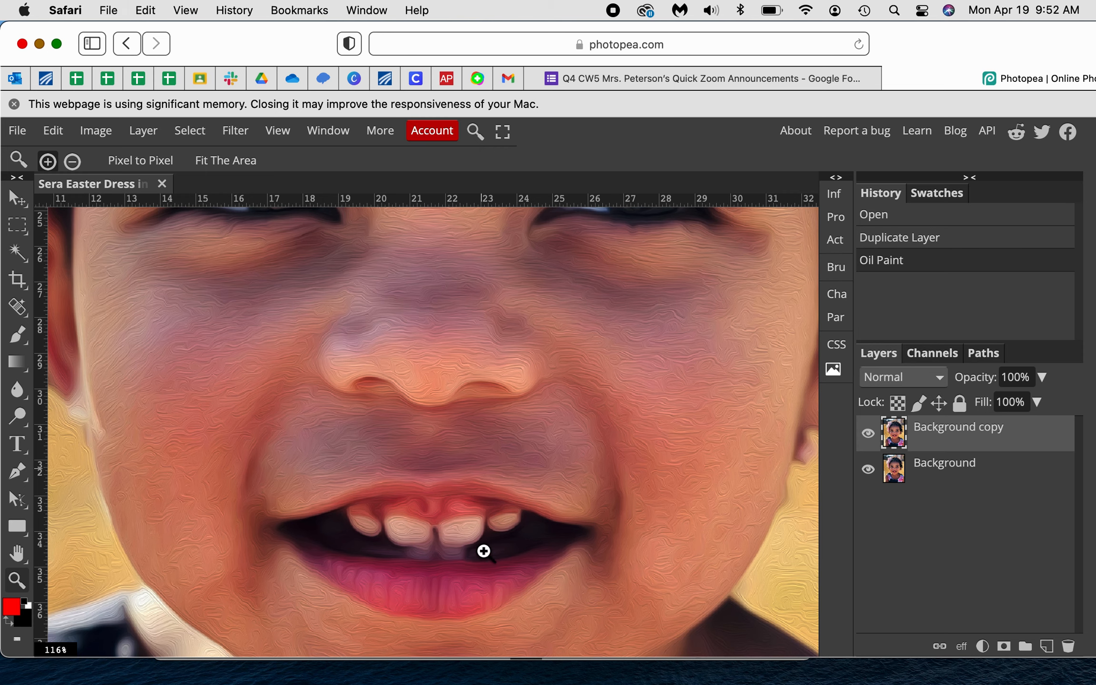
{"action": "mouse_move", "coordinate": [445, 534]}
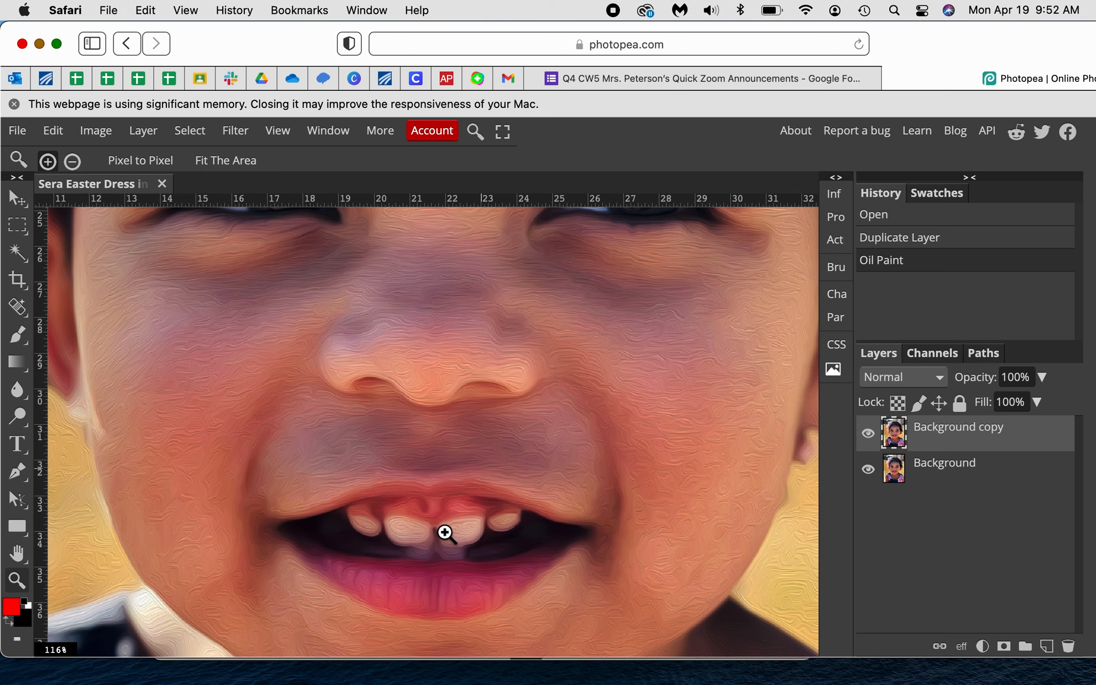
{"action": "mouse_move", "coordinate": [454, 542]}
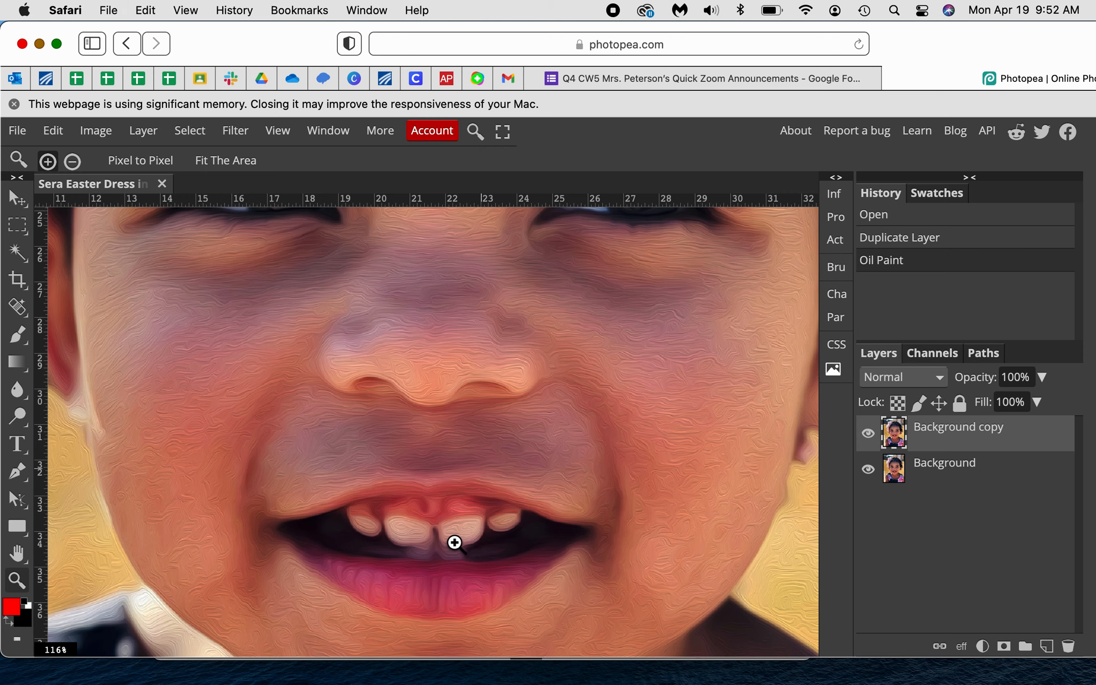
Step: Select the Dodge Tool from the Dodge/Burn/Sponge tool group
{"action": "left_click", "coordinate": [16, 417]}
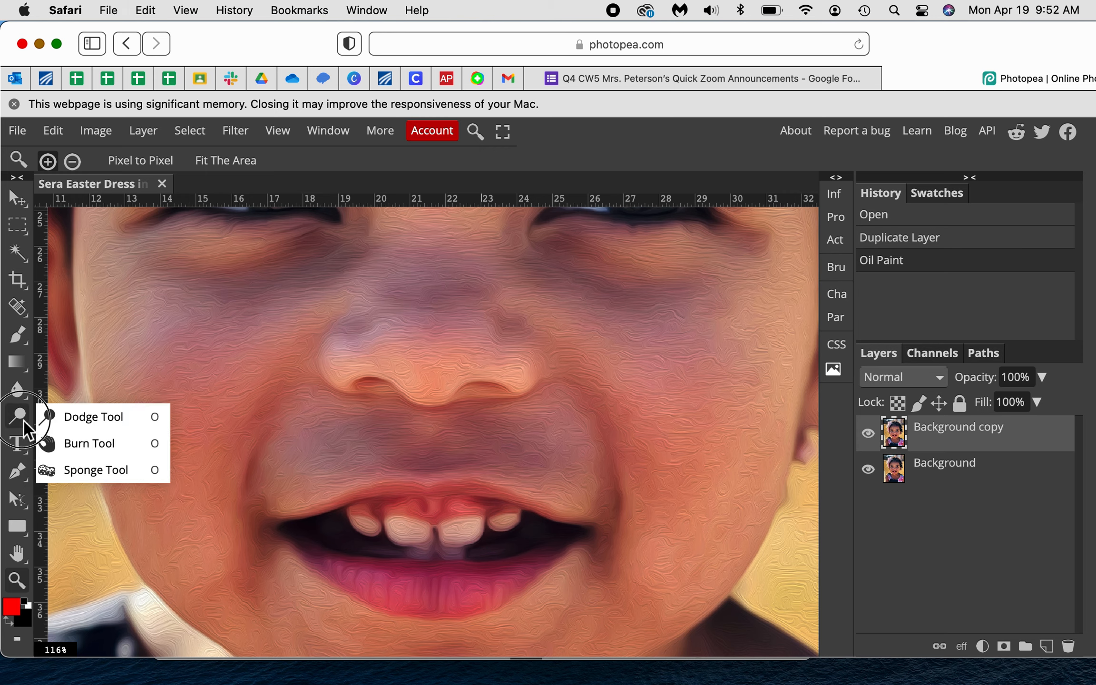
{"action": "left_click", "coordinate": [93, 416]}
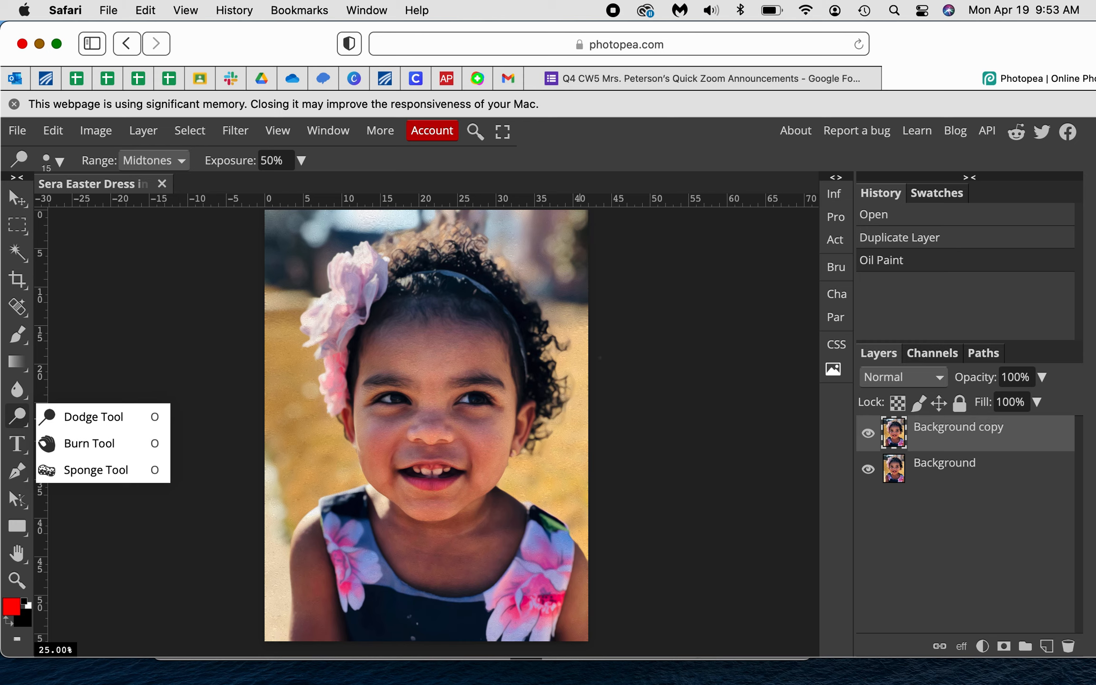
{"action": "mouse_move", "coordinate": [947, 115]}
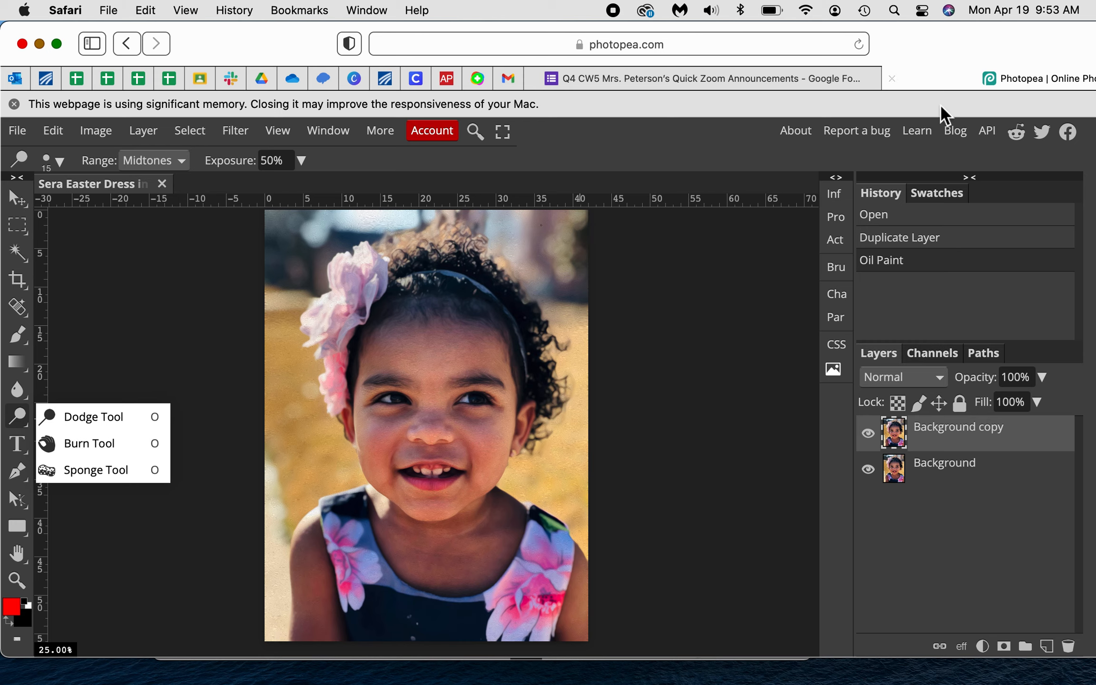
{"action": "mouse_move", "coordinate": [902, 269]}
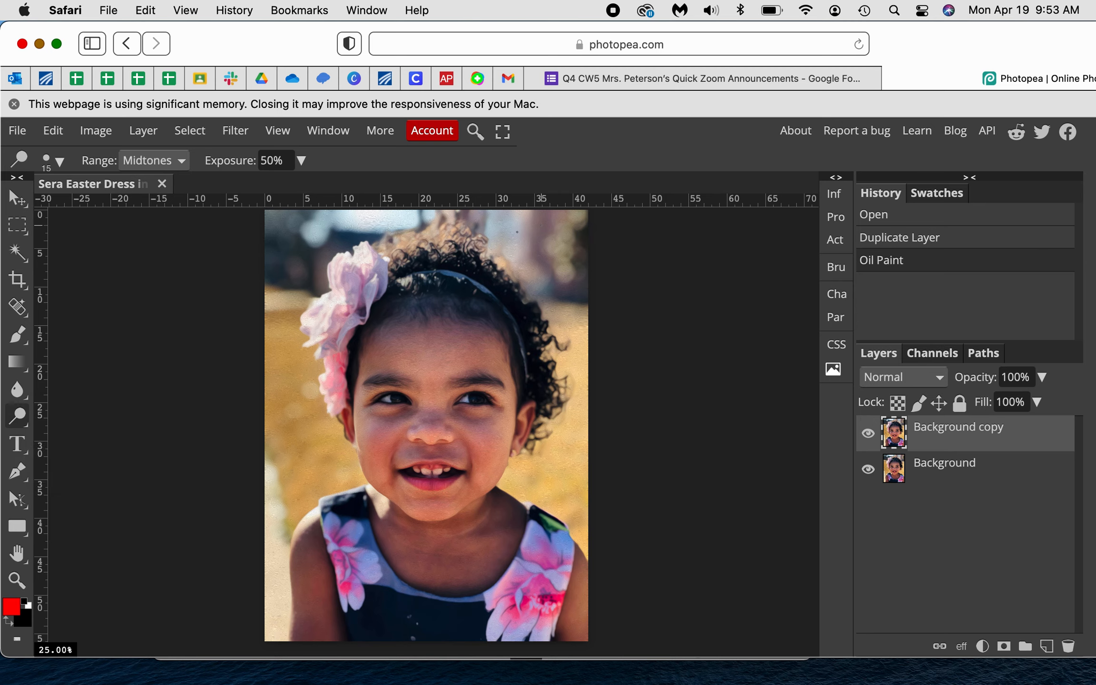
{"action": "mouse_move", "coordinate": [277, 130]}
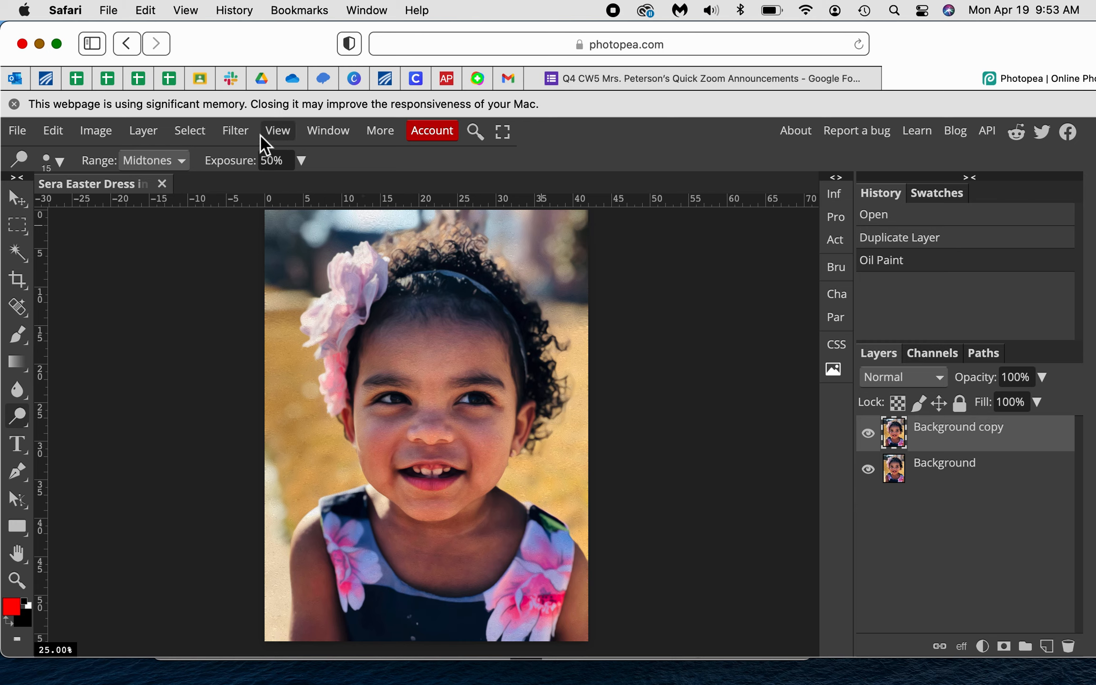
Step: Reopen the Oil Paint filter dialog from the Filter menu
{"action": "left_click", "coordinate": [235, 131]}
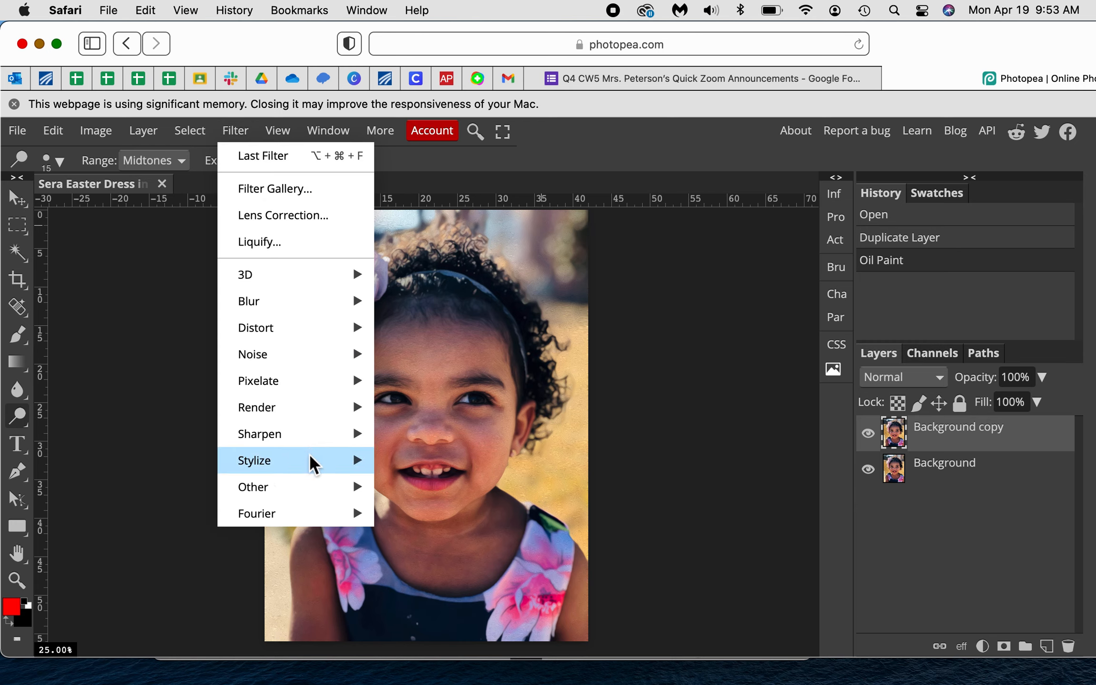
{"action": "mouse_move", "coordinate": [254, 460]}
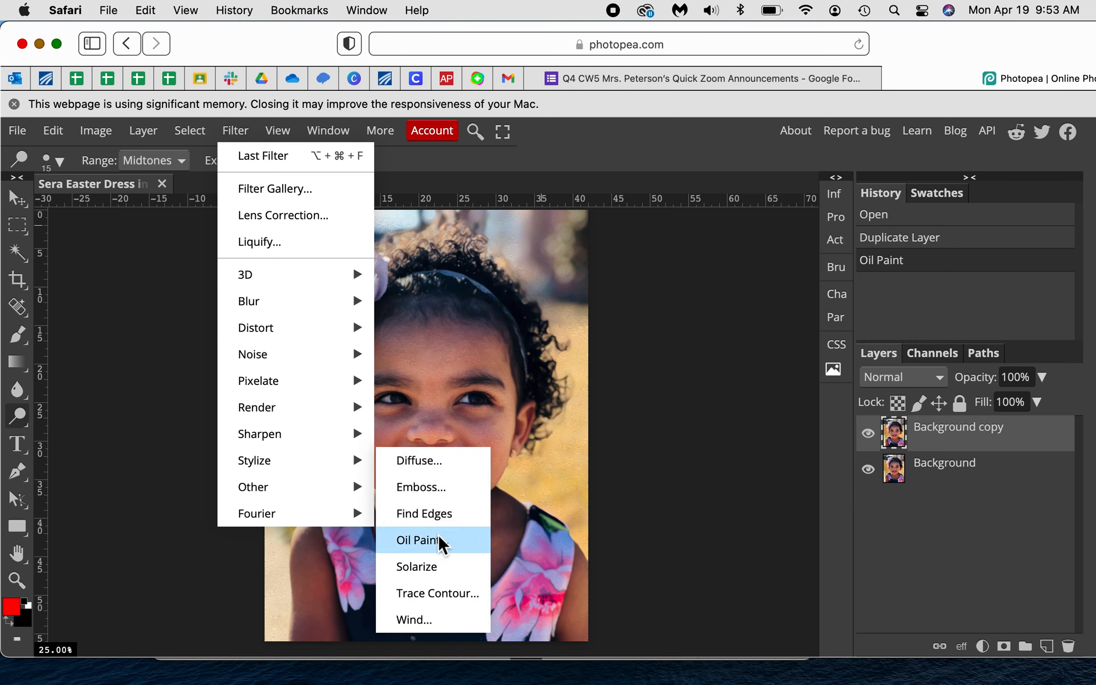
{"action": "mouse_move", "coordinate": [697, 420]}
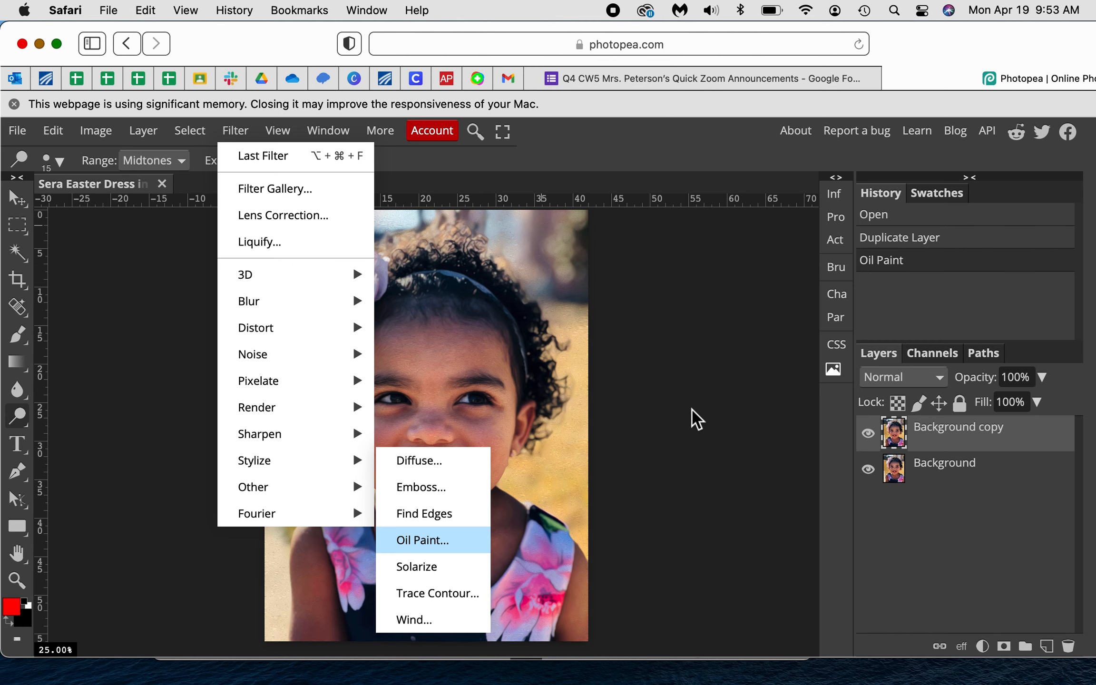
{"action": "left_click", "coordinate": [423, 539]}
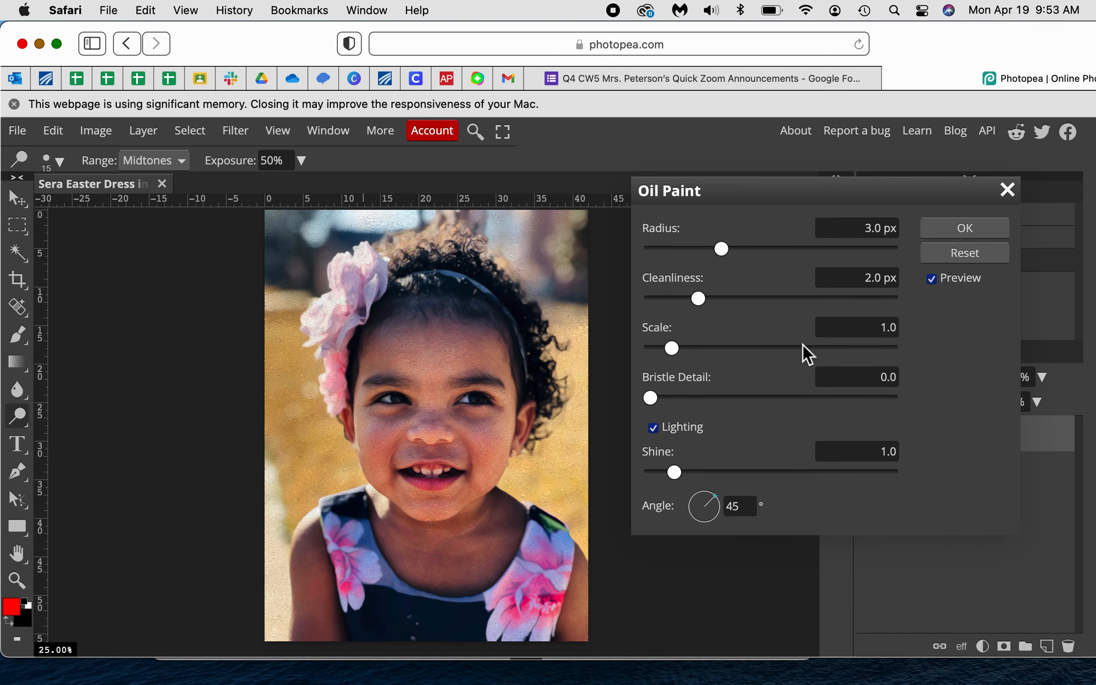
{"action": "mouse_move", "coordinate": [874, 409]}
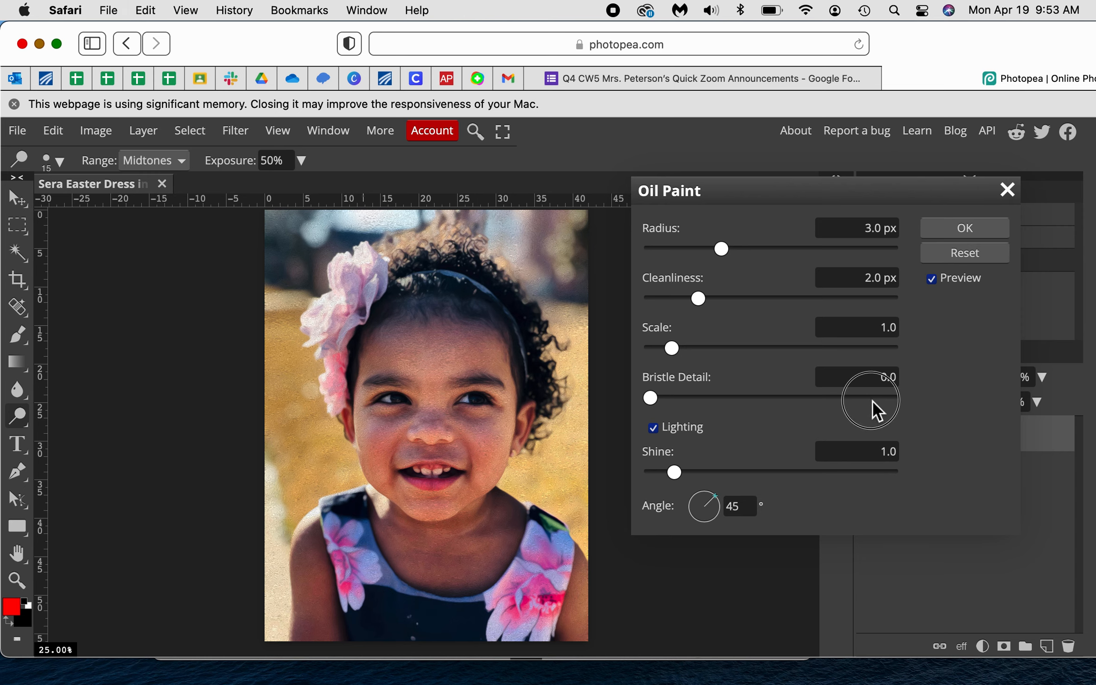
{"action": "mouse_move", "coordinate": [877, 408]}
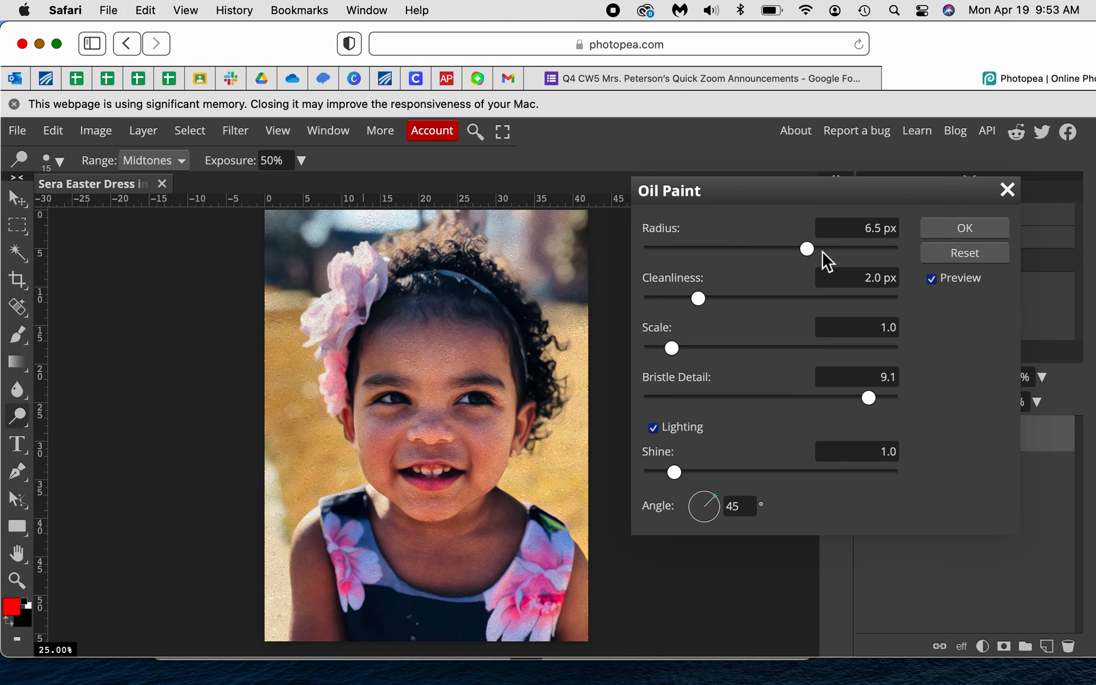
{"action": "mouse_move", "coordinate": [744, 304]}
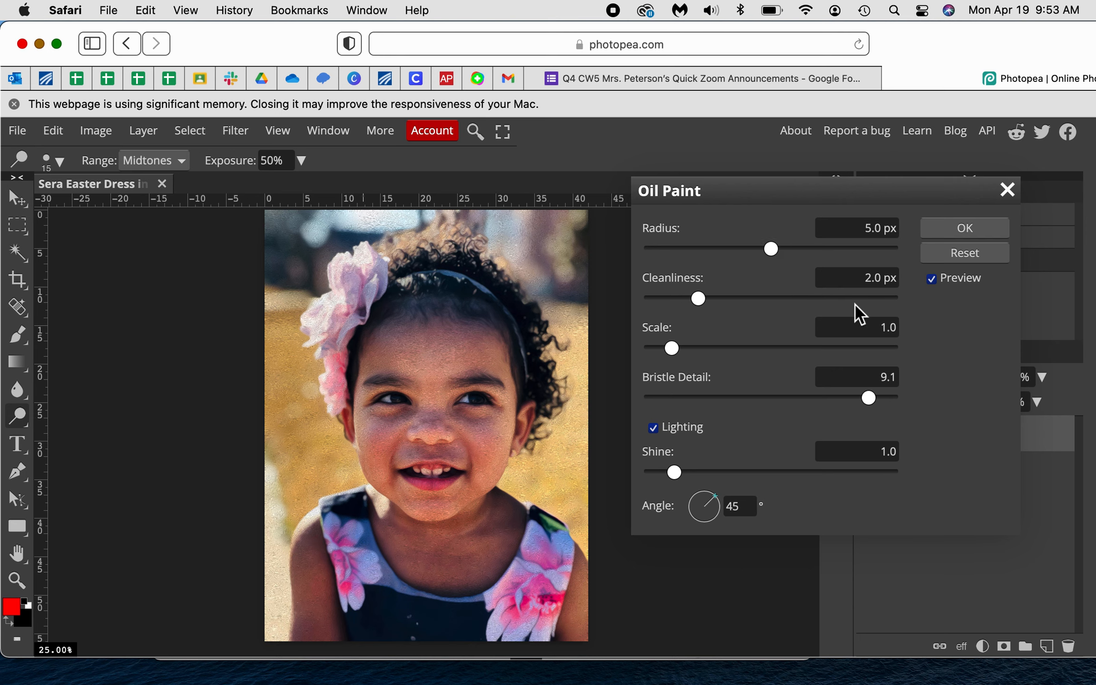
{"action": "mouse_move", "coordinate": [842, 313]}
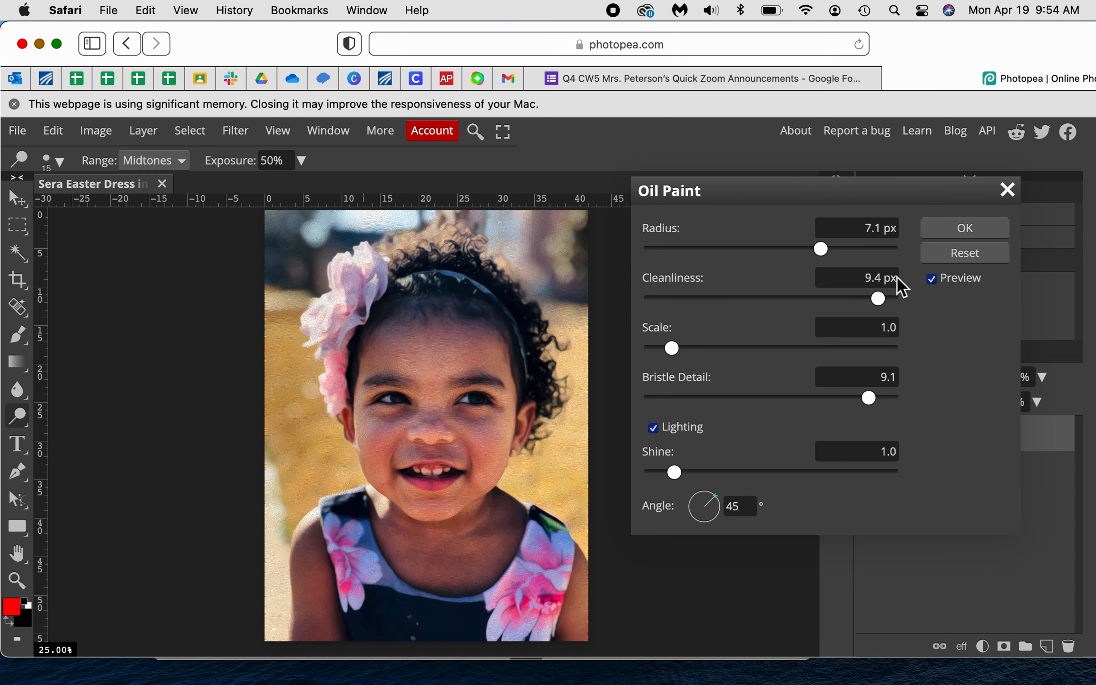
{"action": "mouse_move", "coordinate": [981, 238]}
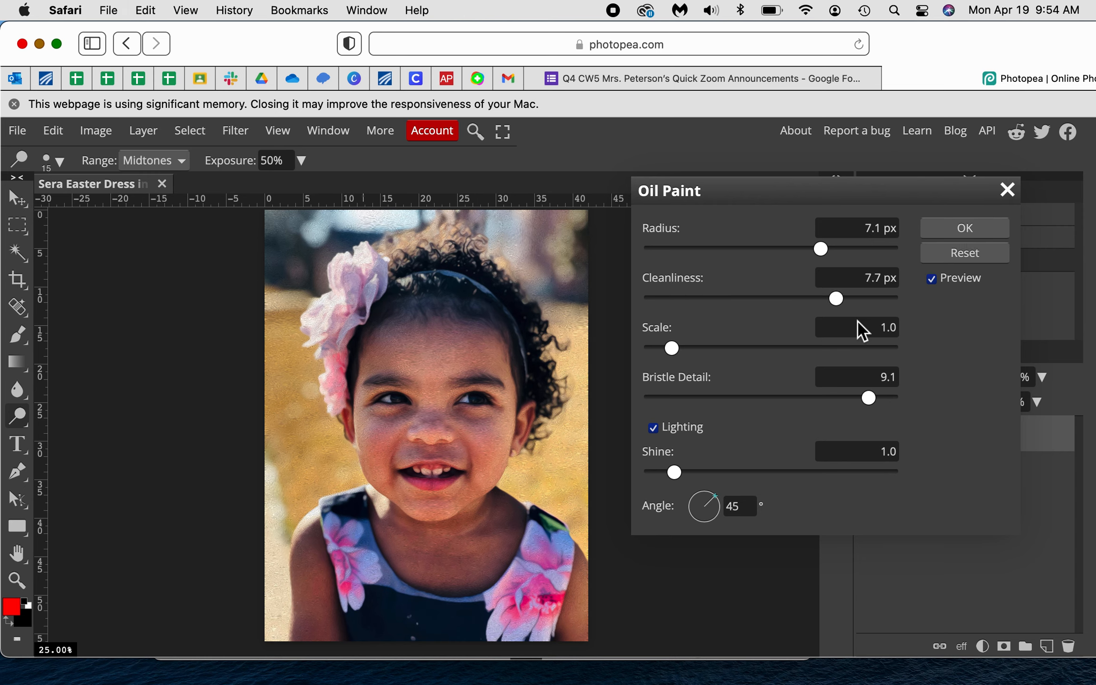
{"action": "mouse_move", "coordinate": [935, 292]}
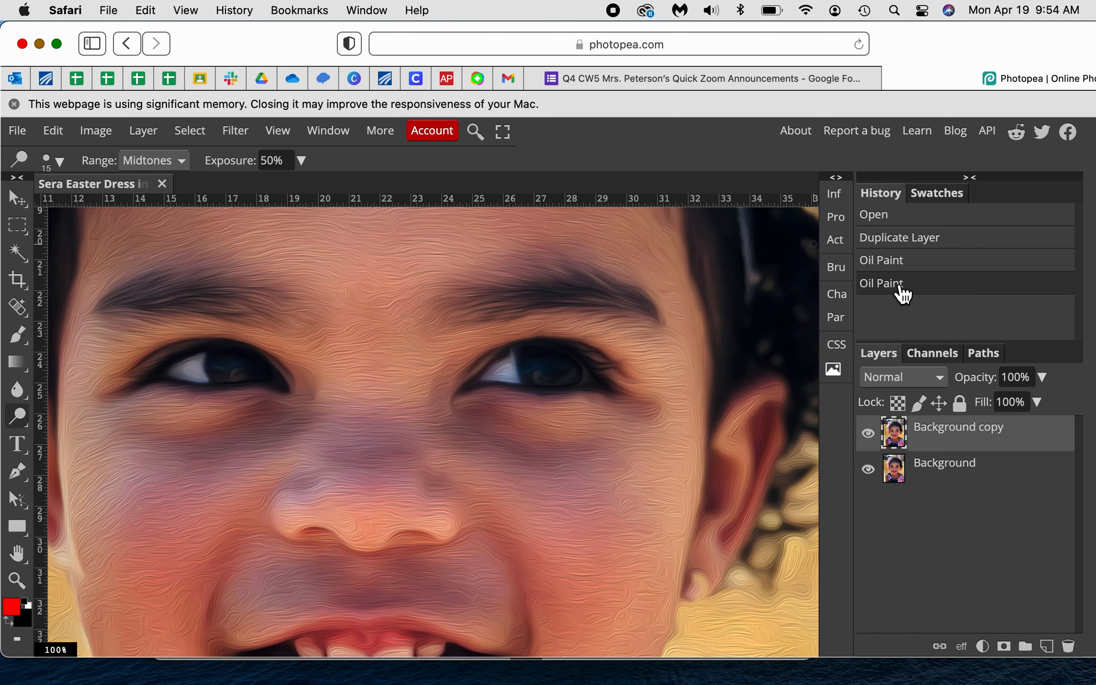
{"action": "mouse_move", "coordinate": [611, 144]}
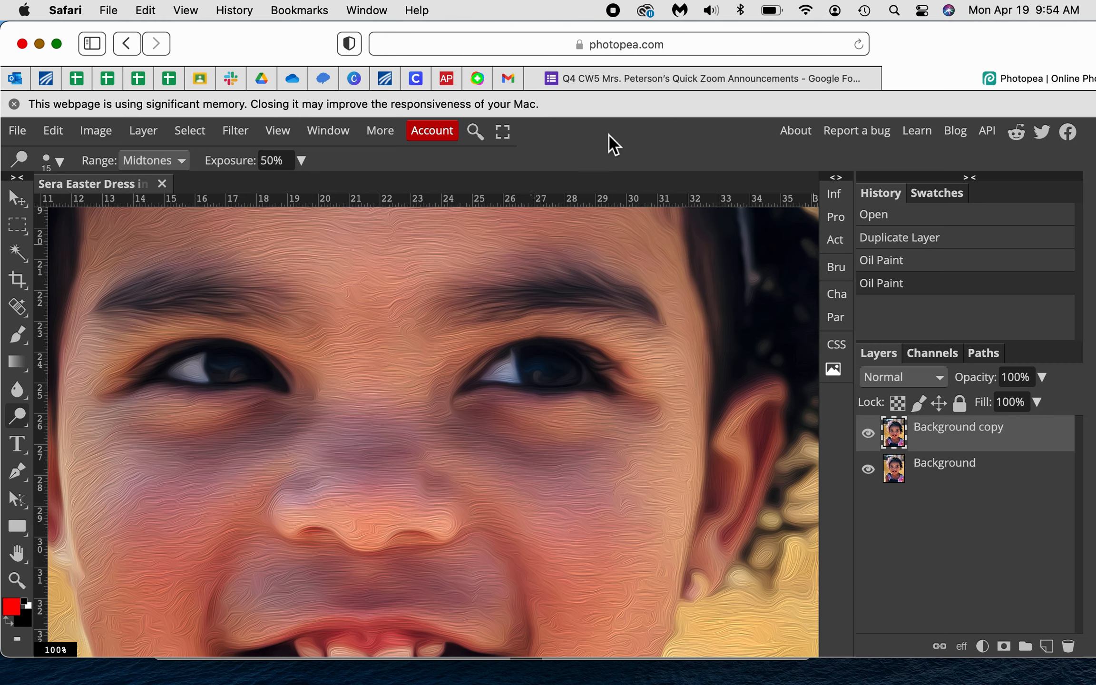
{"action": "mouse_move", "coordinate": [317, 424]}
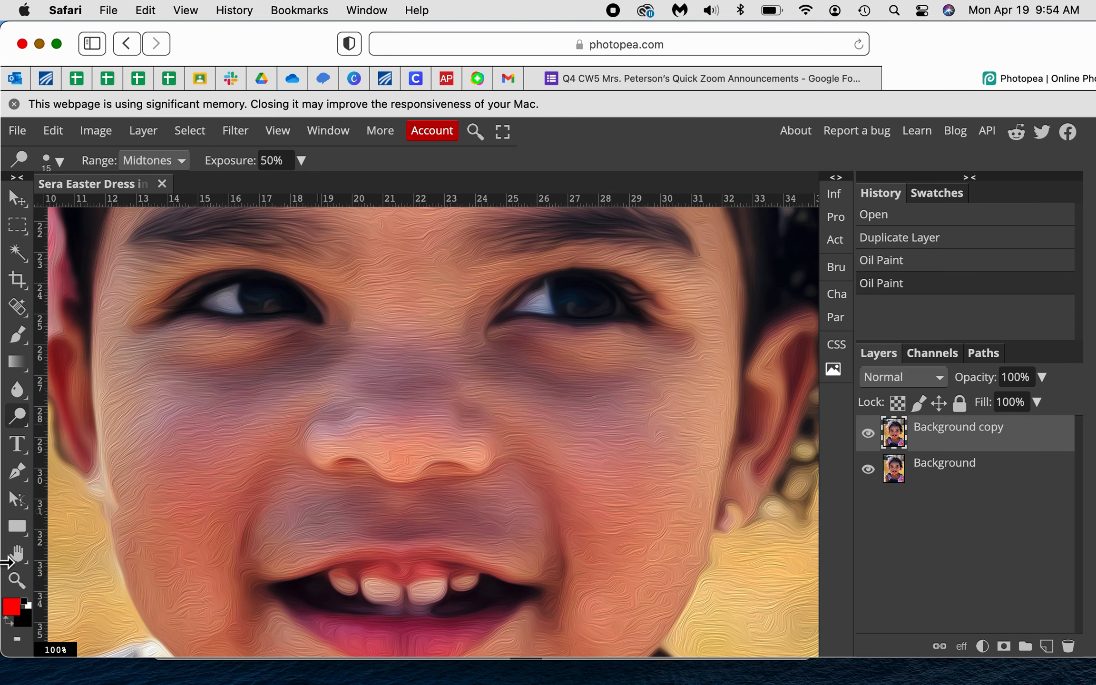
{"action": "mouse_move", "coordinate": [683, 445]}
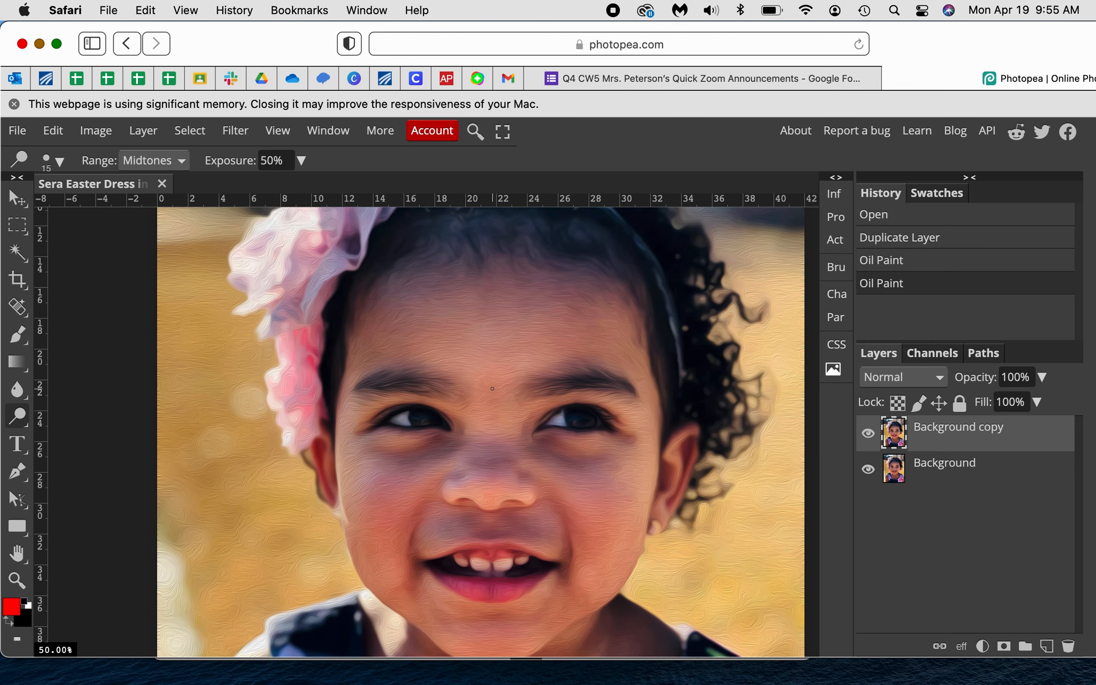
{"action": "mouse_move", "coordinate": [218, 165]}
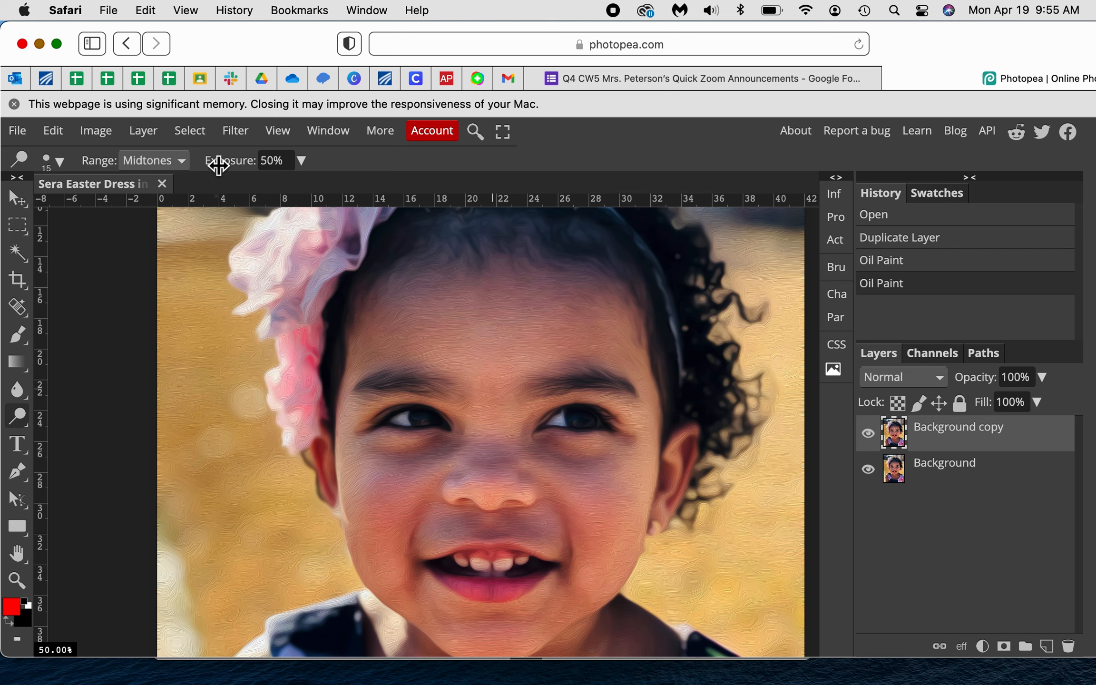
Step: Sharpen the portrait copy with Unsharp Mask: amount 142%, radius 4.5 px, threshold 0
{"action": "left_click", "coordinate": [234, 130]}
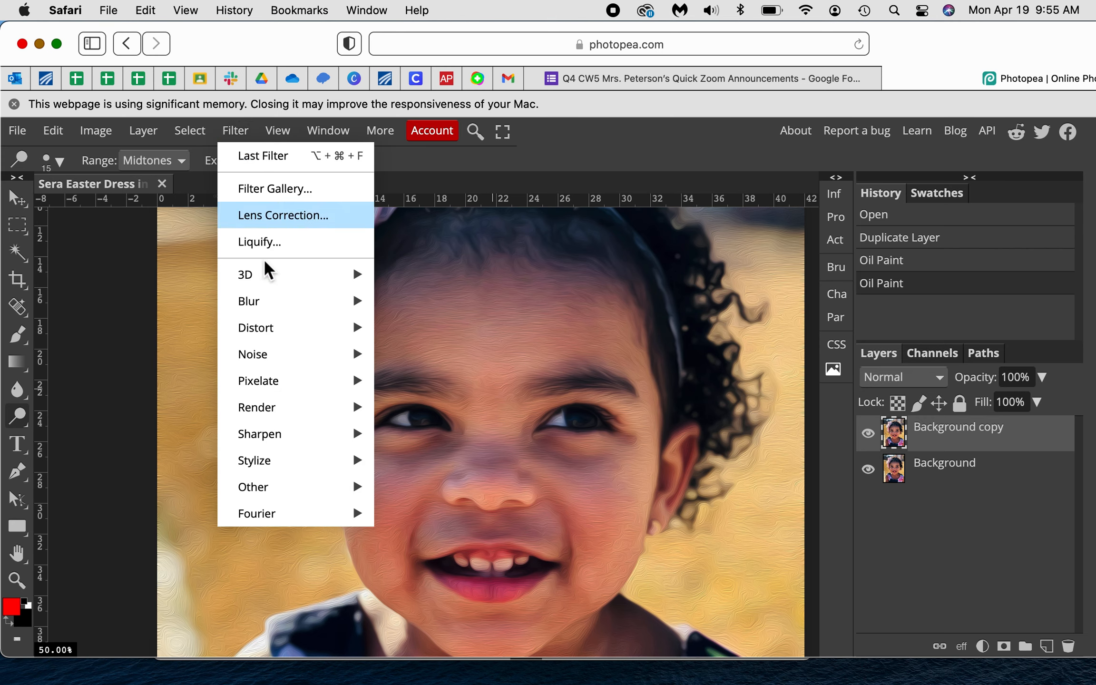
{"action": "mouse_move", "coordinate": [254, 460]}
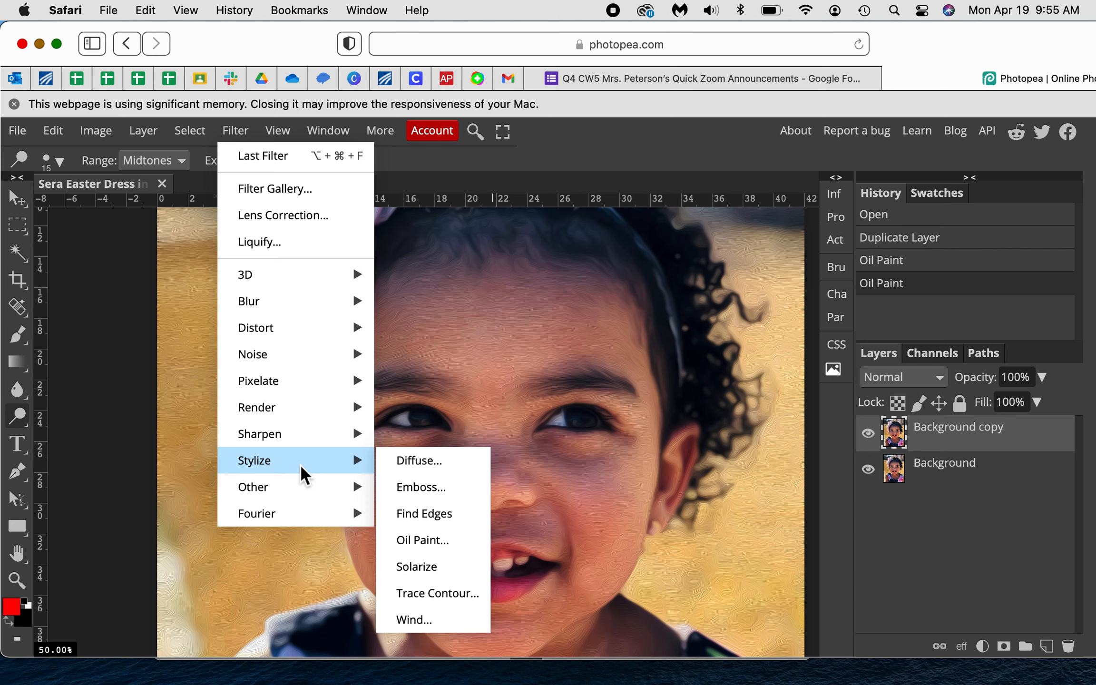
{"action": "left_click", "coordinate": [278, 130]}
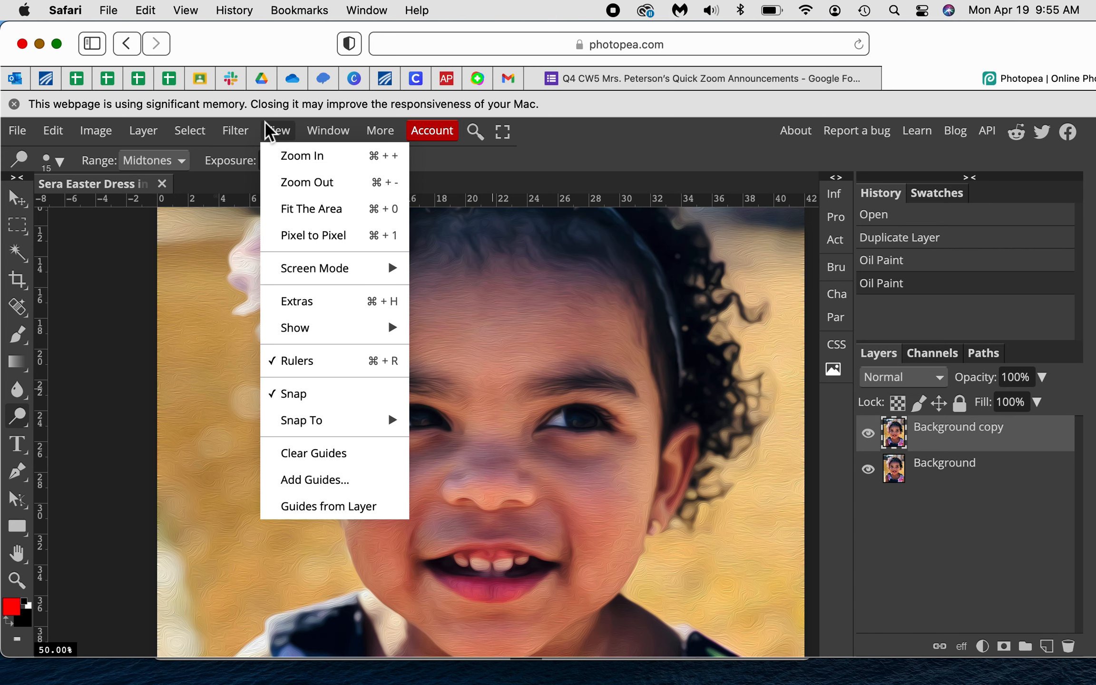
{"action": "left_click", "coordinate": [189, 131]}
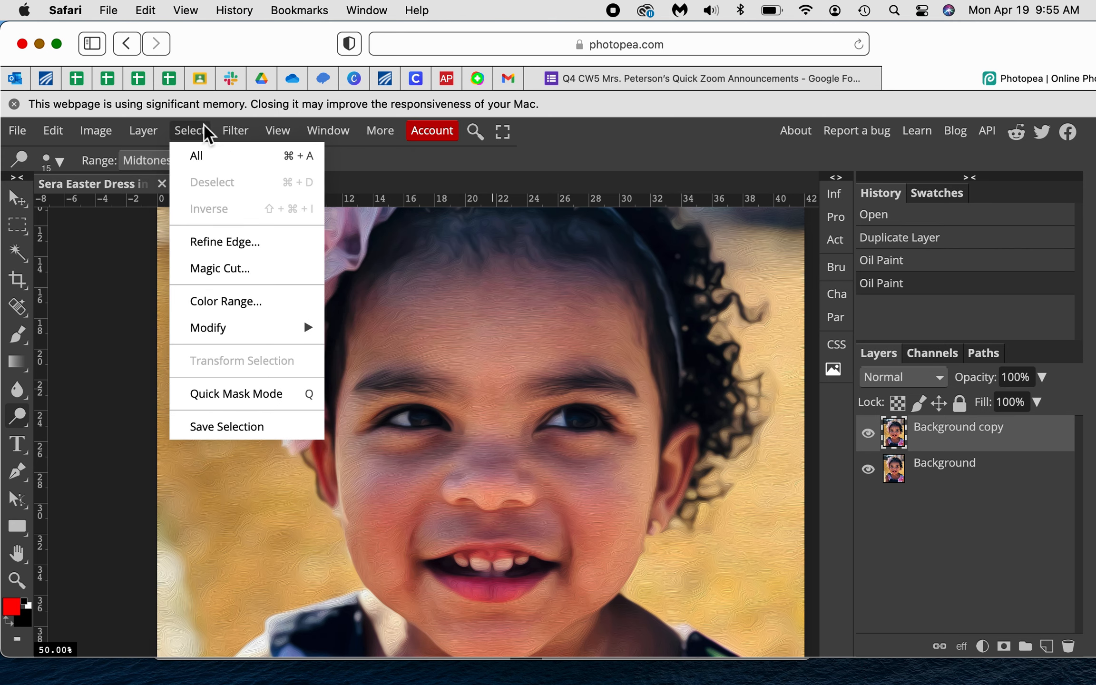
{"action": "left_click", "coordinate": [236, 131]}
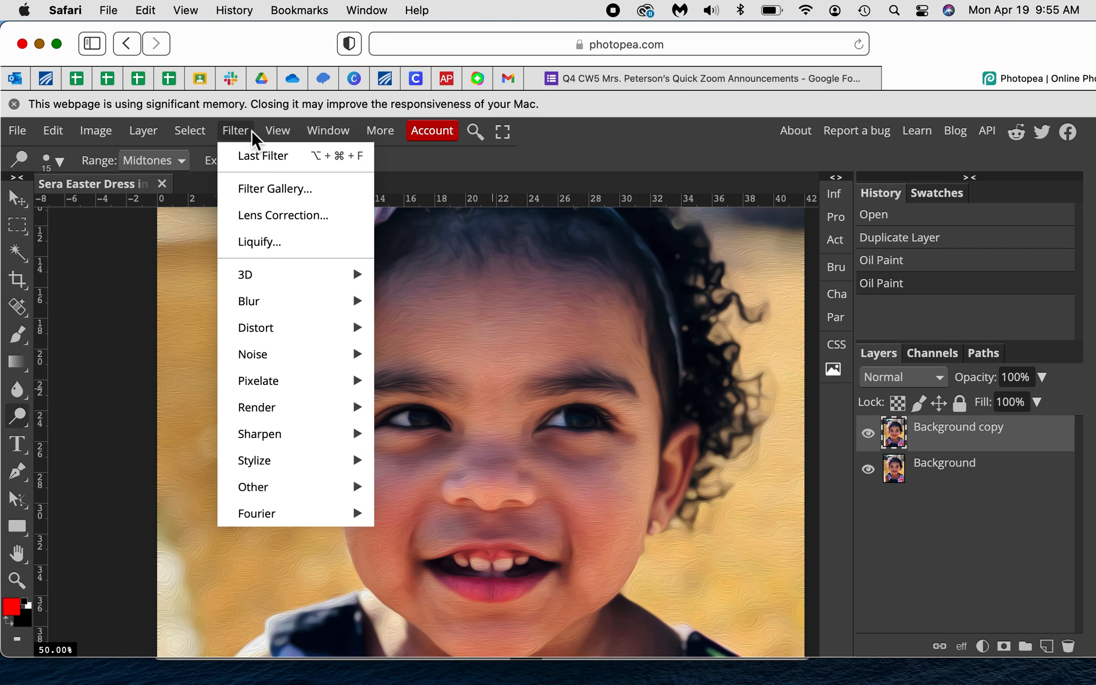
{"action": "mouse_move", "coordinate": [259, 434]}
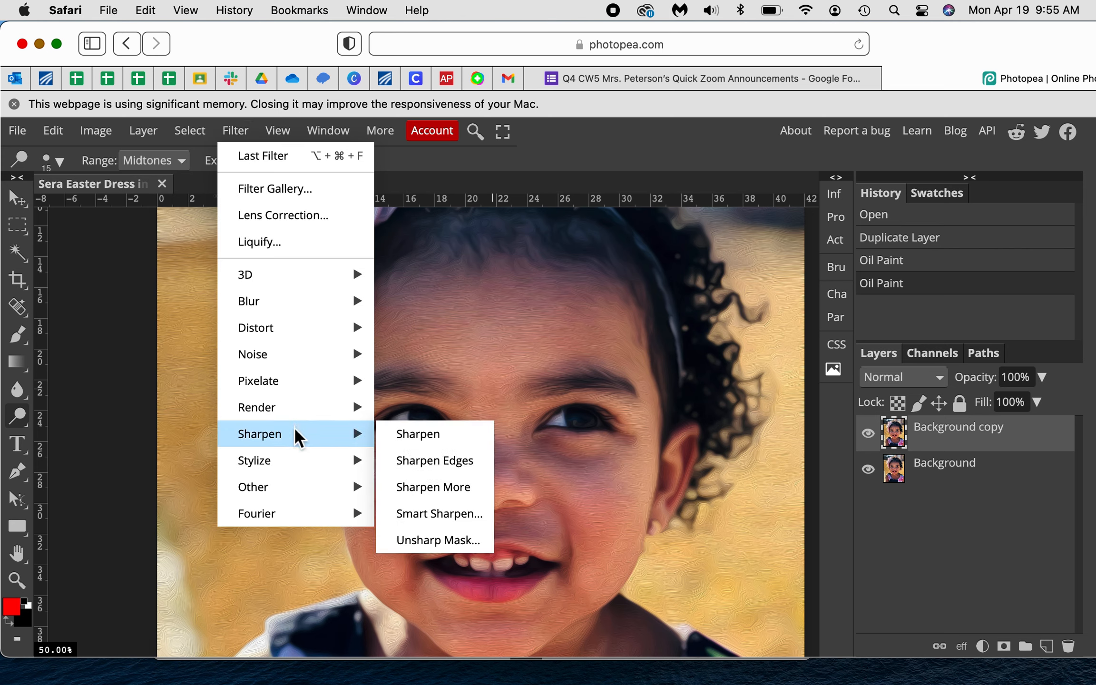
{"action": "mouse_move", "coordinate": [437, 540]}
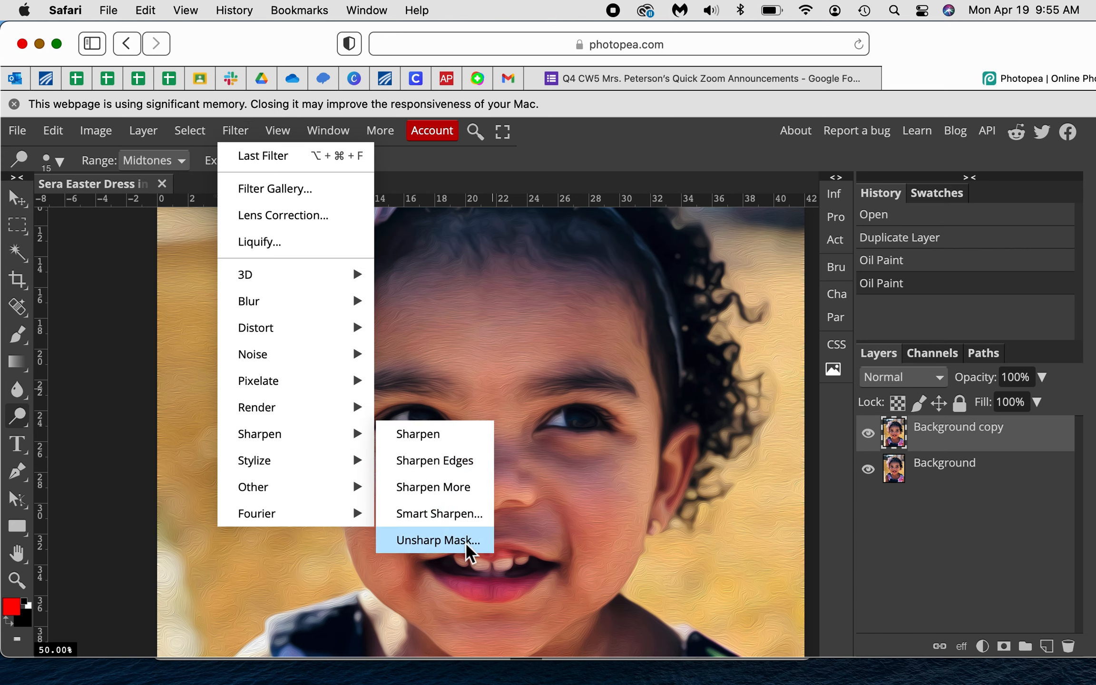
{"action": "left_click", "coordinate": [437, 539]}
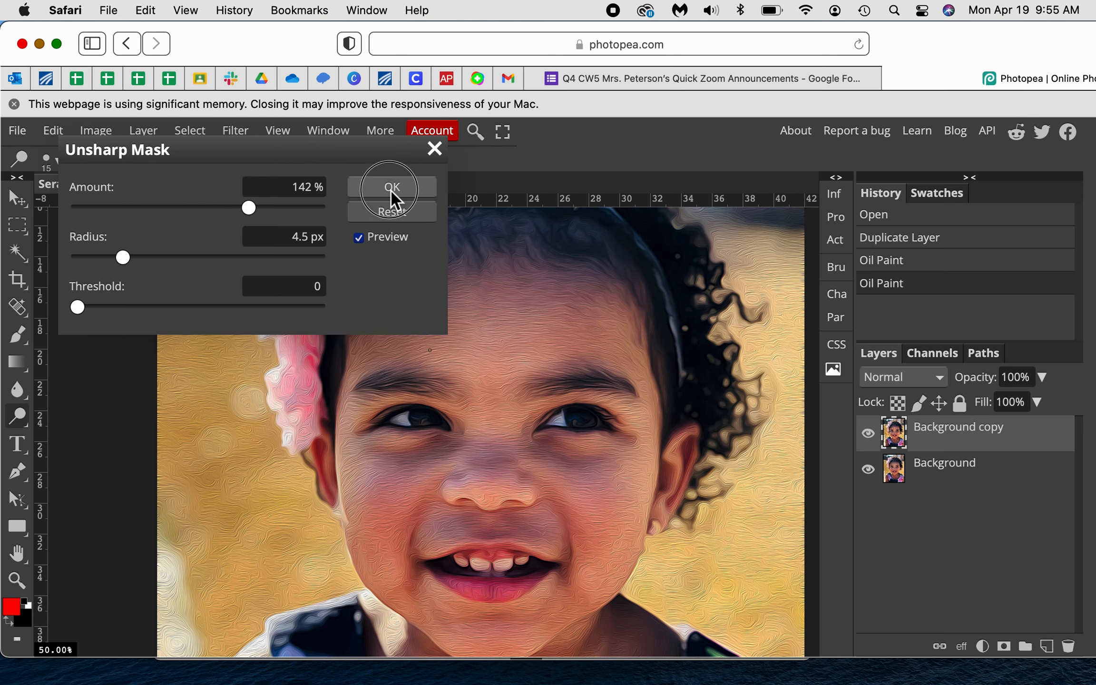
{"action": "left_click", "coordinate": [391, 187]}
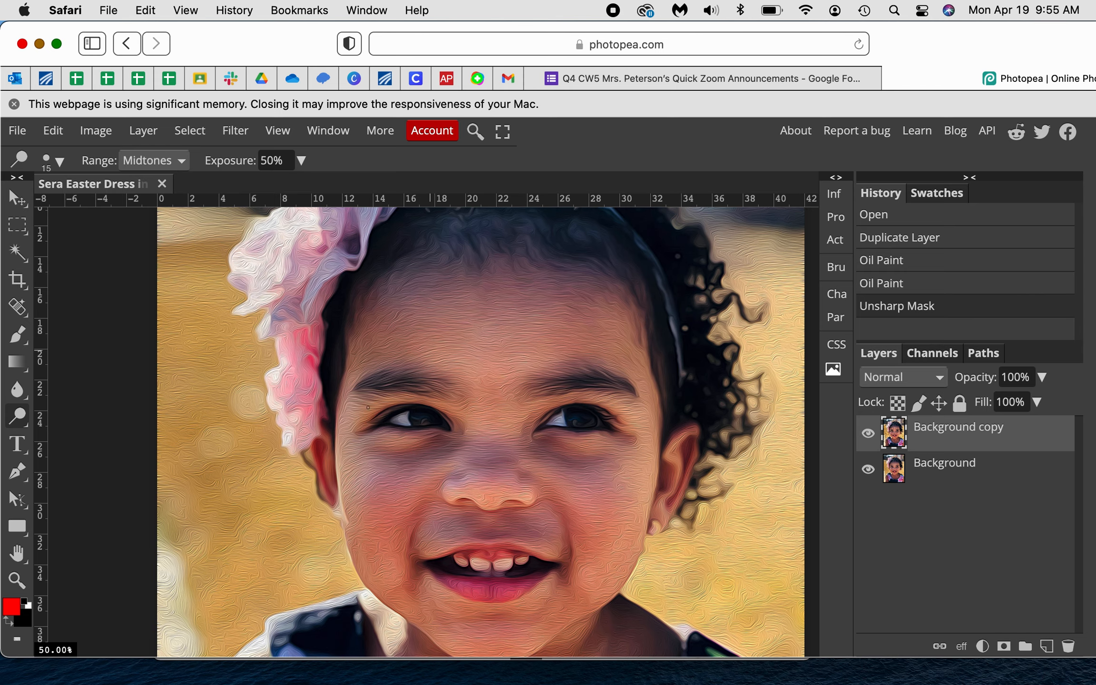
{"action": "left_click", "coordinate": [96, 129]}
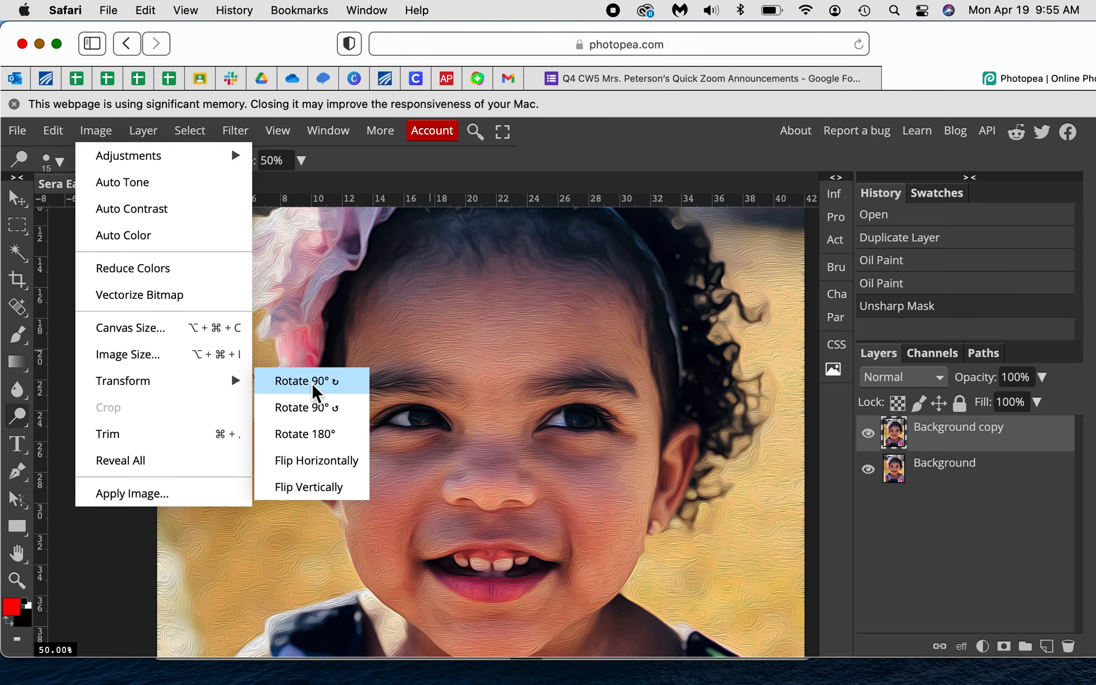
Step: Rotate the portrait 90° clockwise, then reopen and close the Unsharp Mask dialog
{"action": "left_click", "coordinate": [304, 381]}
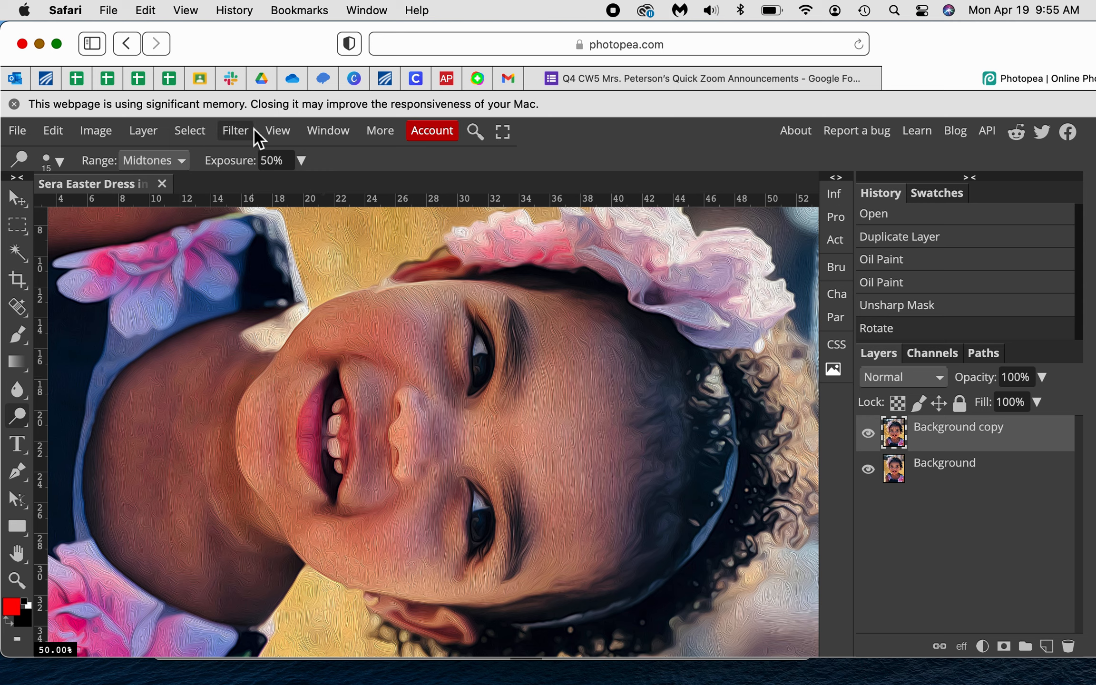
{"action": "left_click", "coordinate": [235, 131]}
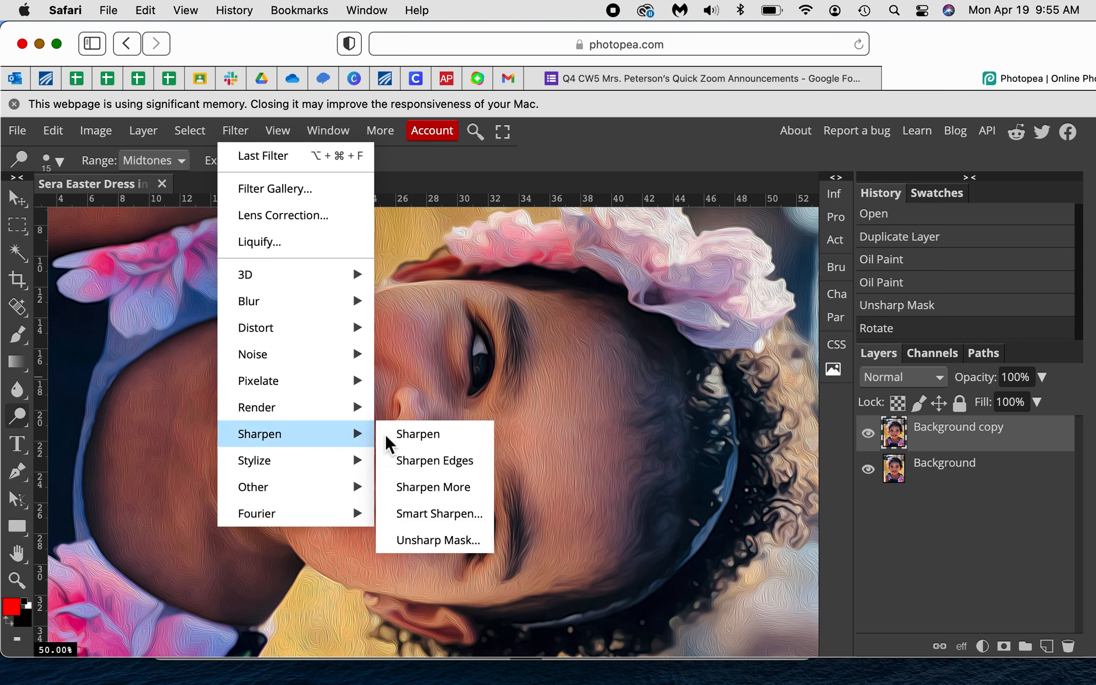
{"action": "mouse_move", "coordinate": [435, 539]}
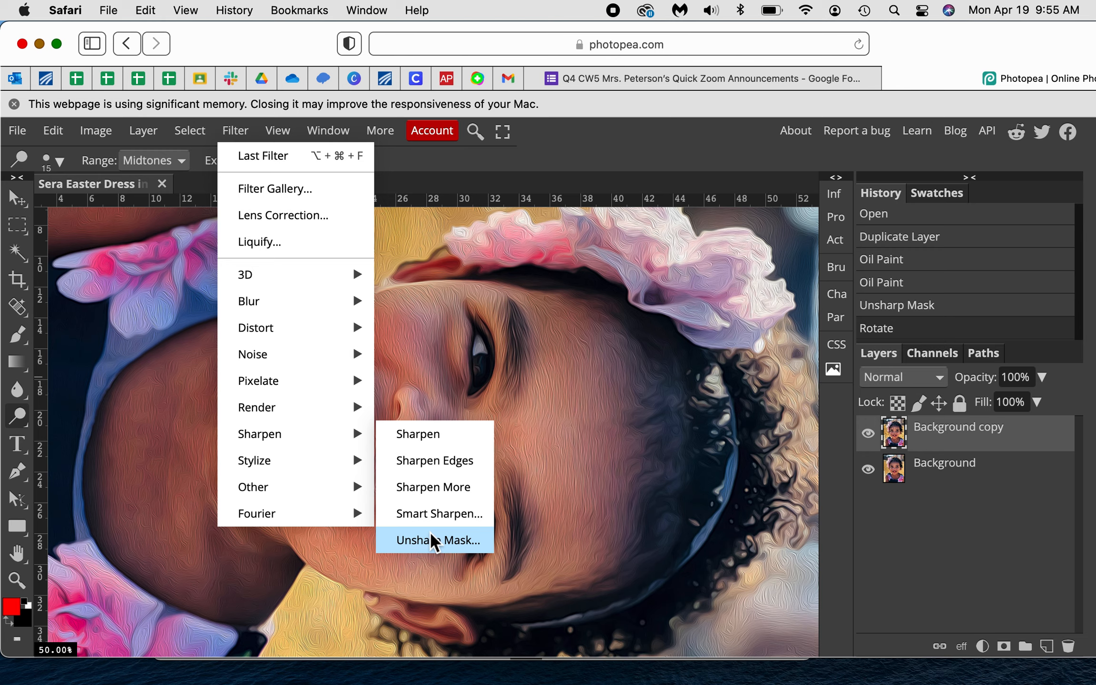
{"action": "left_click", "coordinate": [436, 539]}
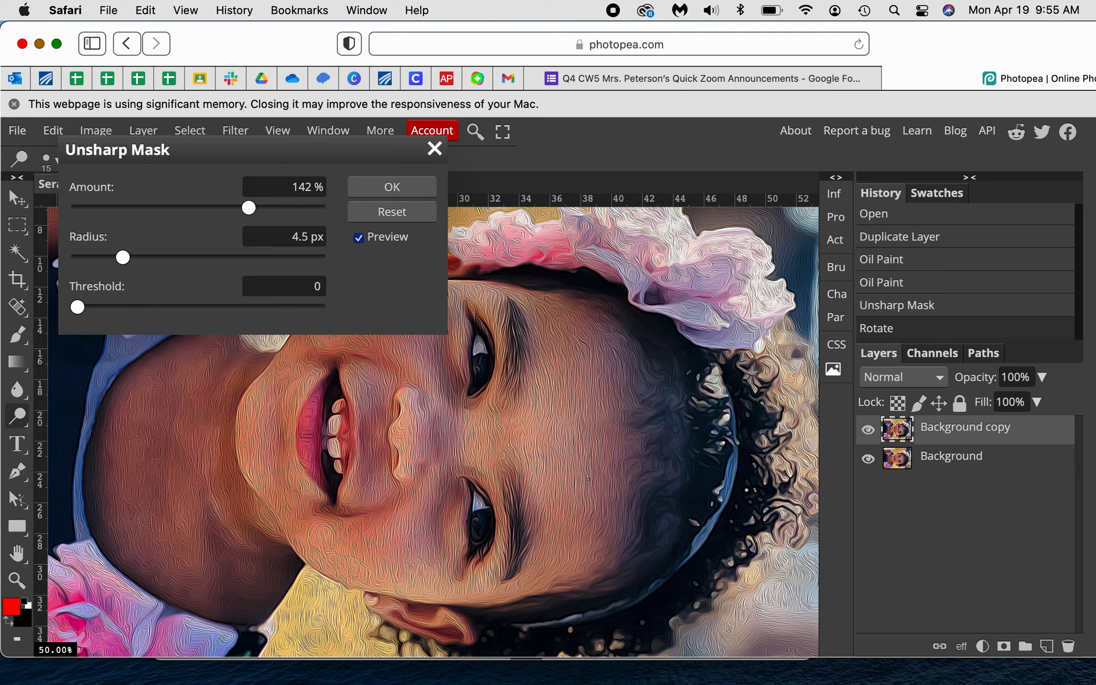
{"action": "mouse_move", "coordinate": [268, 284]}
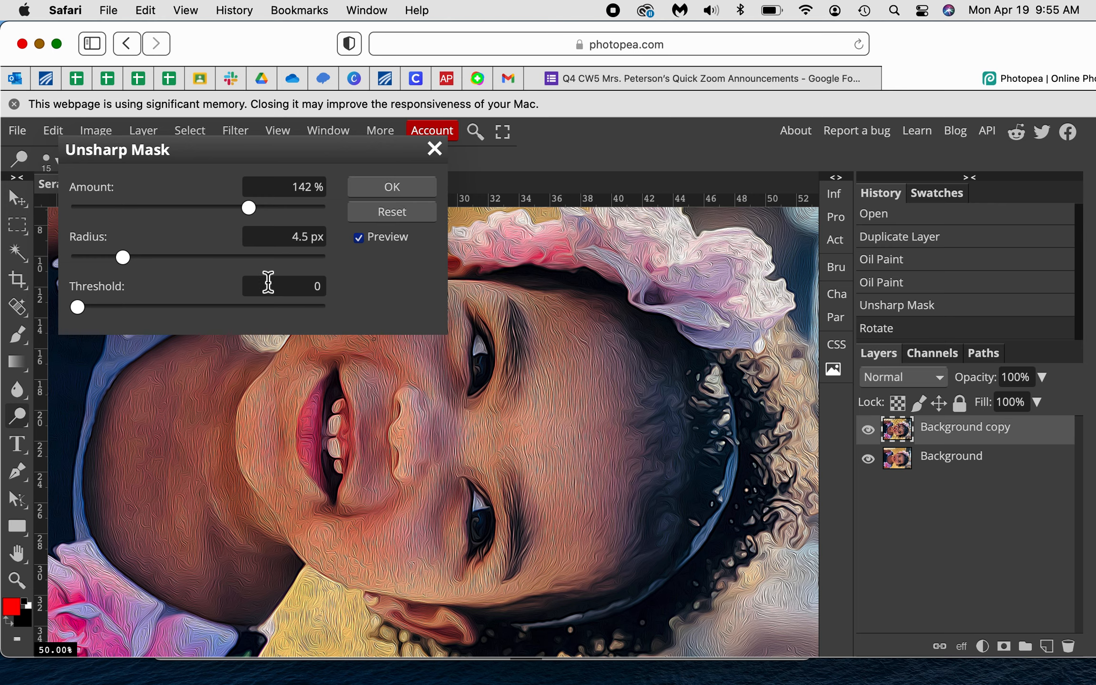
{"action": "left_click", "coordinate": [391, 186]}
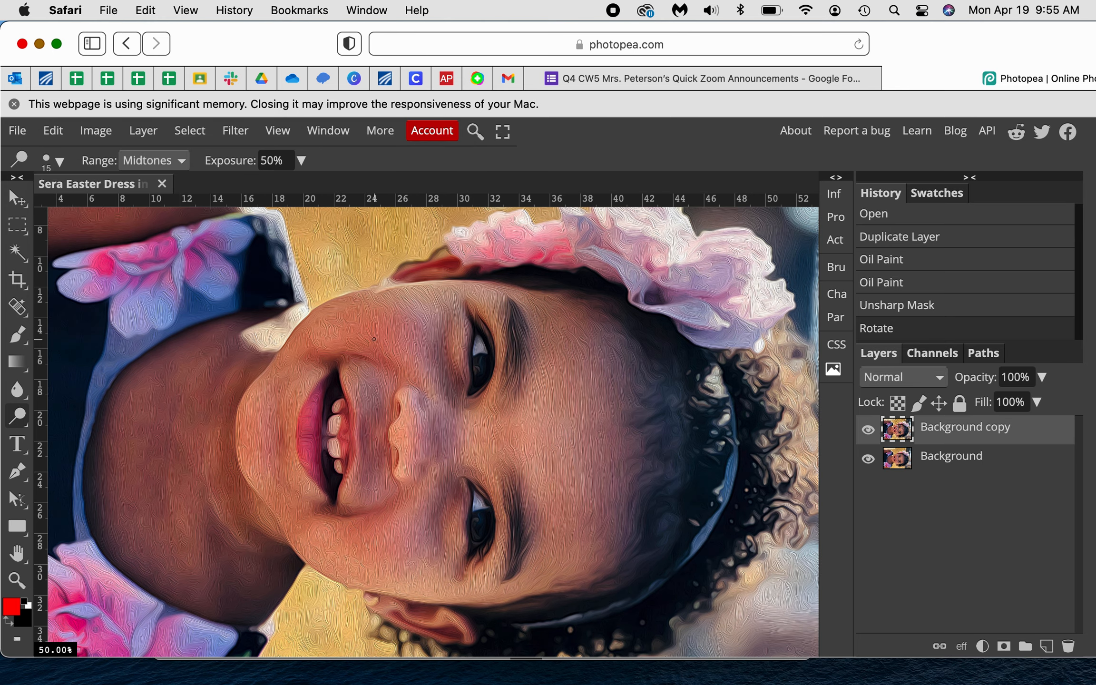
{"action": "left_click", "coordinate": [96, 130]}
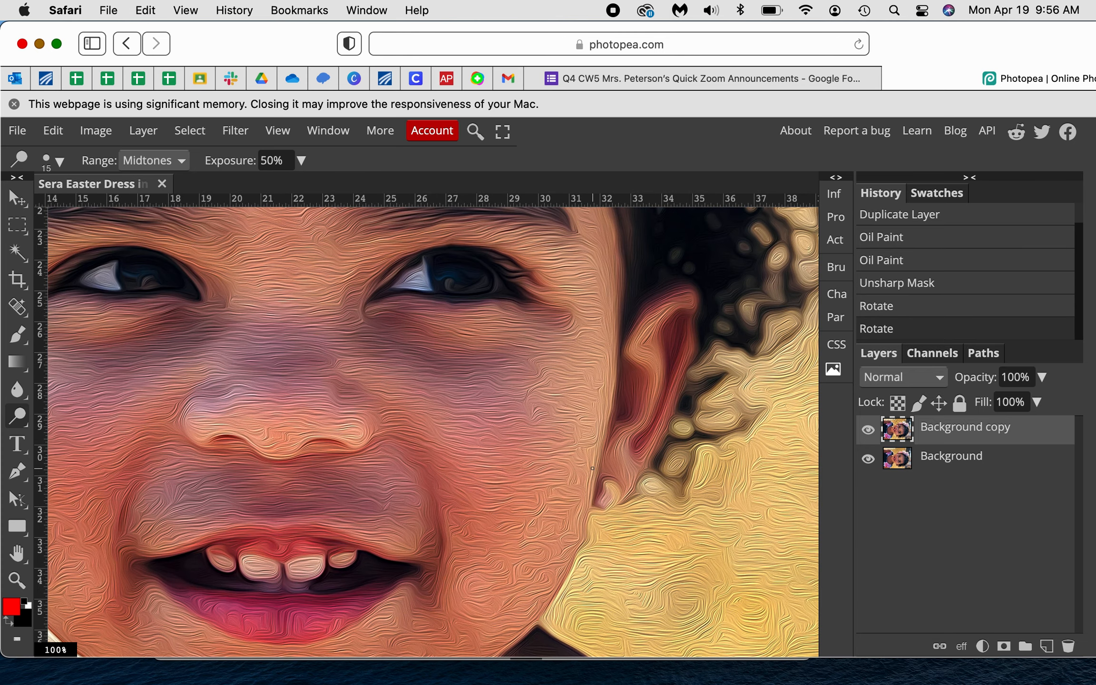
{"action": "mouse_move", "coordinate": [710, 621]}
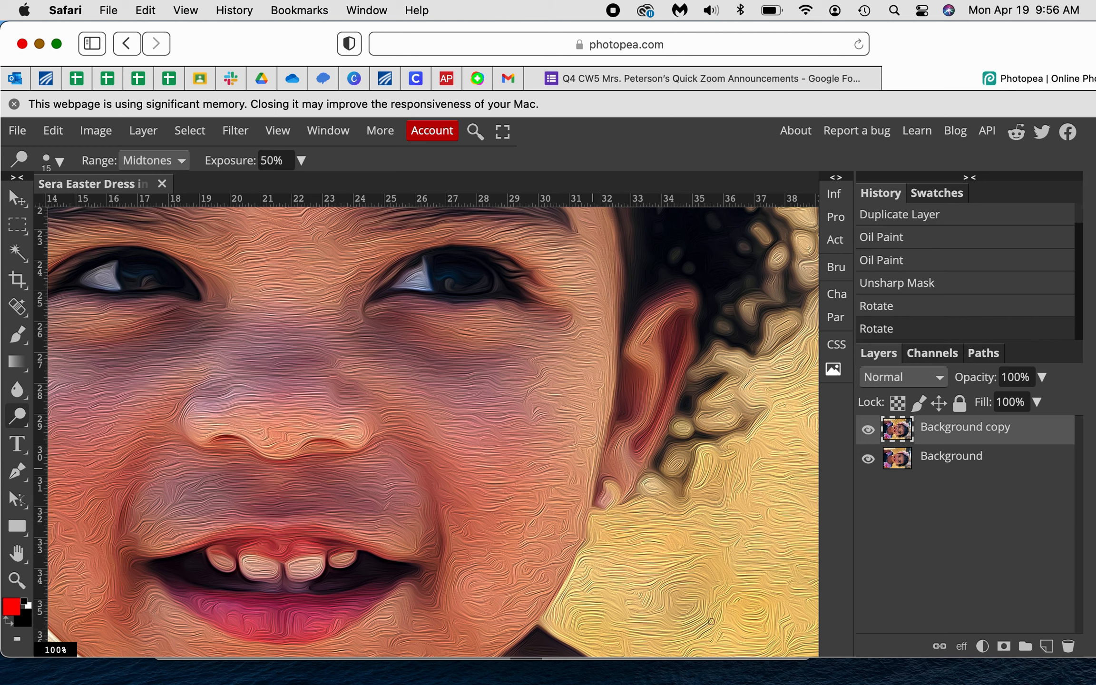
{"action": "mouse_move", "coordinate": [690, 593]}
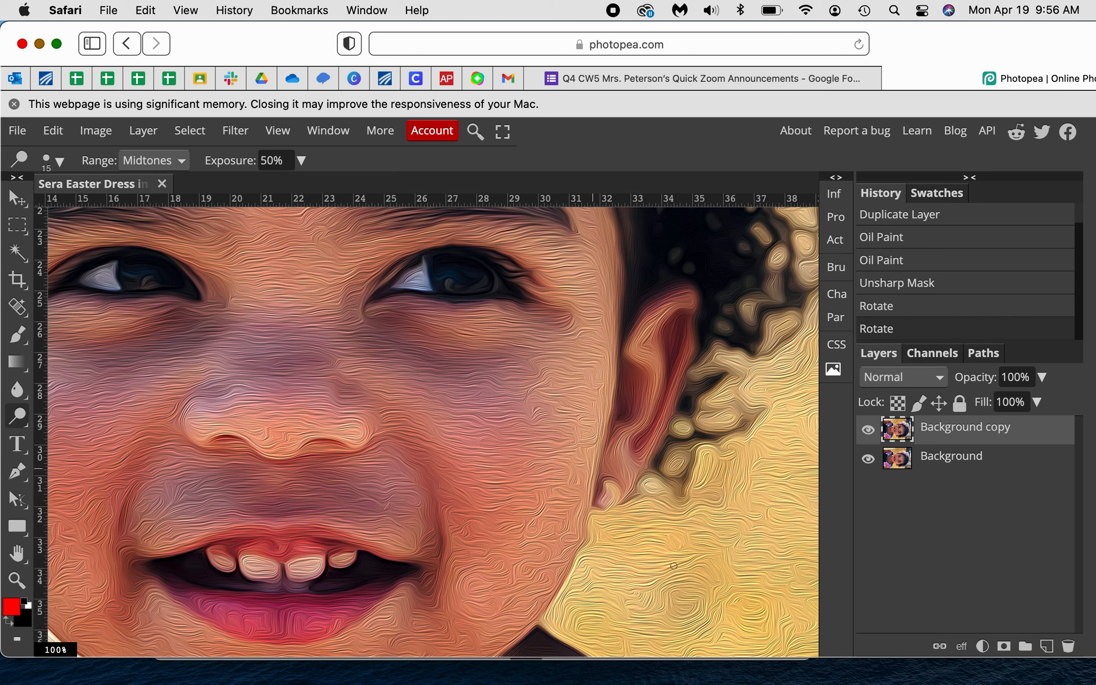
{"action": "mouse_move", "coordinate": [238, 447]}
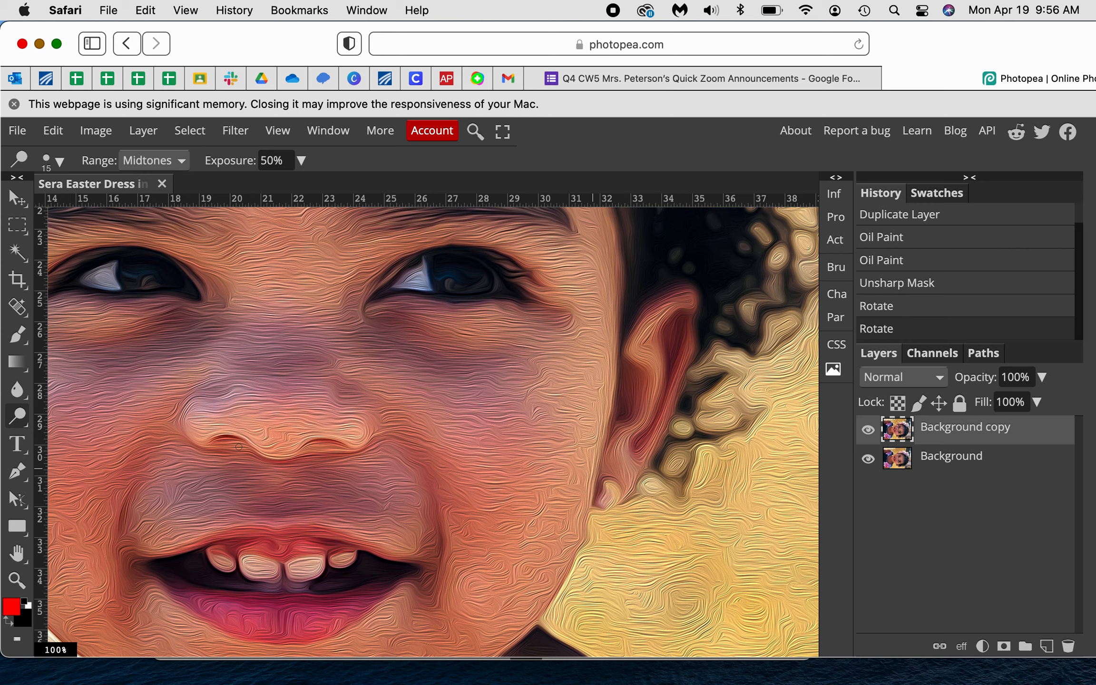
{"action": "mouse_move", "coordinate": [76, 113]}
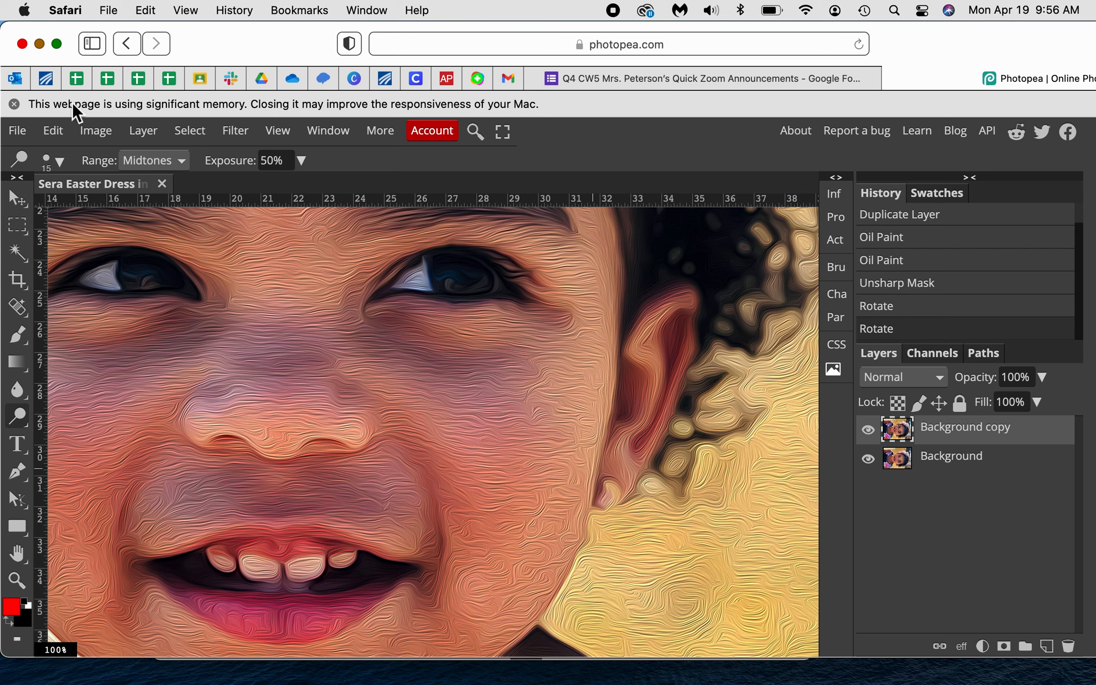
Step: Bring up the File menu's save and export options
{"action": "left_click", "coordinate": [16, 131]}
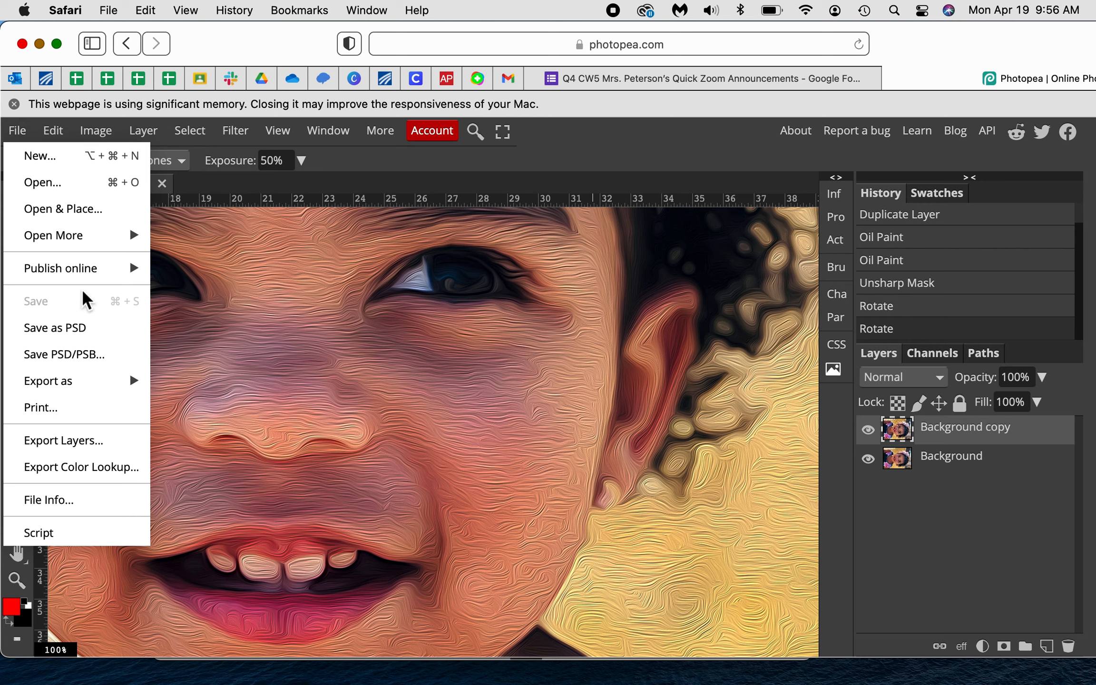
{"action": "mouse_move", "coordinate": [89, 327]}
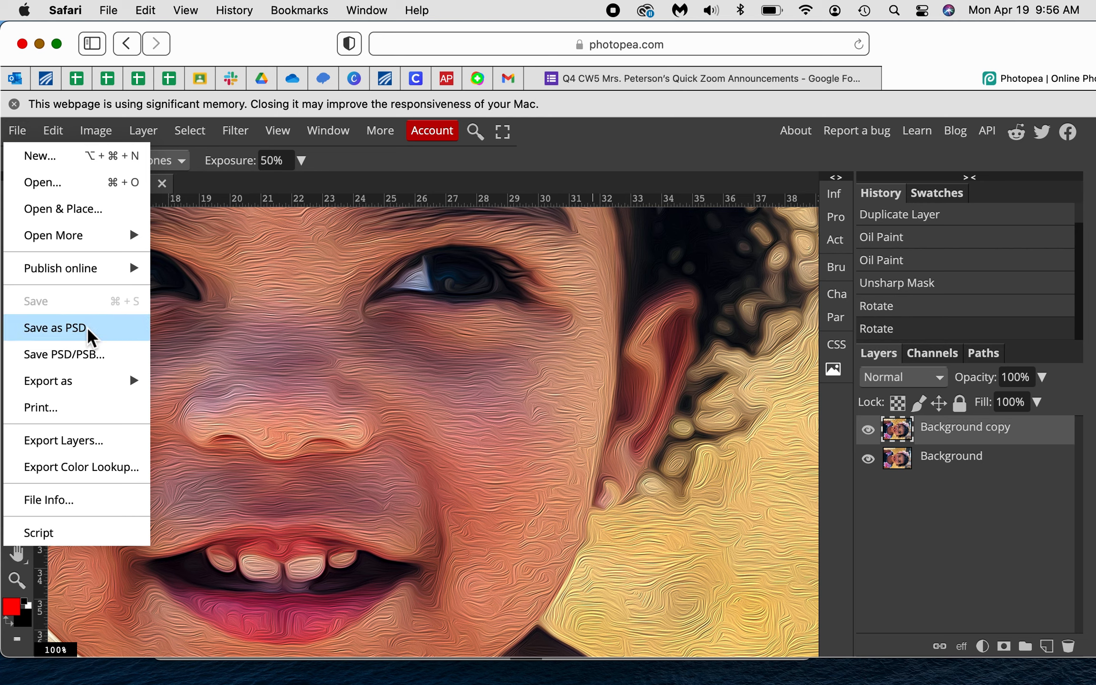
{"action": "mouse_move", "coordinate": [47, 380]}
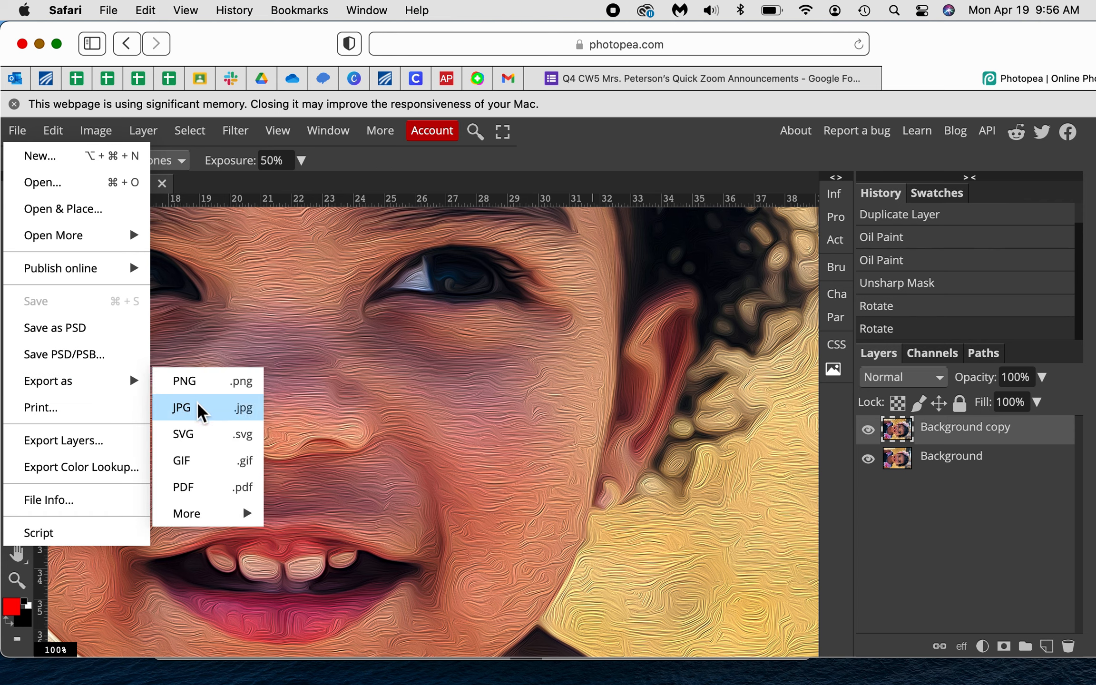
{"action": "mouse_move", "coordinate": [213, 389]}
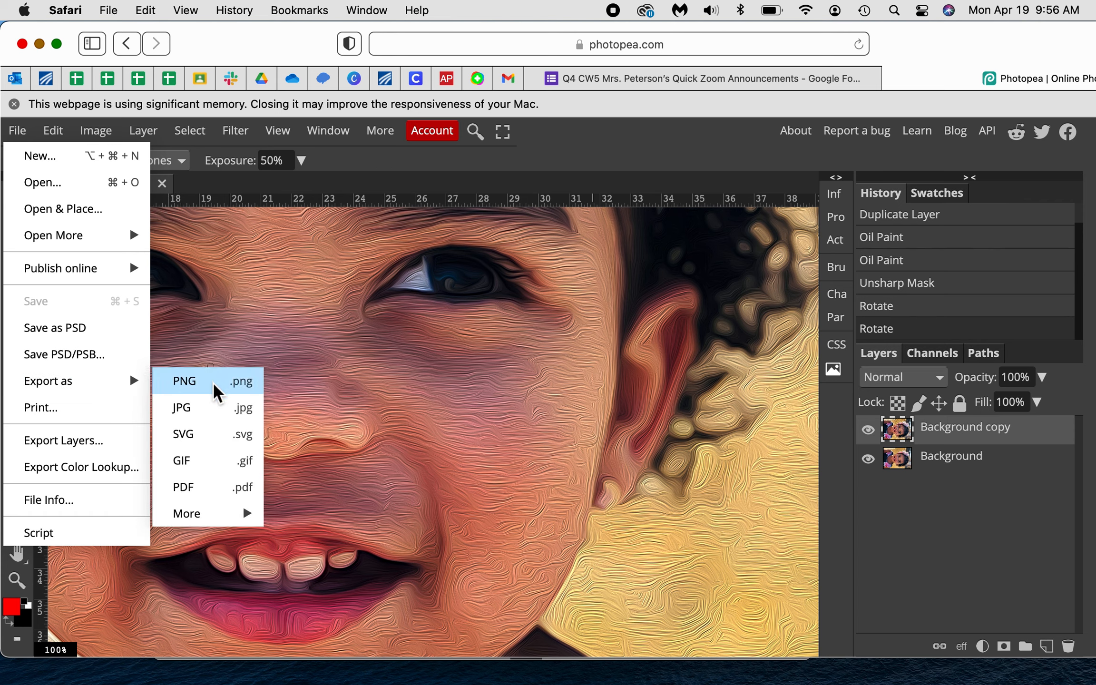
{"action": "mouse_move", "coordinate": [208, 487]}
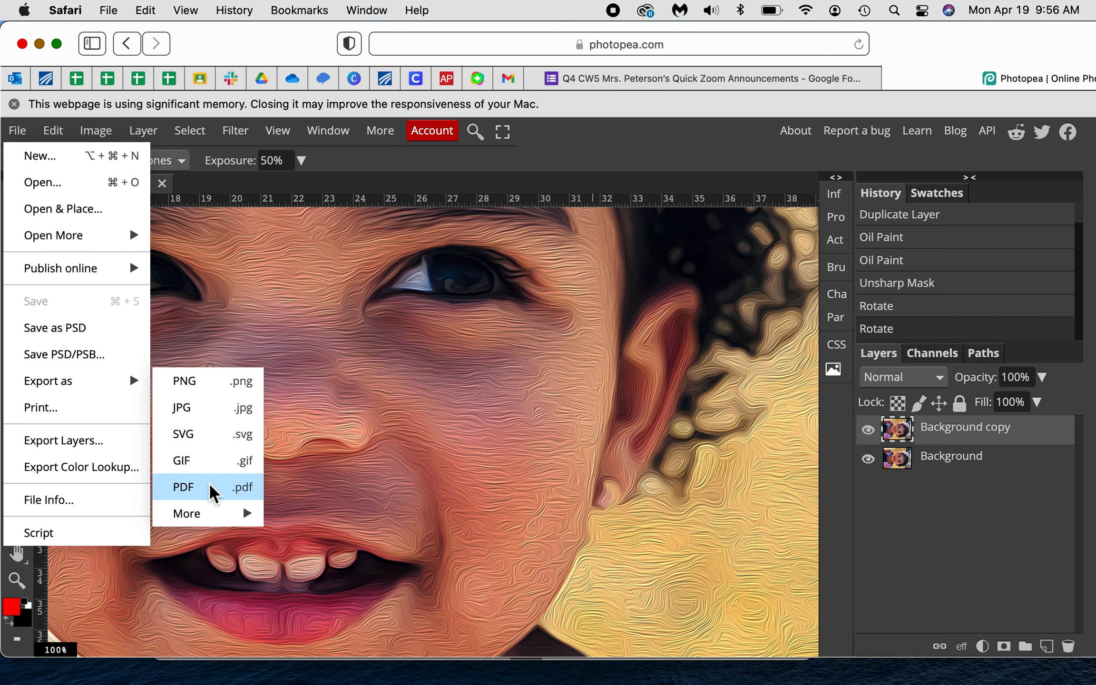
{"action": "mouse_move", "coordinate": [233, 430]}
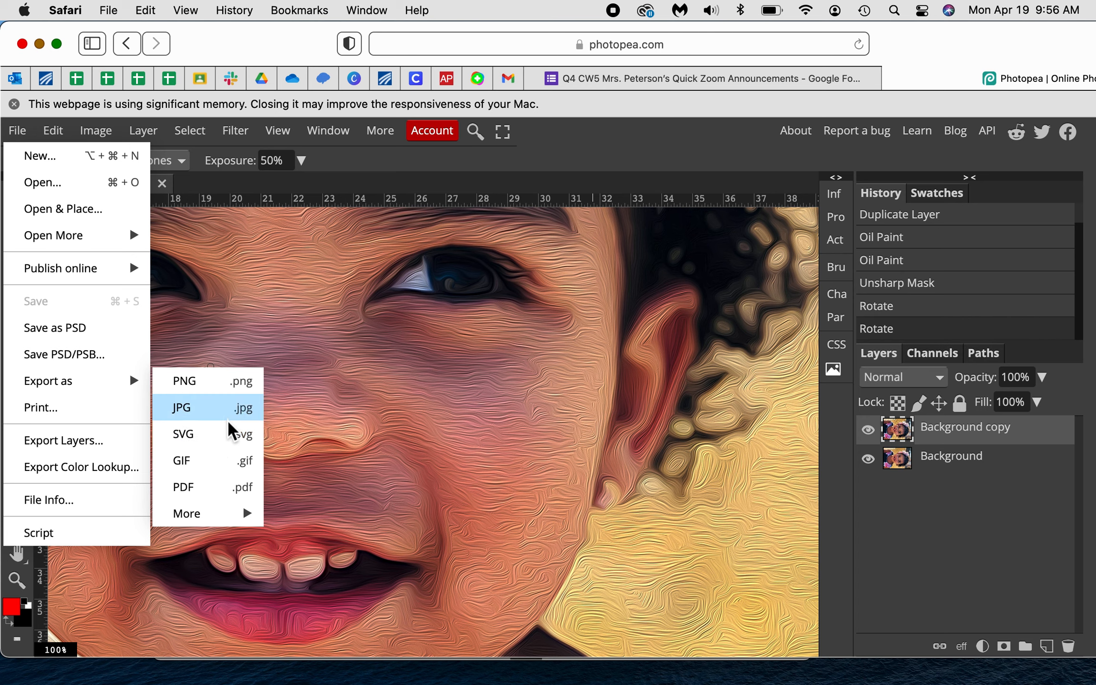
{"action": "mouse_move", "coordinate": [207, 433]}
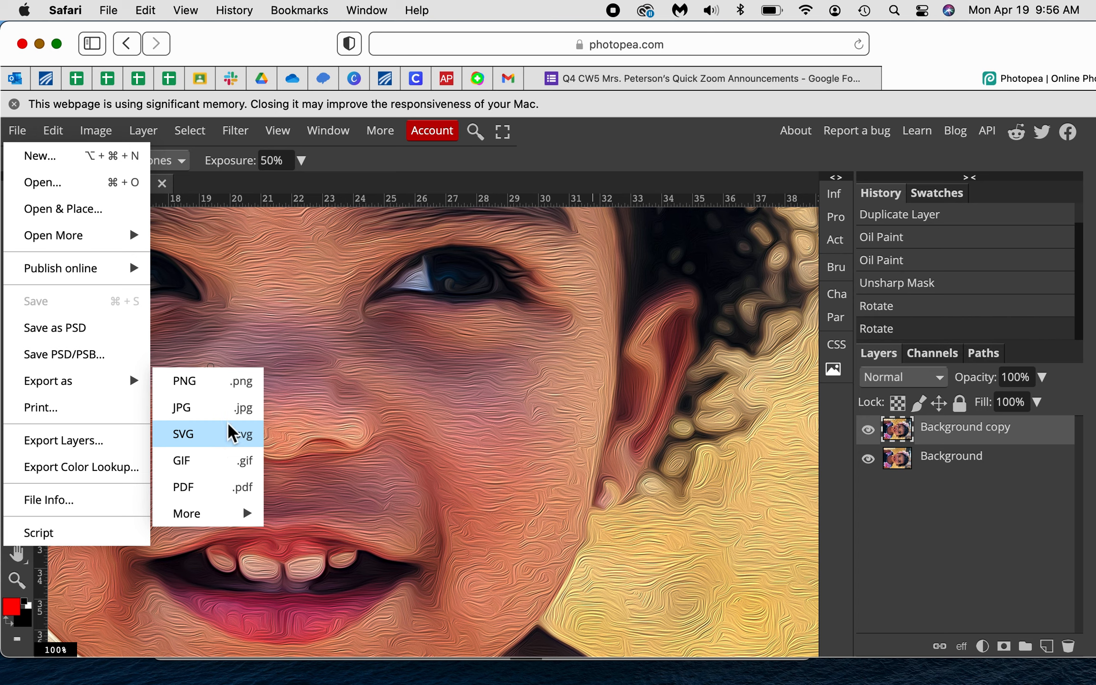
{"action": "mouse_move", "coordinate": [234, 399]}
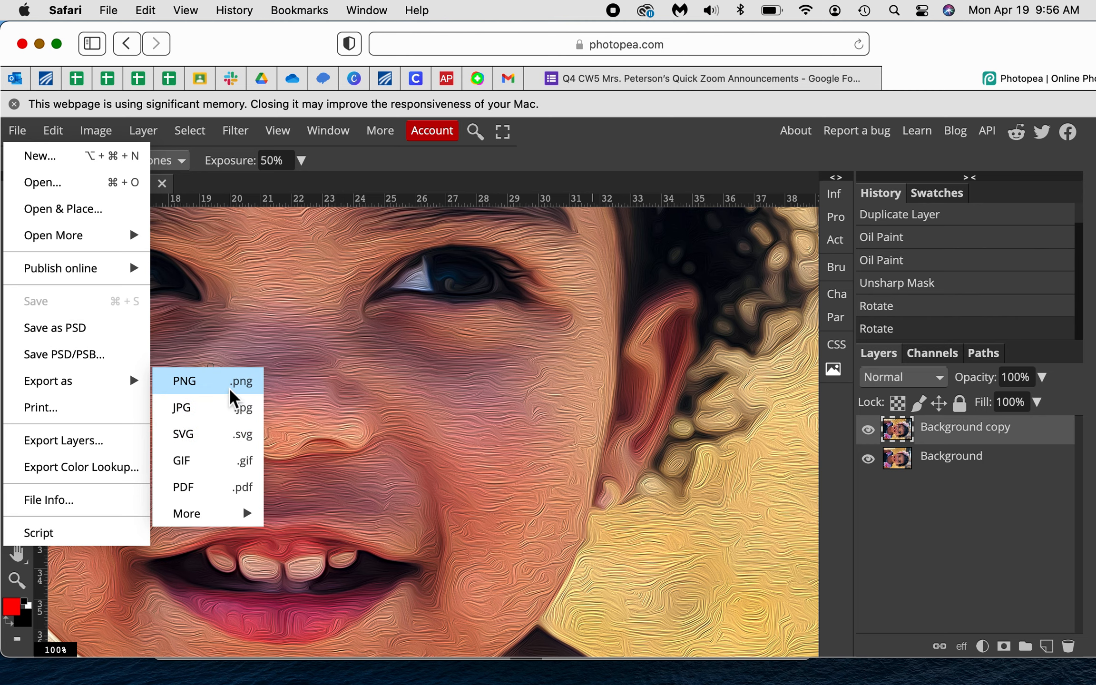
Step: Export the portrait as a 3024×4032 JPG at 70% quality
{"action": "left_click", "coordinate": [180, 408]}
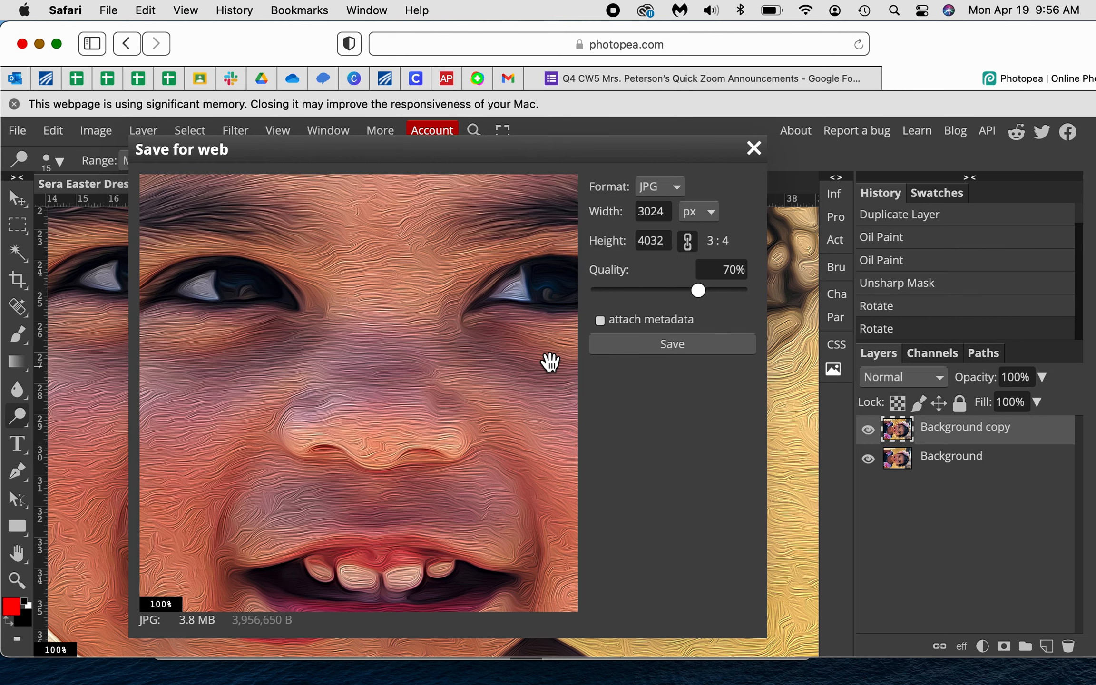
{"action": "mouse_move", "coordinate": [722, 350]}
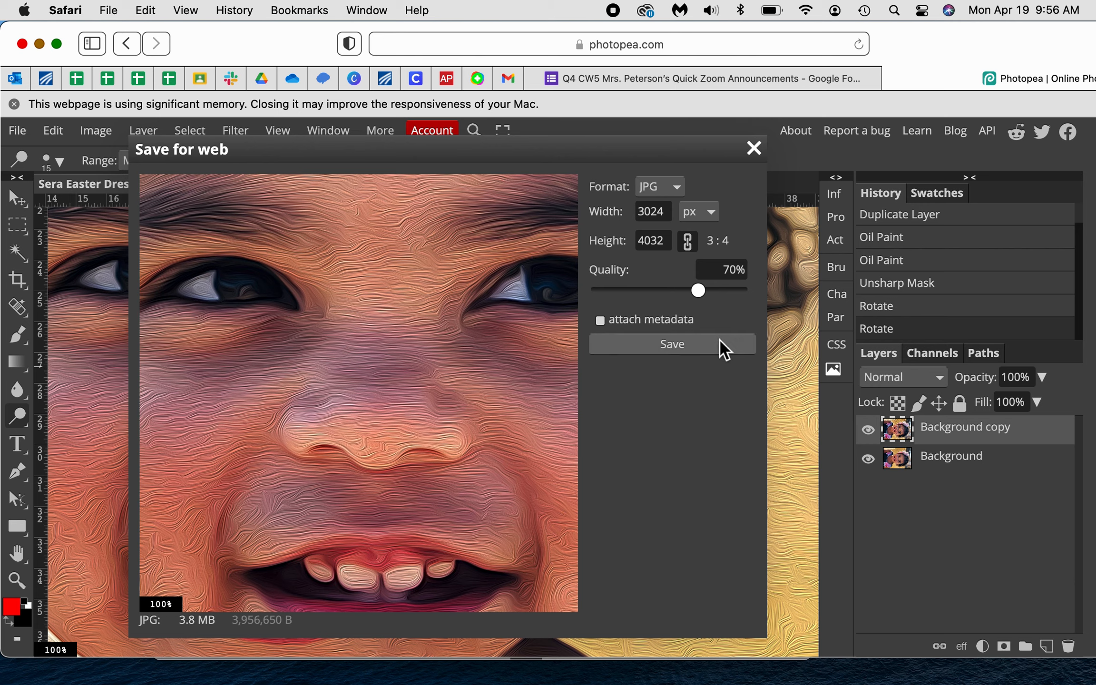
{"action": "left_click", "coordinate": [696, 210]}
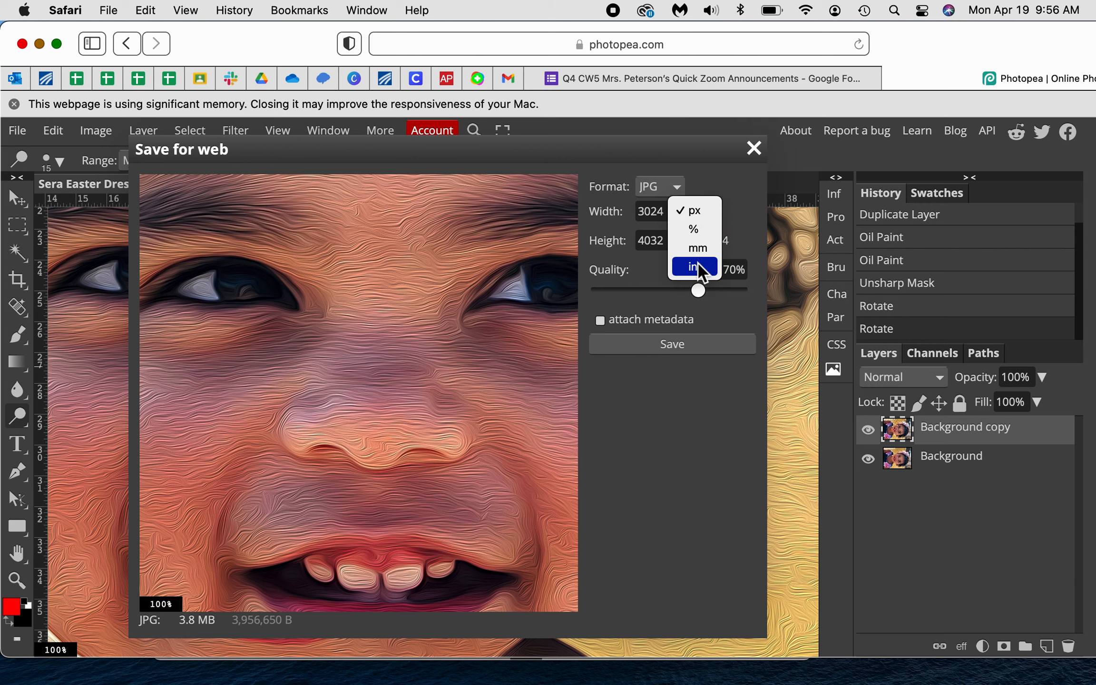
{"action": "left_click", "coordinate": [692, 267]}
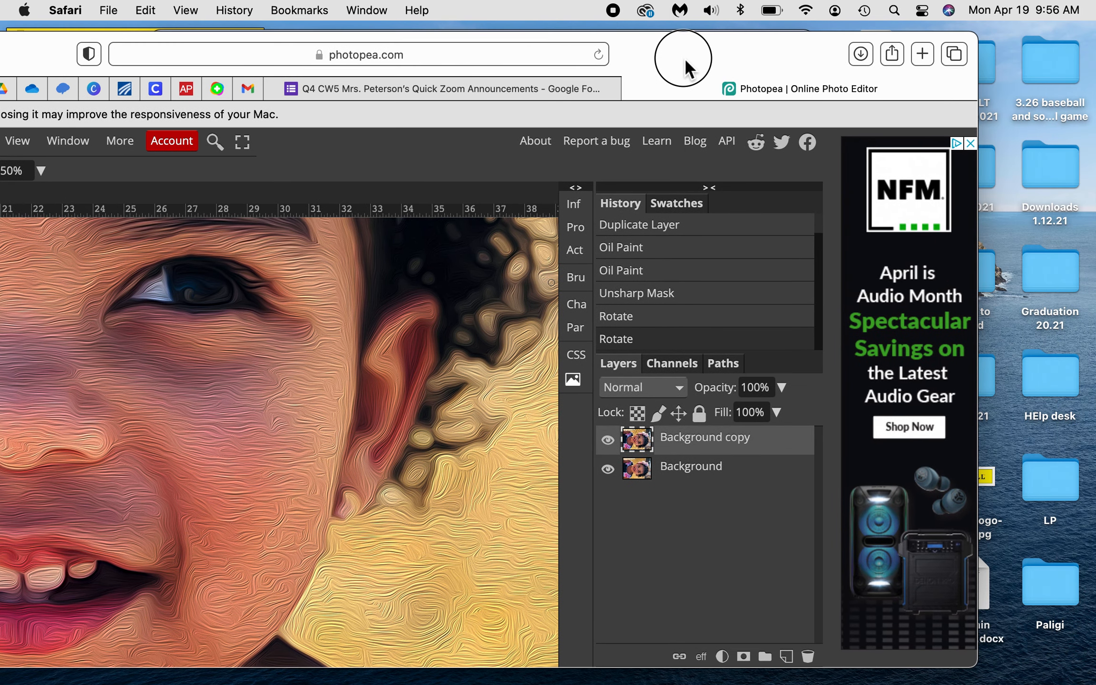
Step: Open Safari's downloads list to see the 4 MB portrait JPG
{"action": "left_click", "coordinate": [891, 54]}
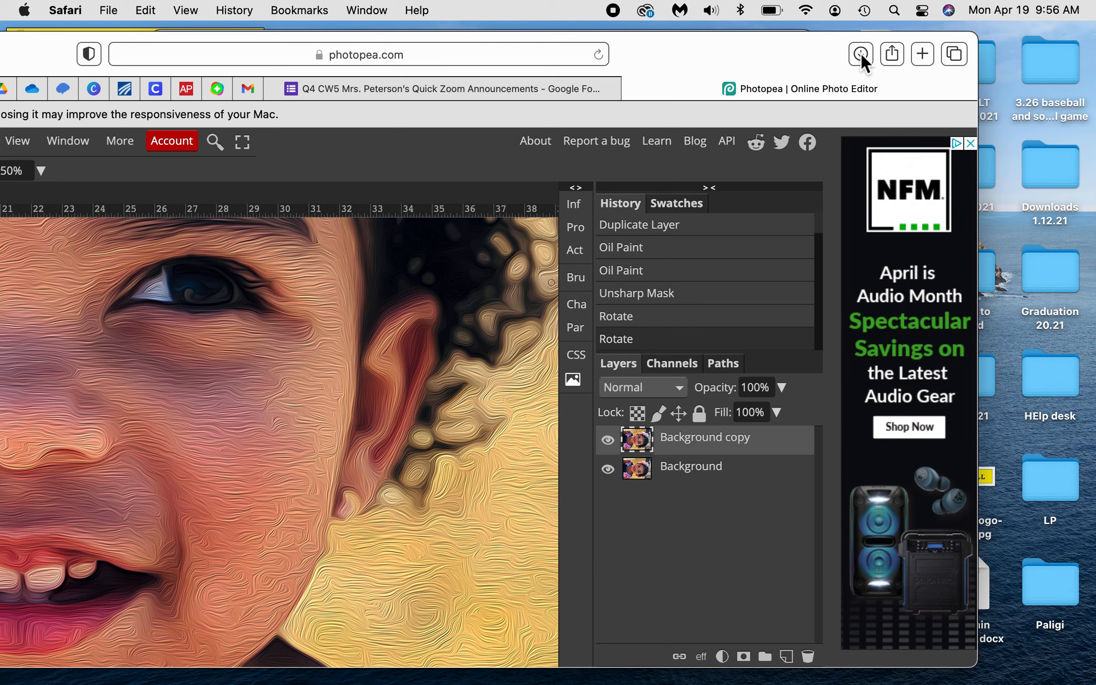
{"action": "left_click", "coordinate": [861, 54]}
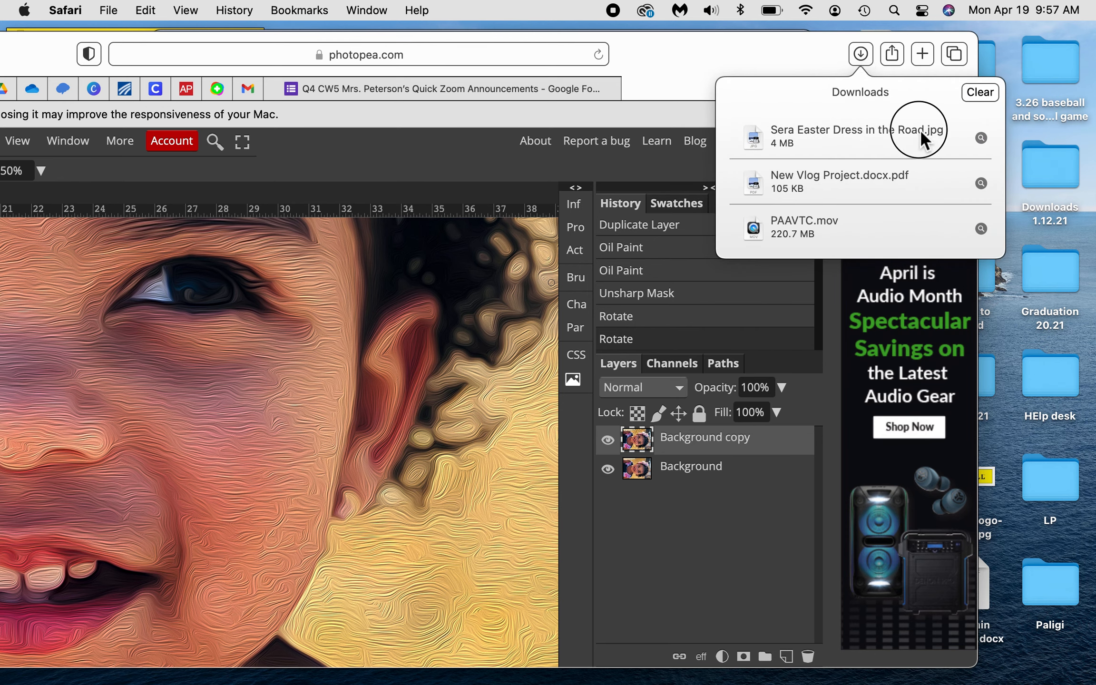
{"action": "double_click", "coordinate": [853, 137]}
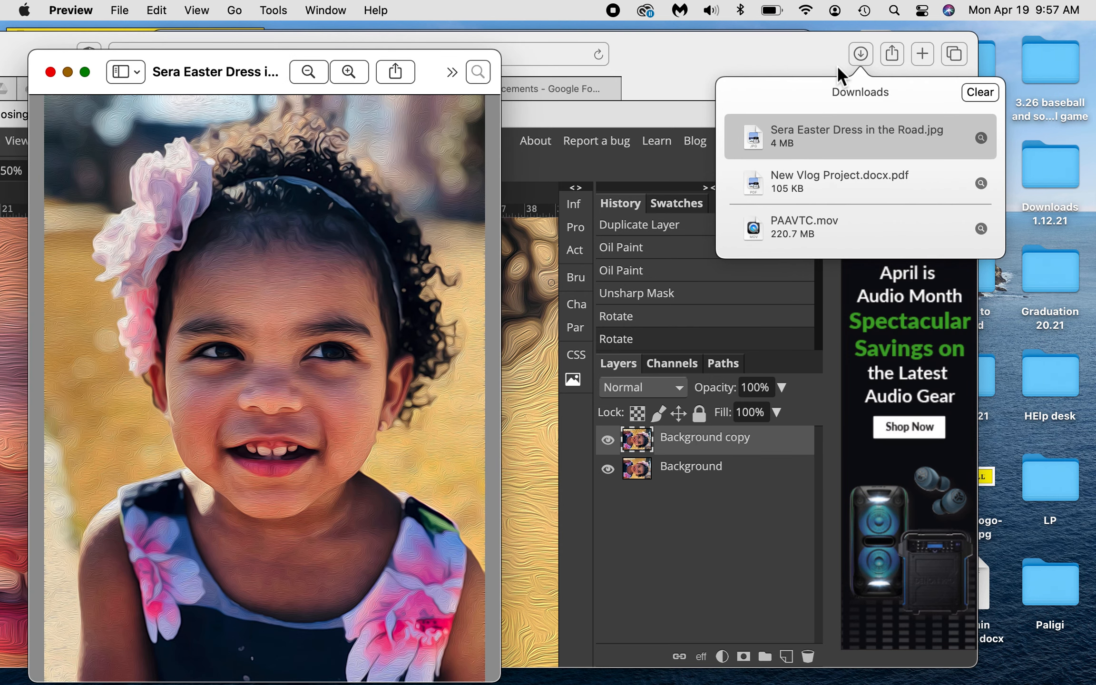
{"action": "mouse_move", "coordinate": [399, 36]}
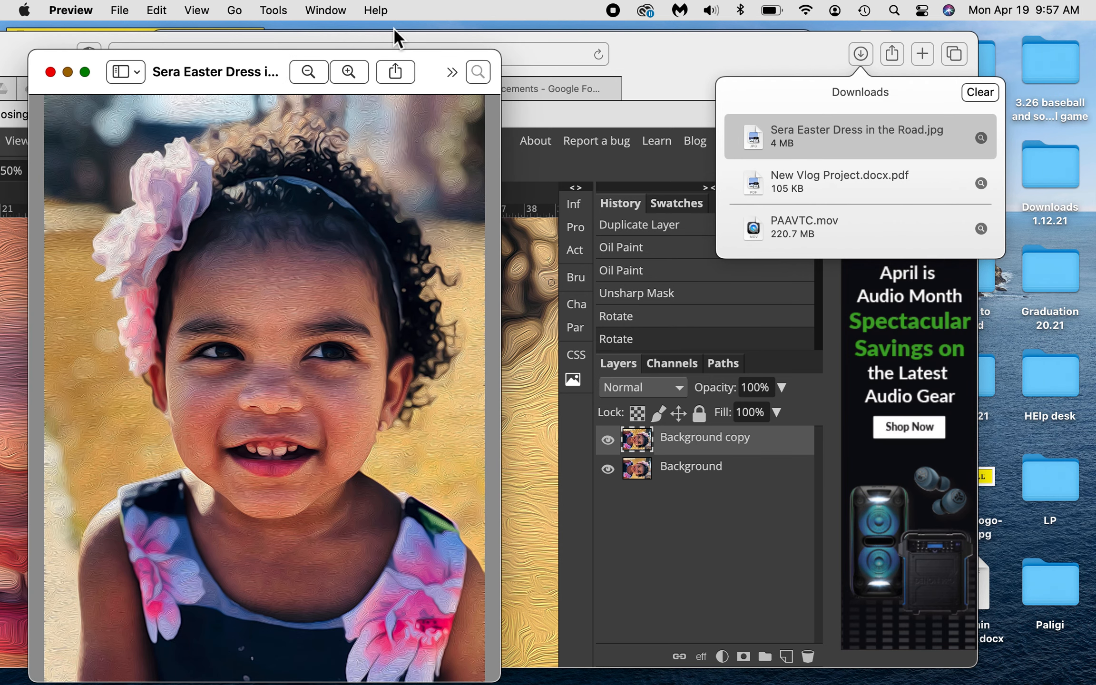
{"action": "mouse_move", "coordinate": [241, 78]}
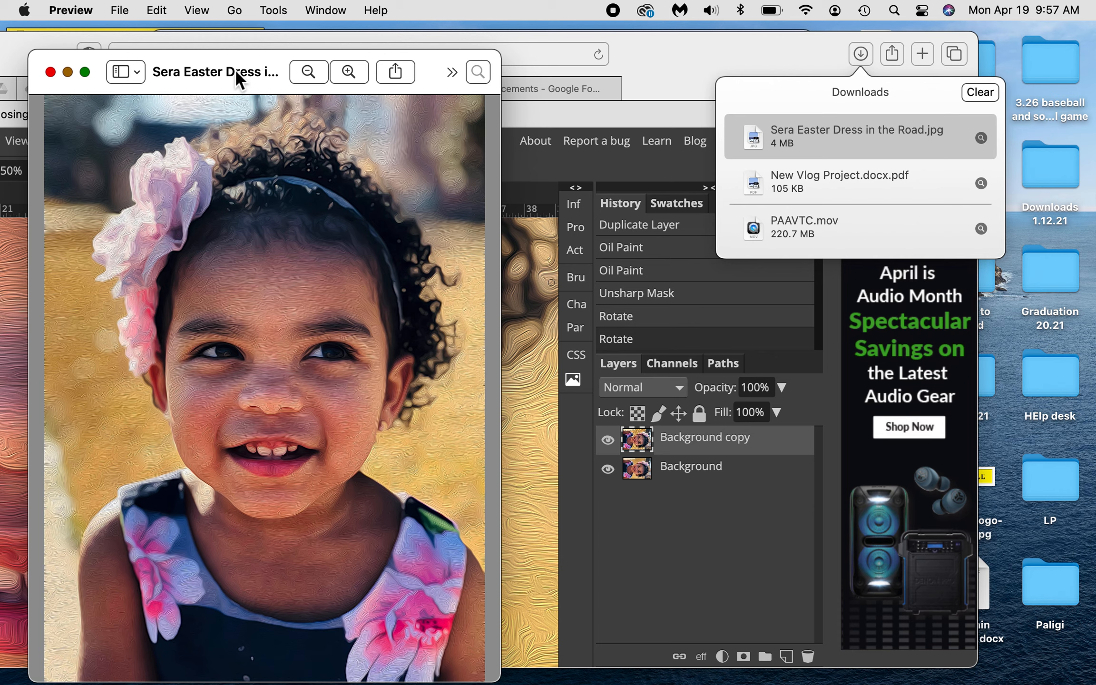
{"action": "left_click", "coordinate": [216, 72]}
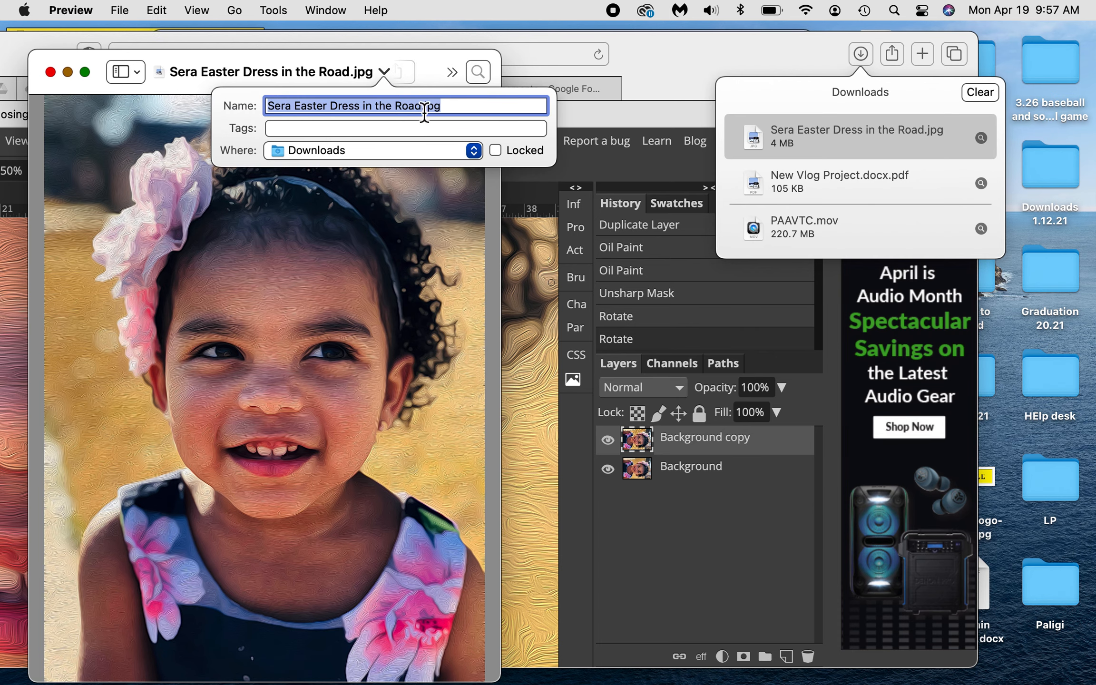
{"action": "mouse_move", "coordinate": [371, 127]}
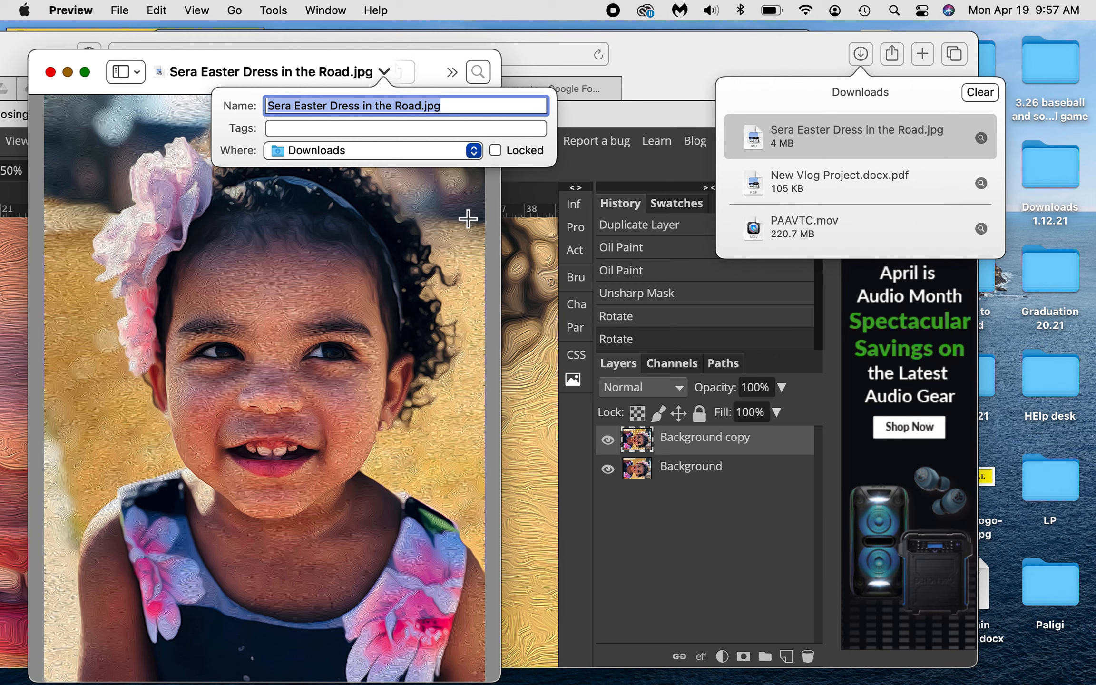
{"action": "mouse_move", "coordinate": [420, 131]}
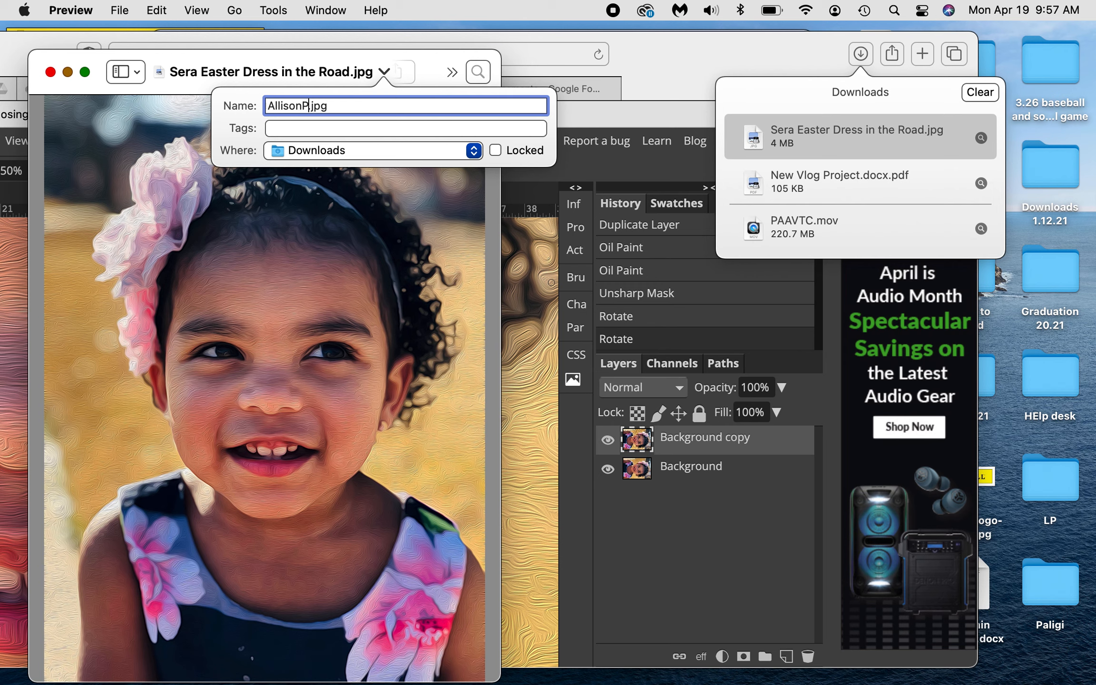
{"action": "type", "text": "eterson.Oil Painting"}
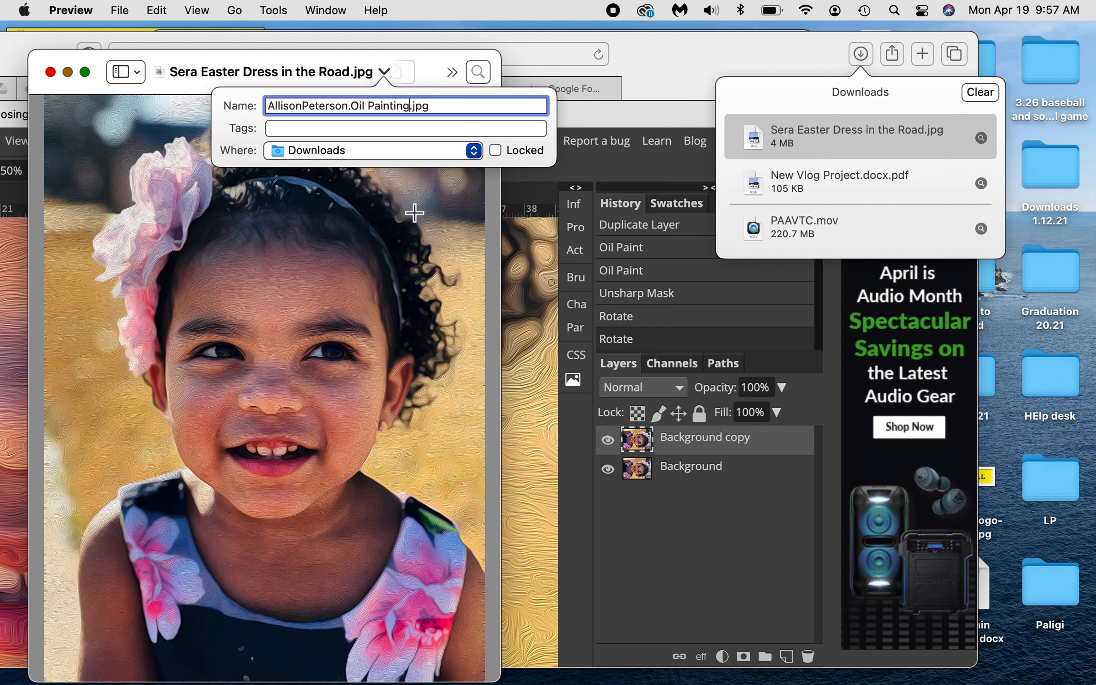
{"action": "mouse_move", "coordinate": [443, 215]}
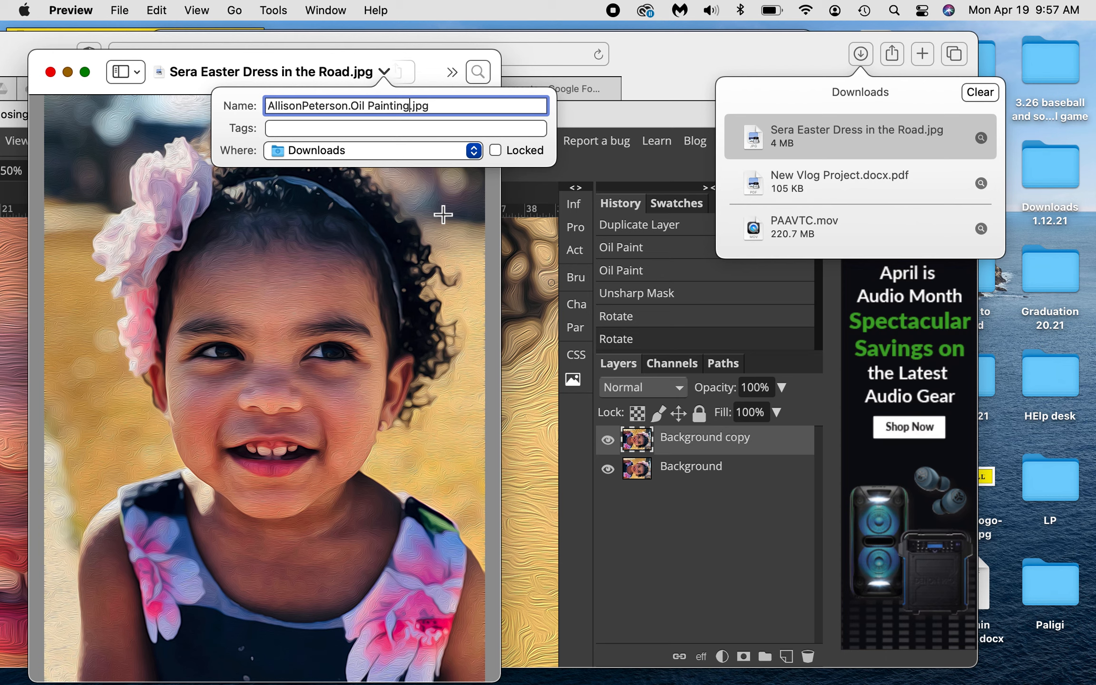
{"action": "key", "text": "Return"}
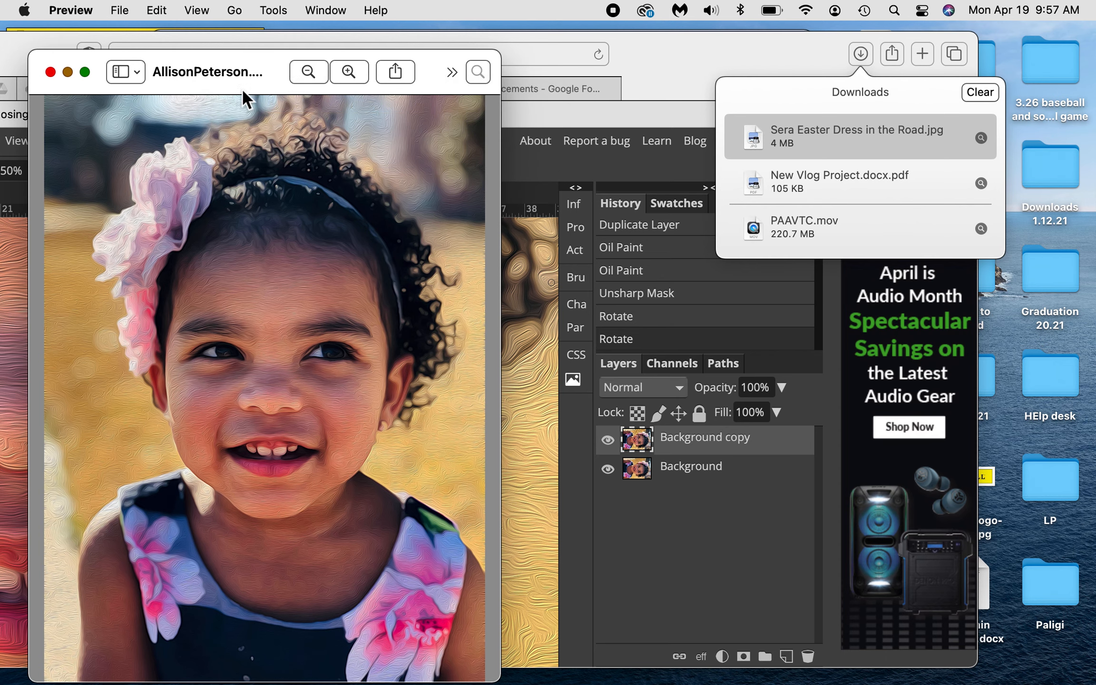
{"action": "mouse_move", "coordinate": [349, 543]}
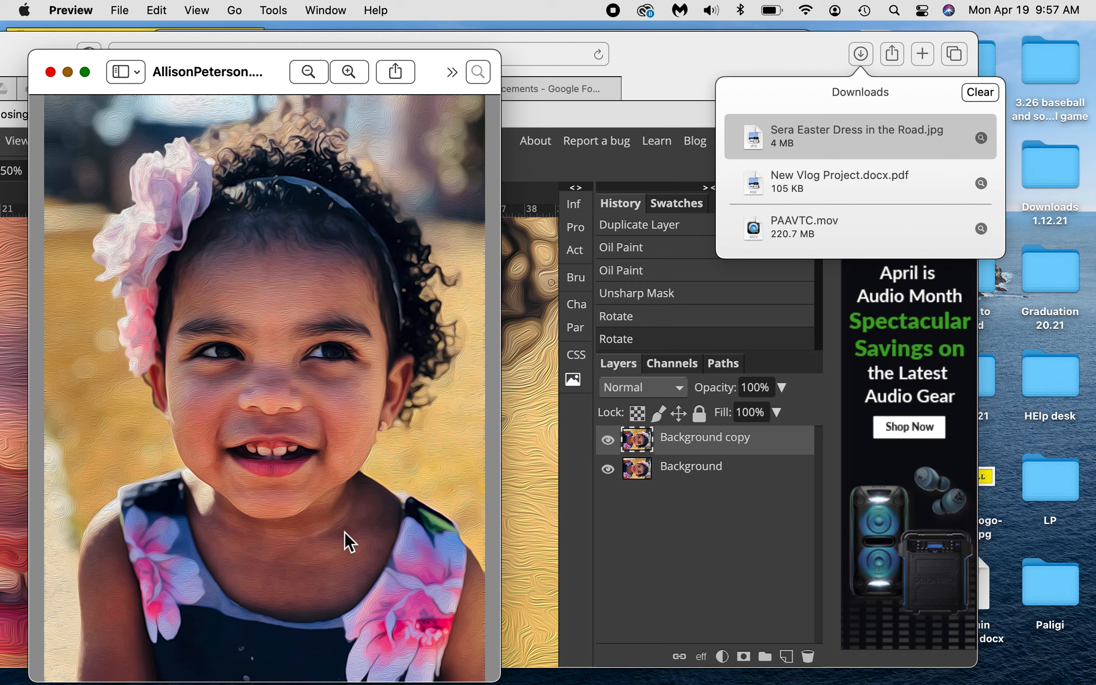
{"action": "mouse_move", "coordinate": [912, 238]}
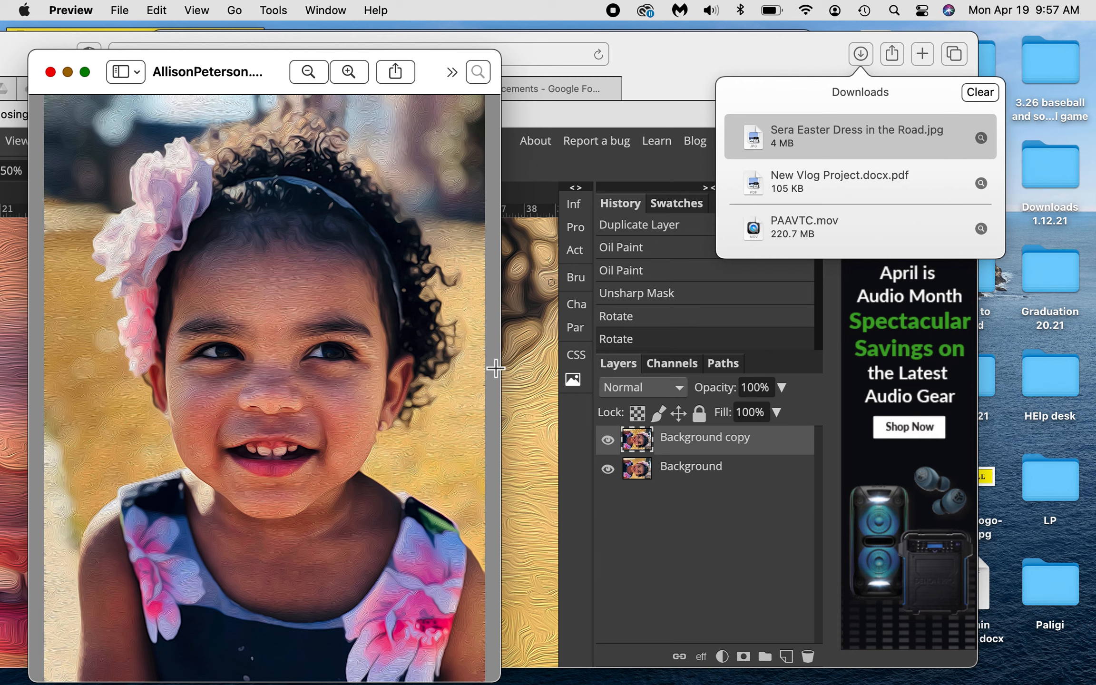
{"action": "mouse_move", "coordinate": [559, 594]}
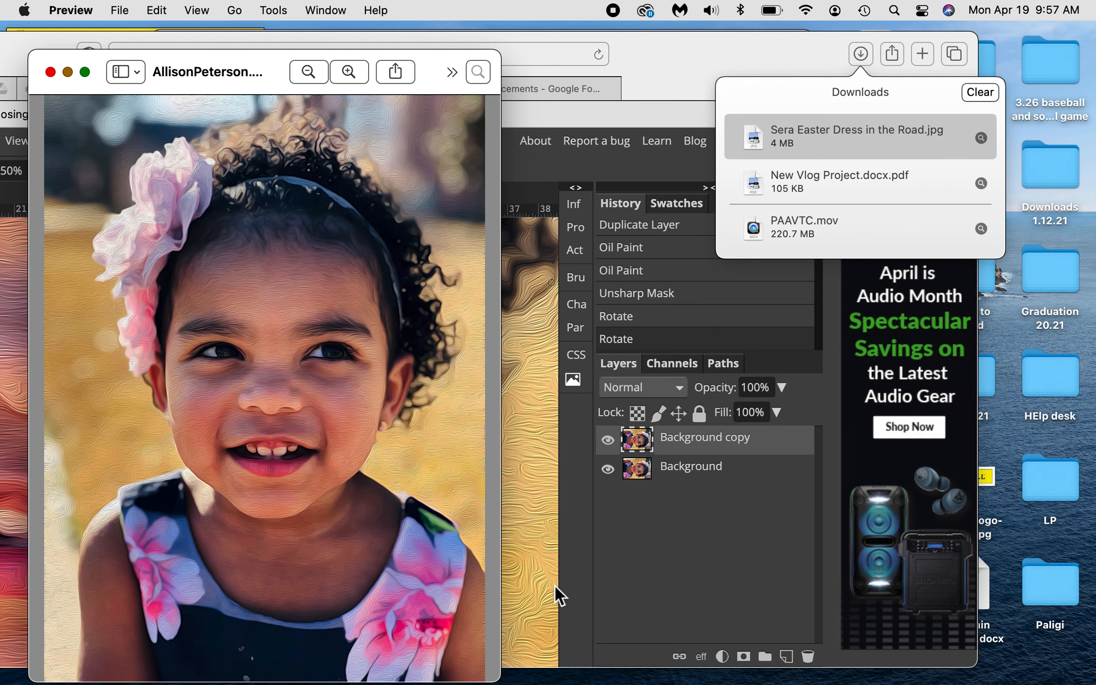
{"action": "mouse_move", "coordinate": [661, 579]}
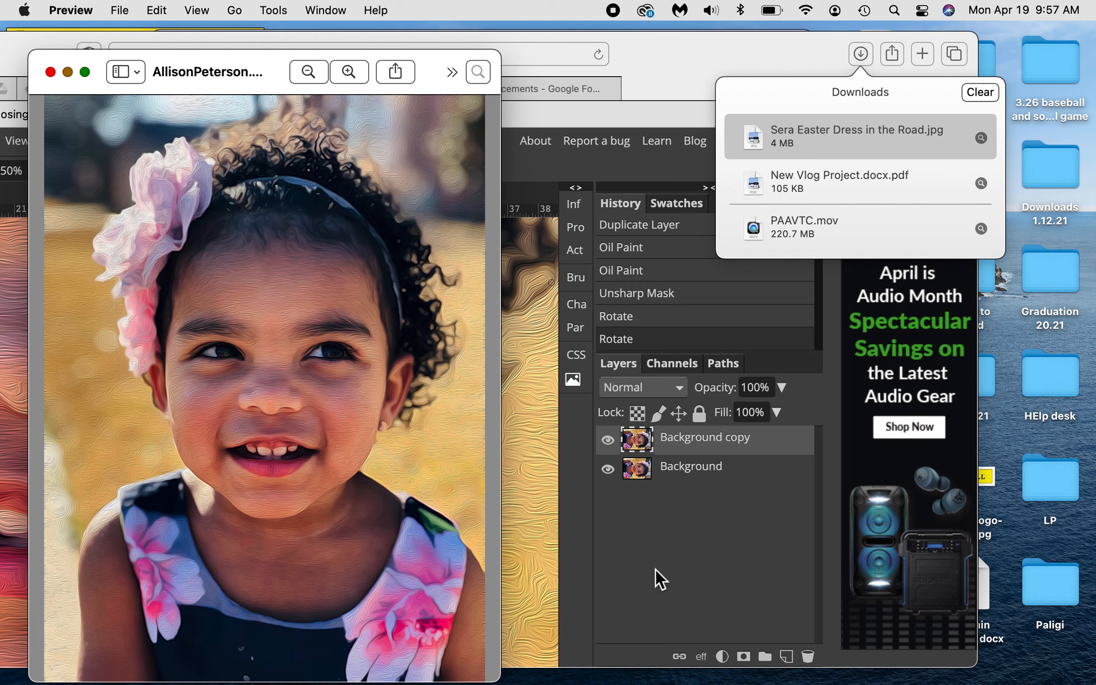
{"action": "mouse_move", "coordinate": [658, 559]}
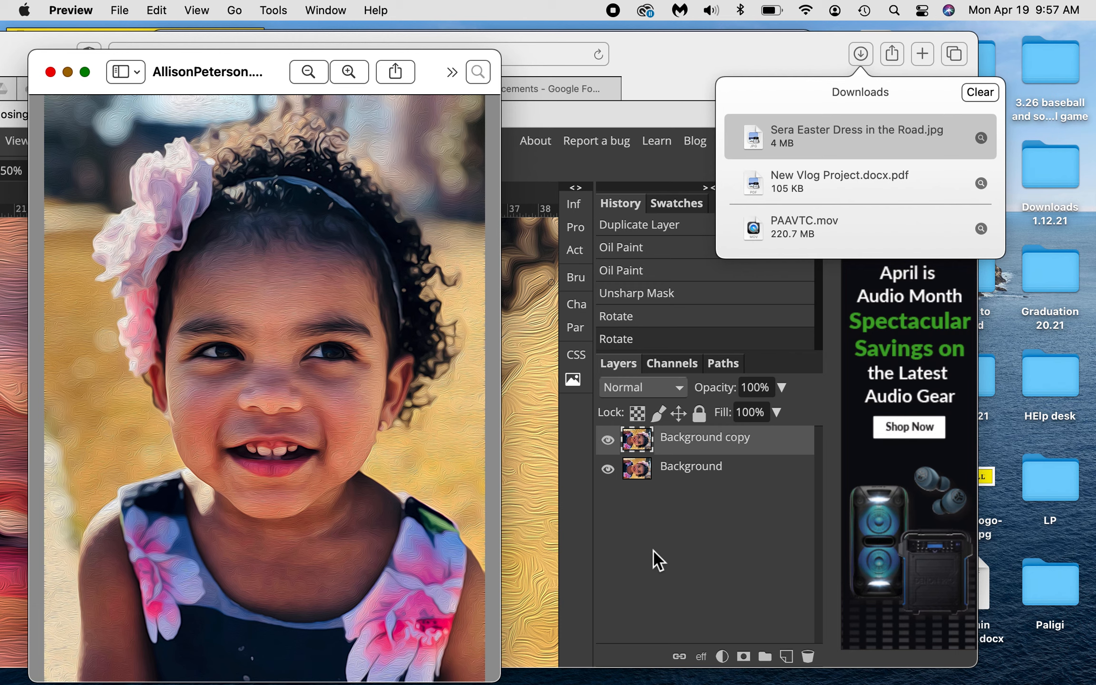
{"action": "mouse_move", "coordinate": [642, 60]}
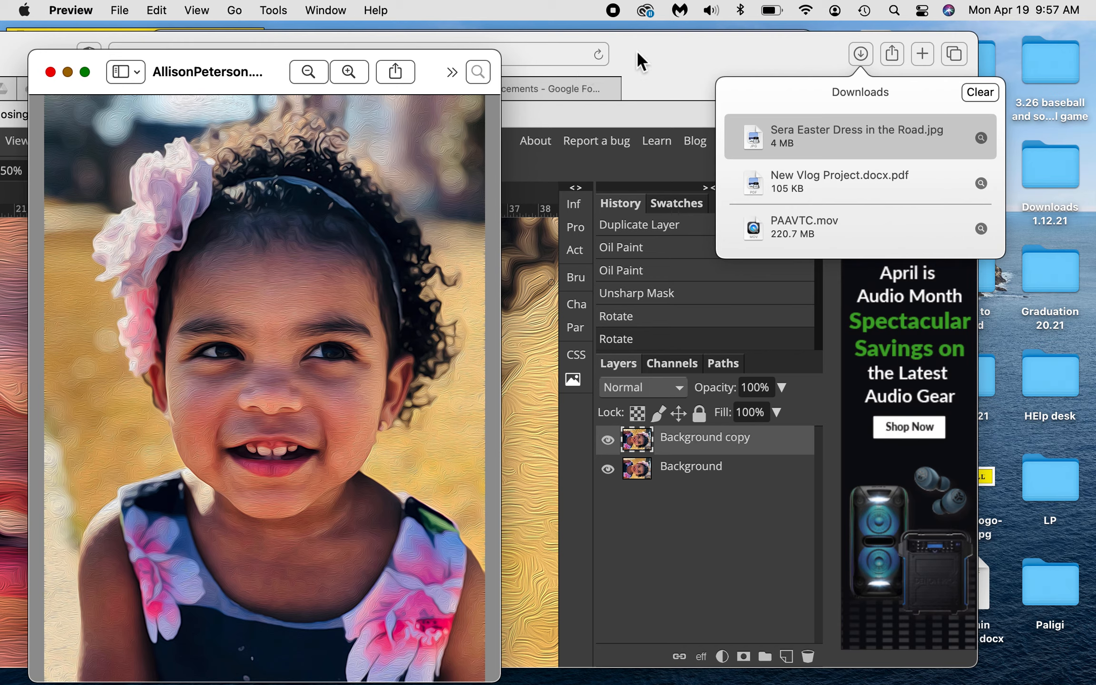